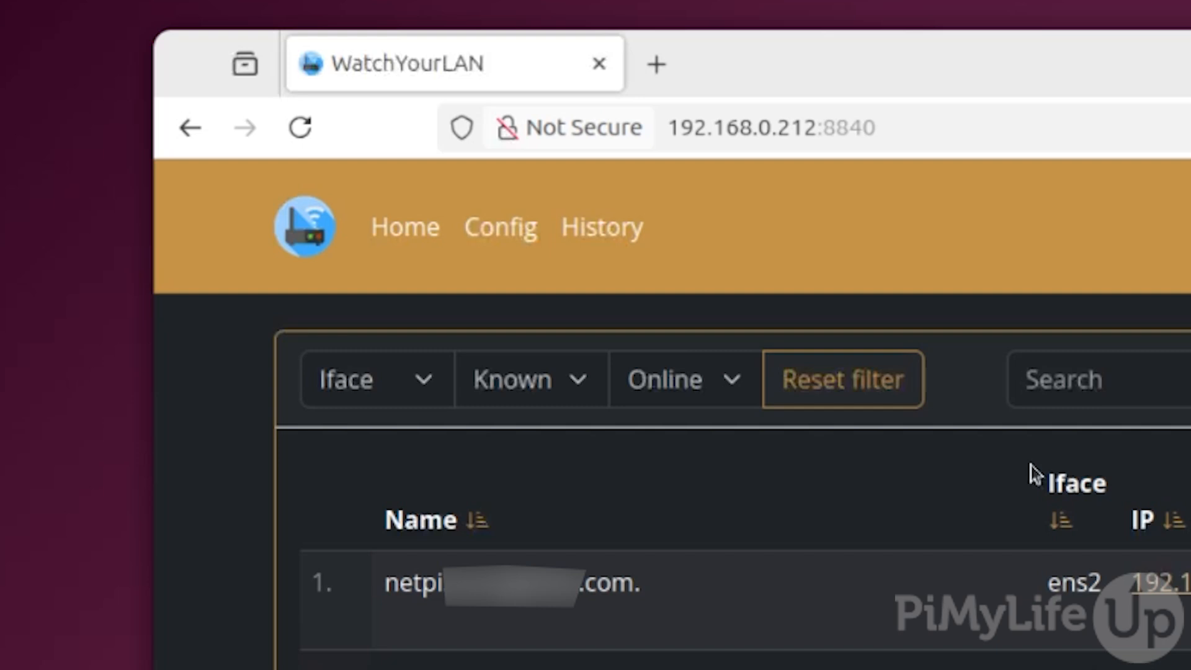
Run sudo apt install curl wget -y, installing curl and confirming wget is current.
scroll(down, 3)
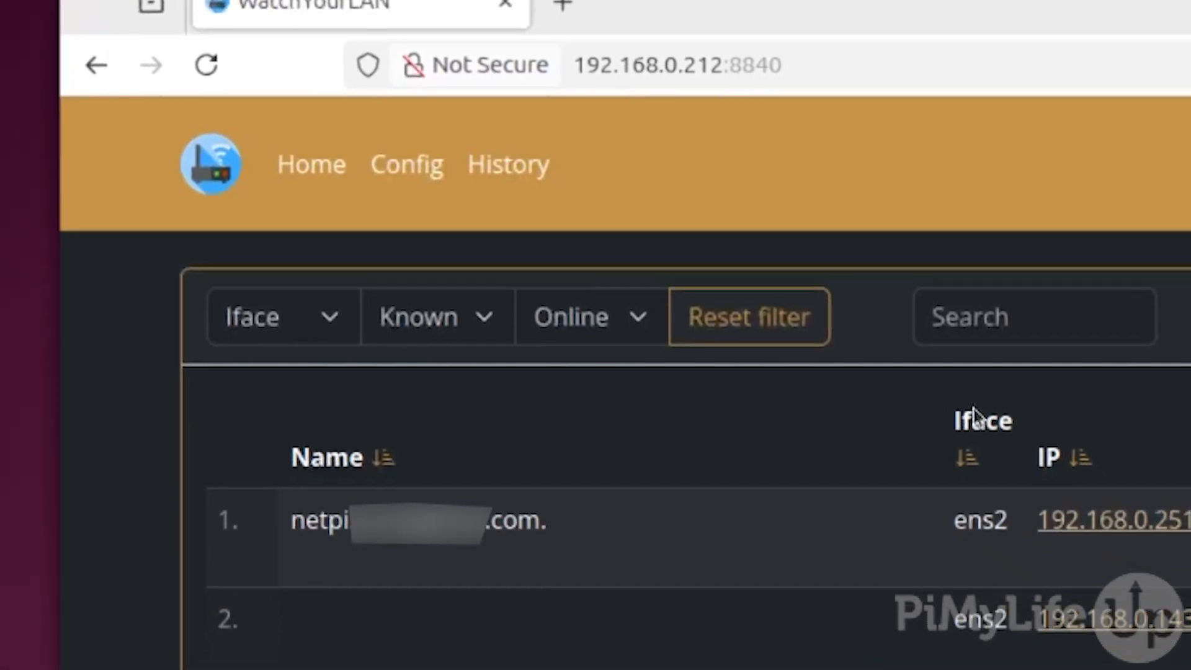
scroll(up, 3)
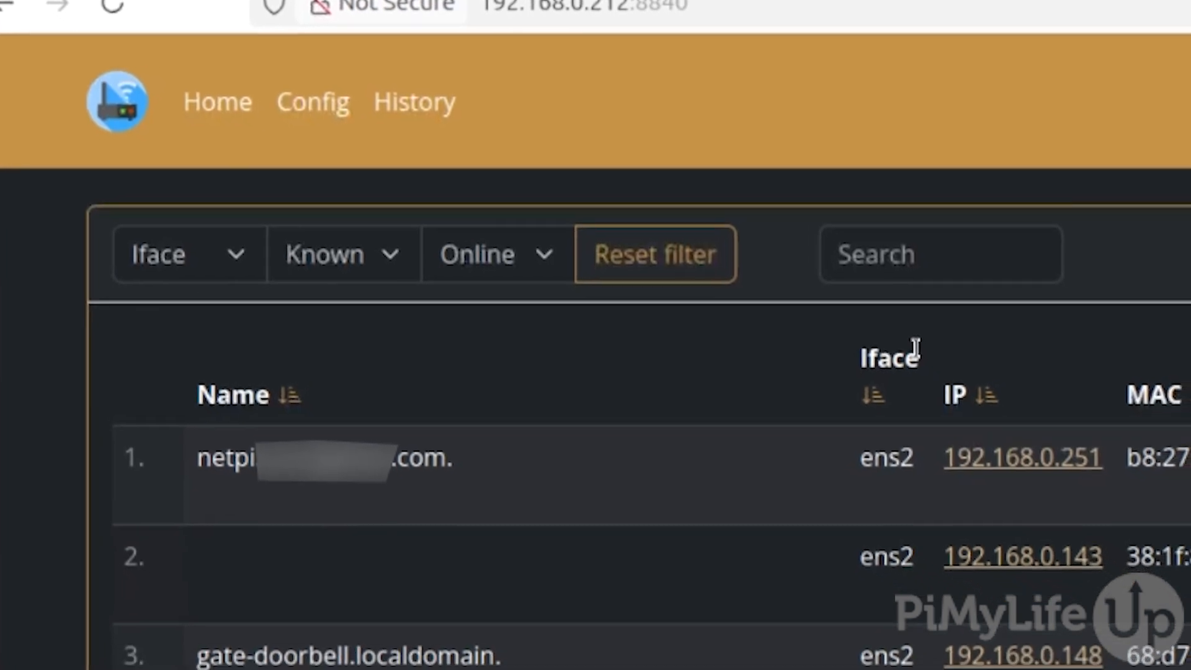
scroll(up, 3)
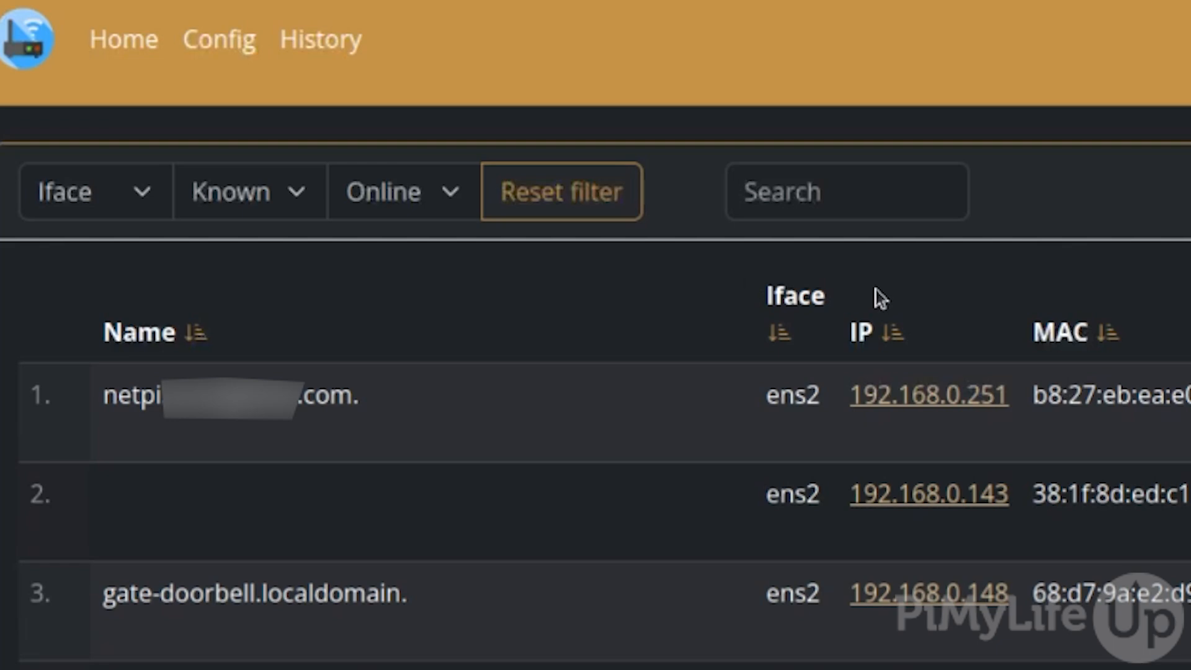
scroll(down, 3)
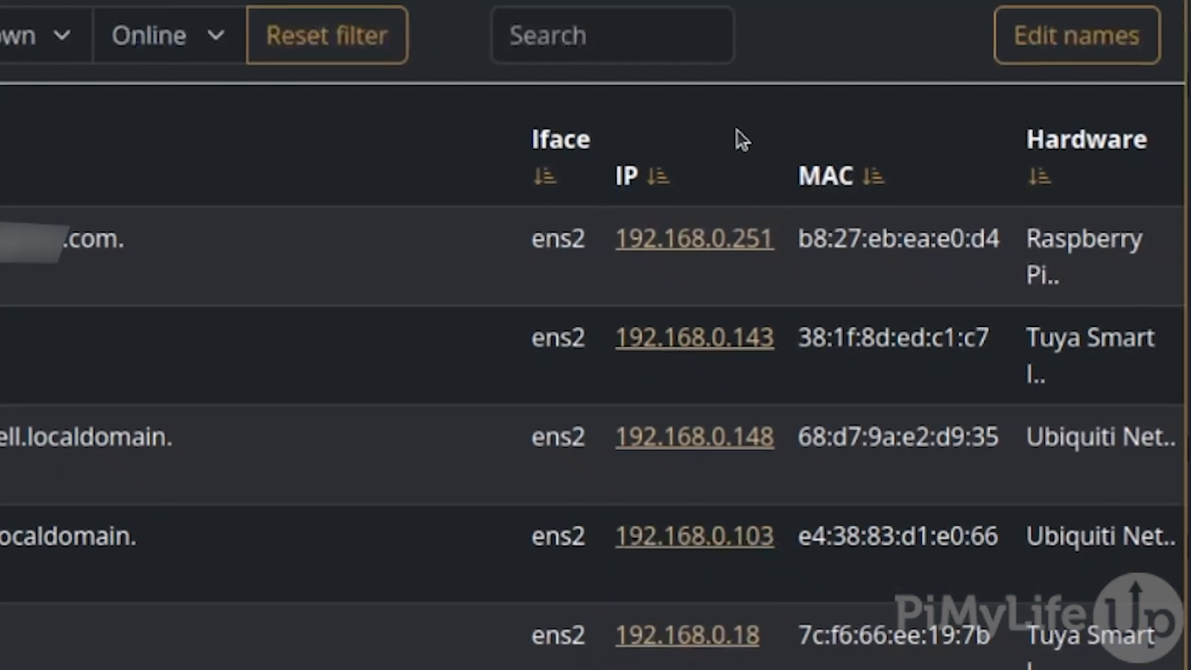
scroll(up, 3)
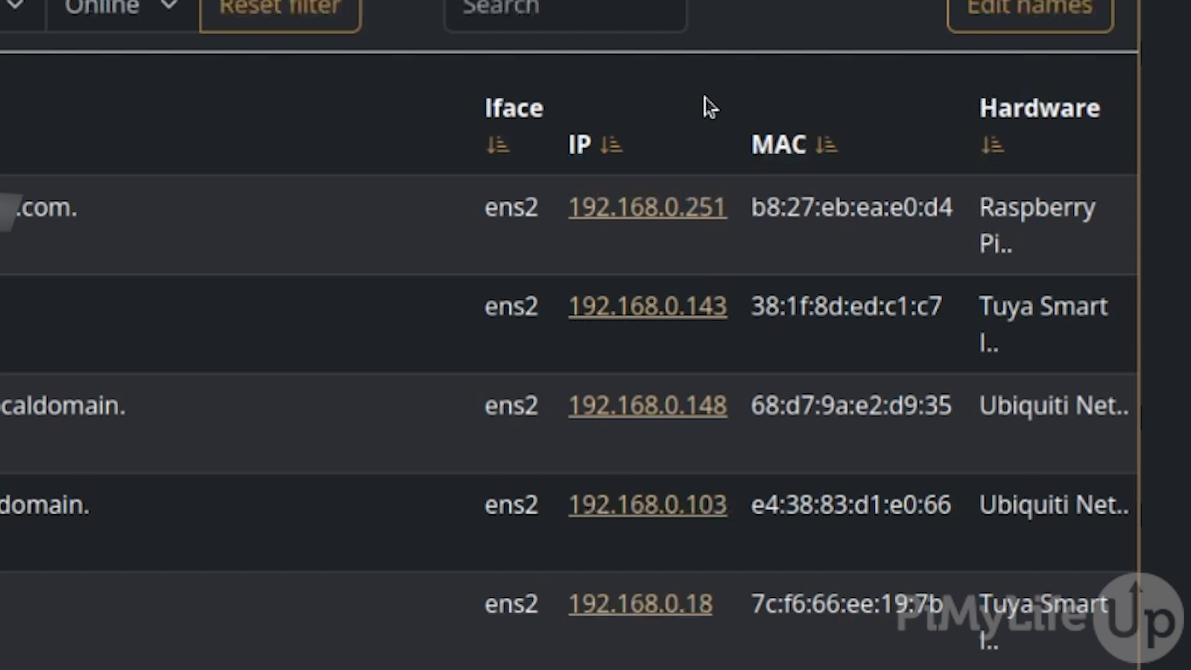
scroll(down, 3)
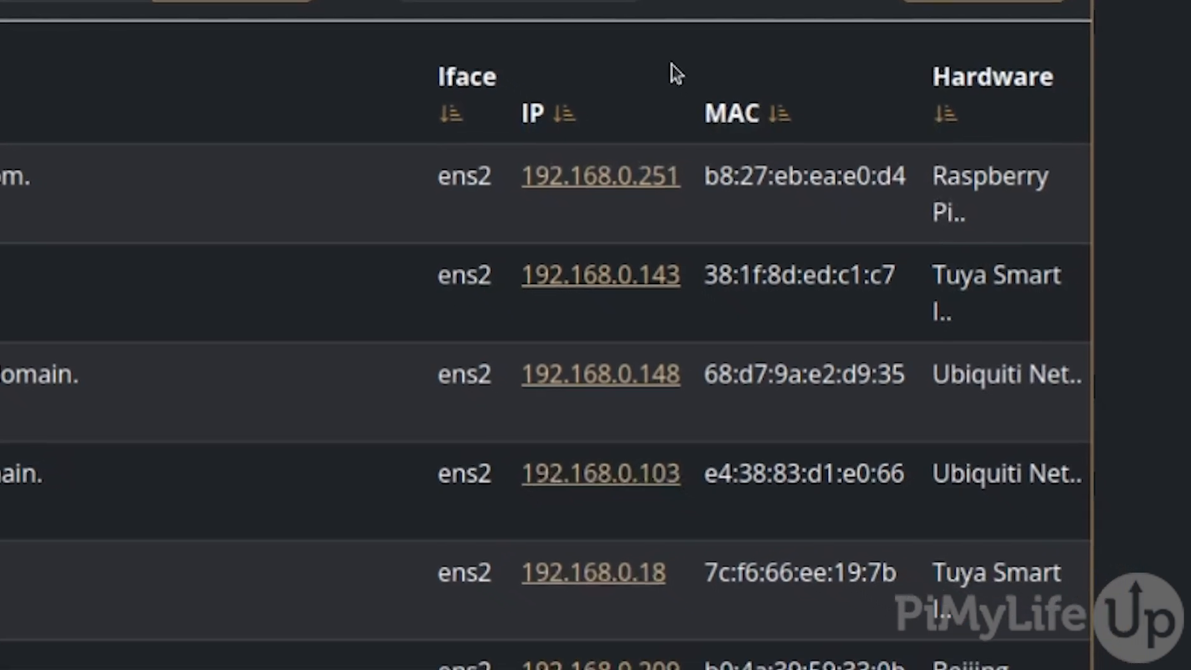
scroll(up, 3)
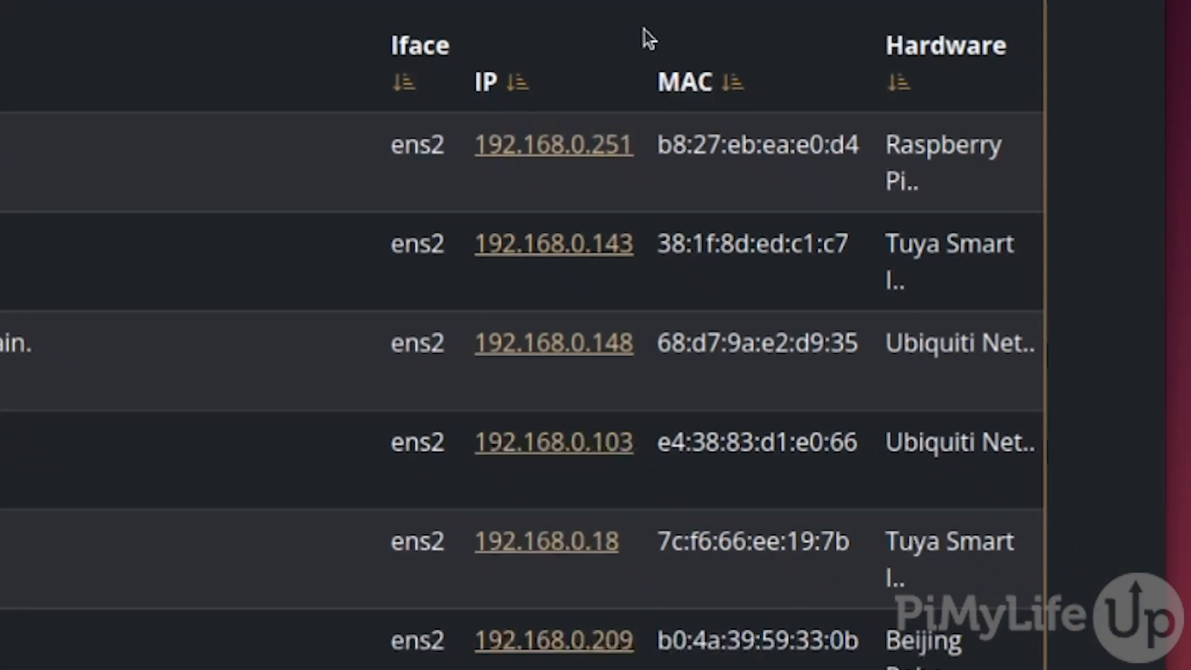
scroll(up, 3)
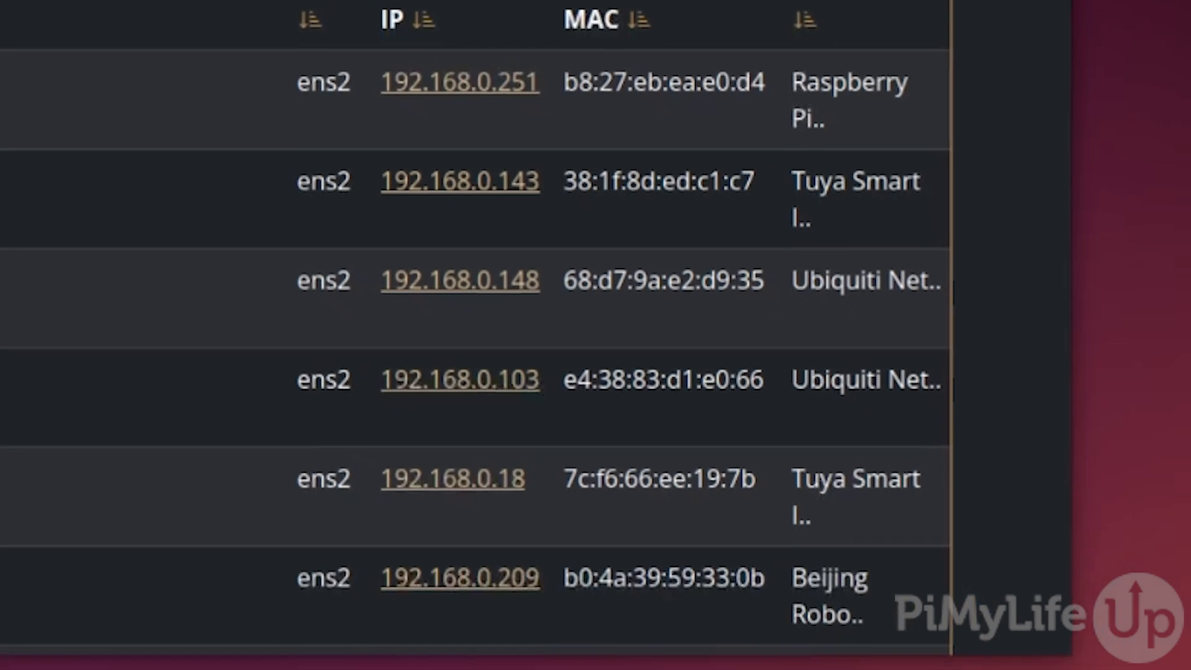
scroll(up, 3)
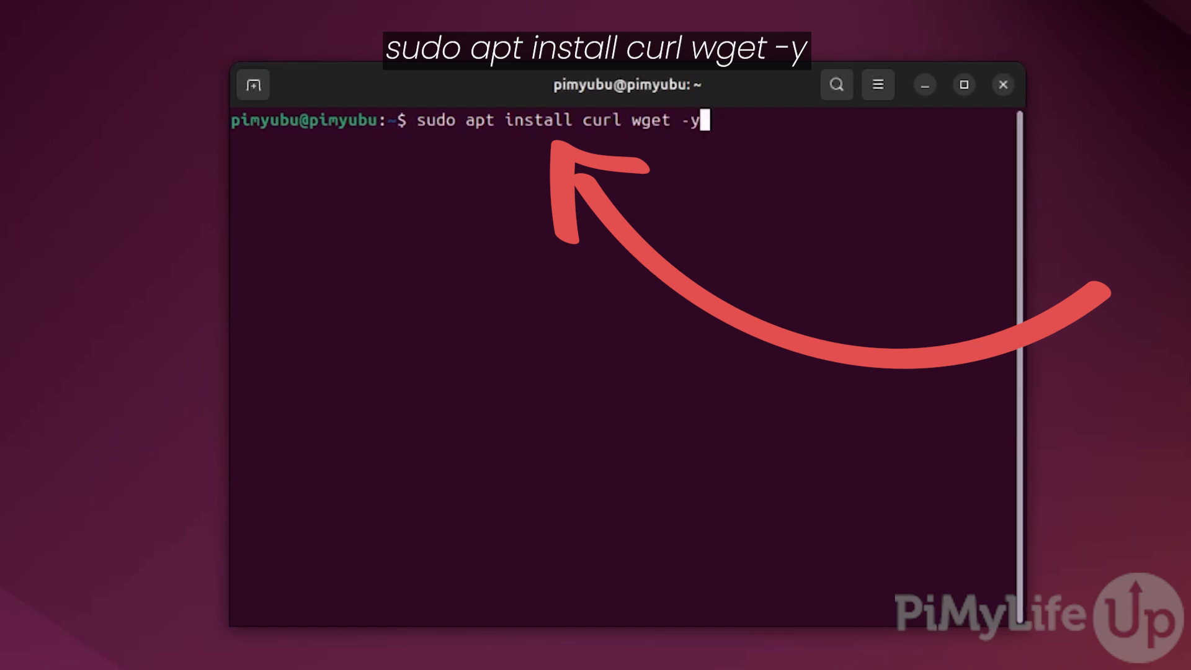
key(Return)
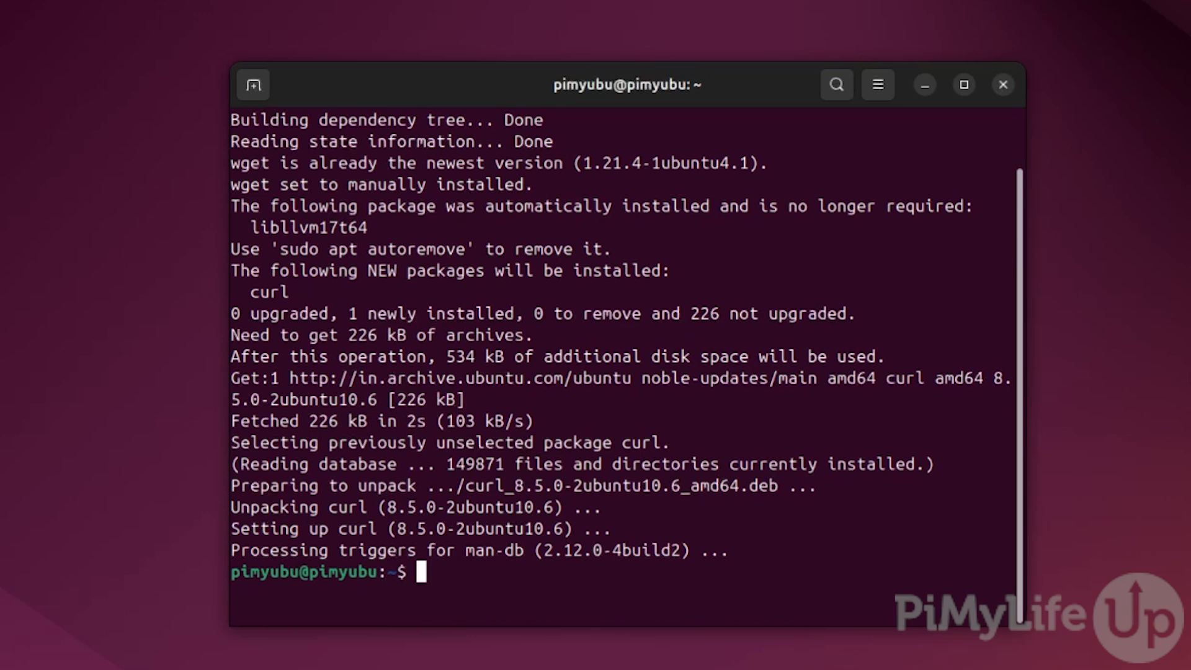
text(curl -s)
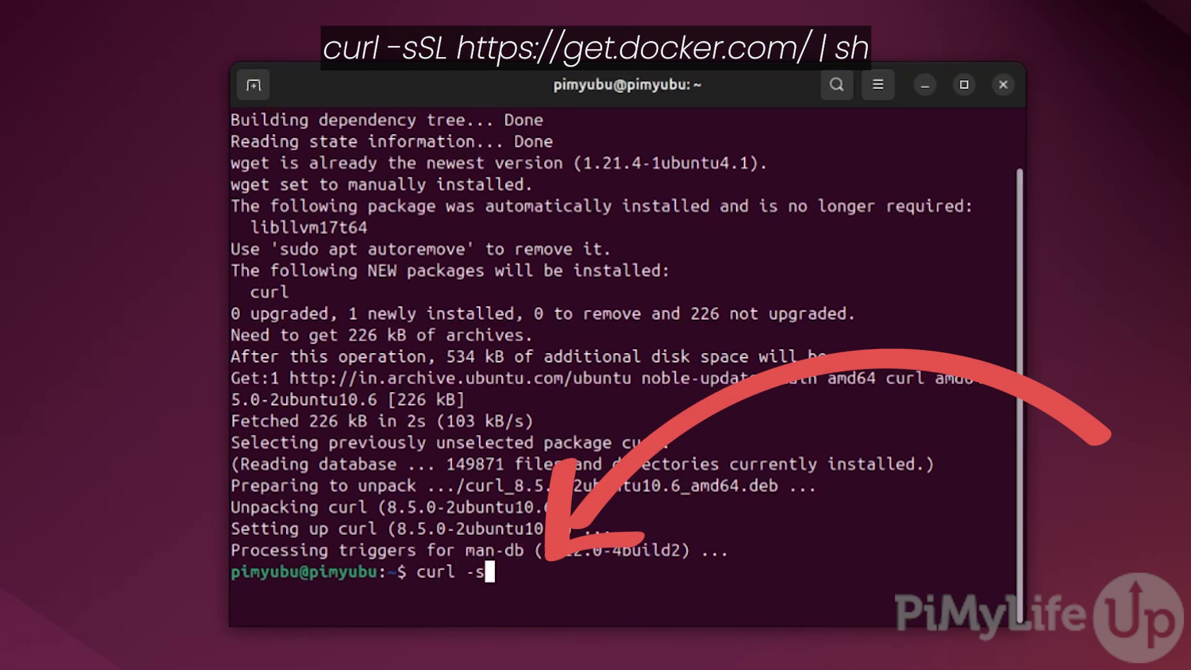
text(SL ht)
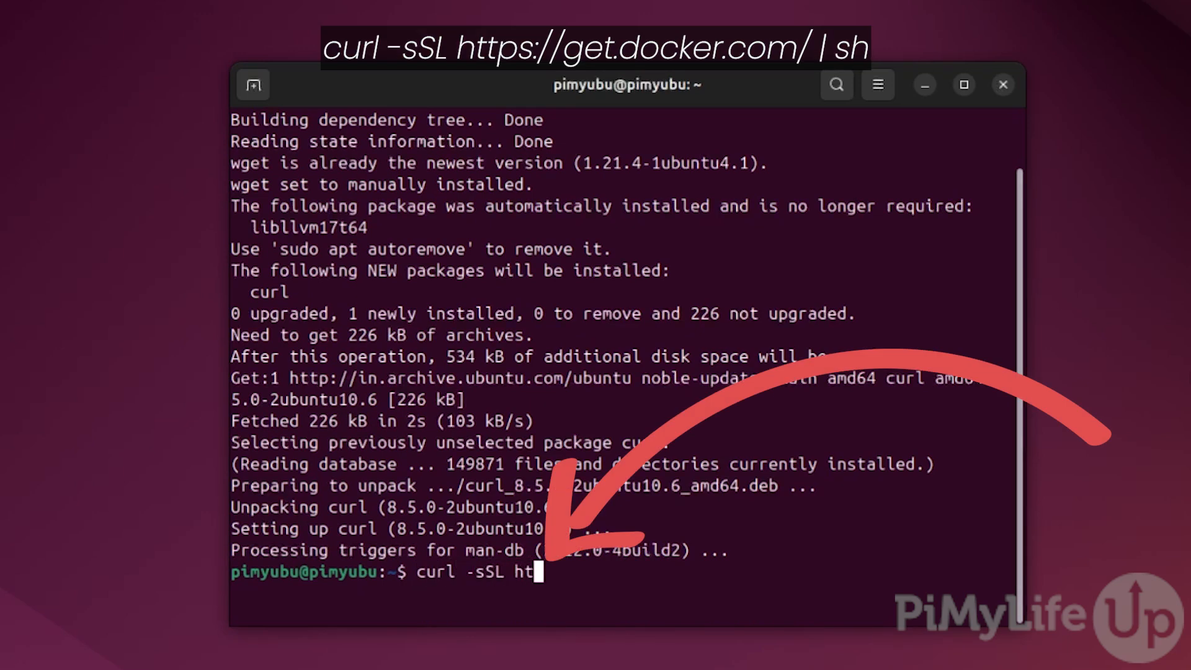
text(tps:)
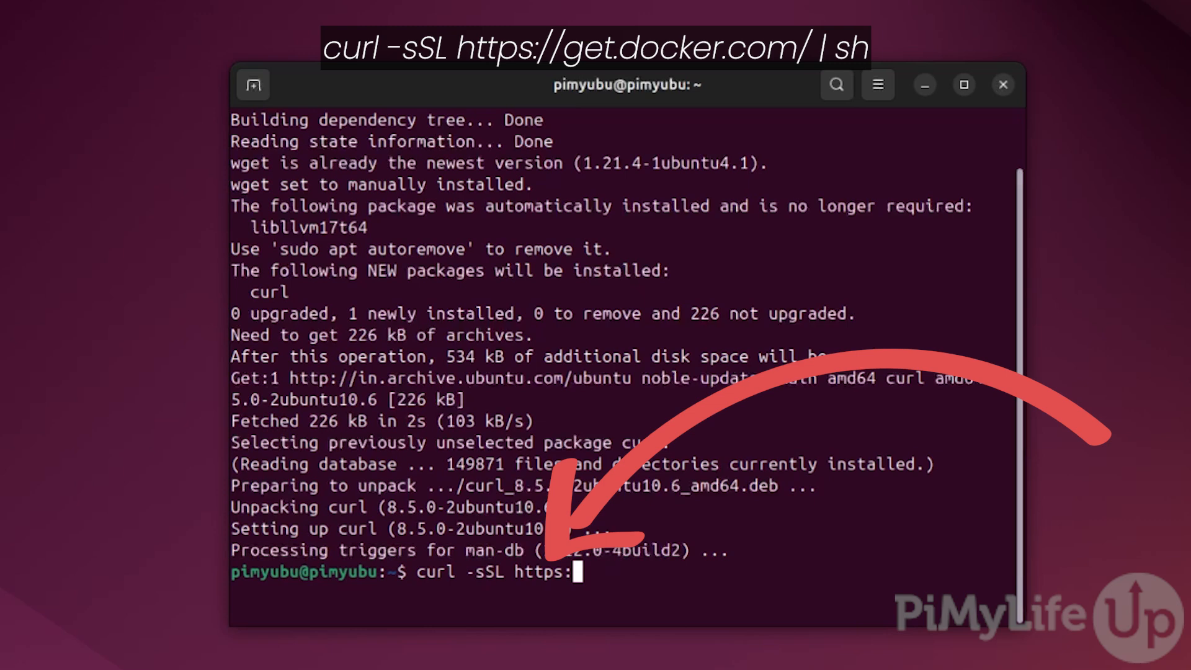
text(/get.)
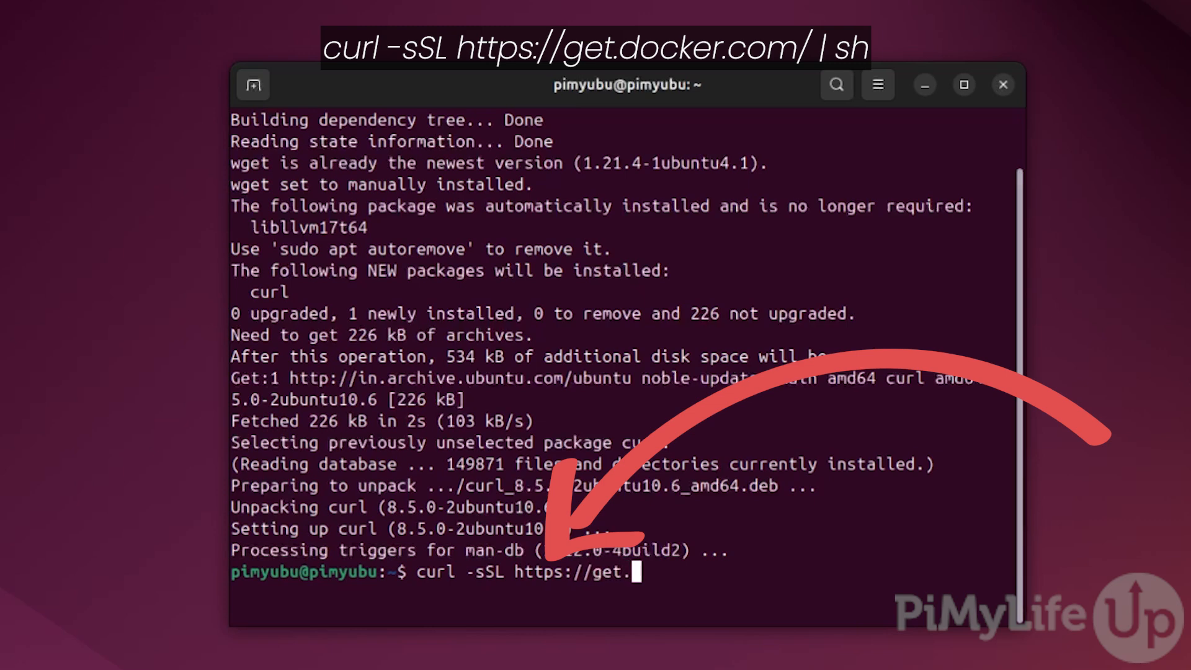
text(docker.)
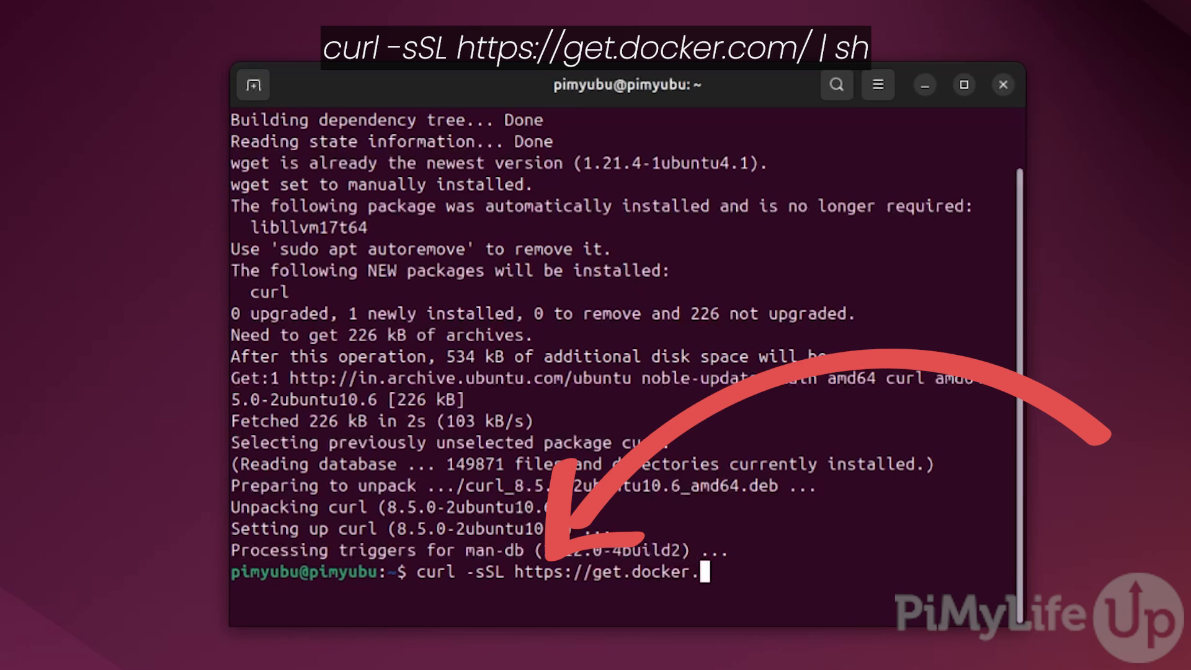
text(com | sh)
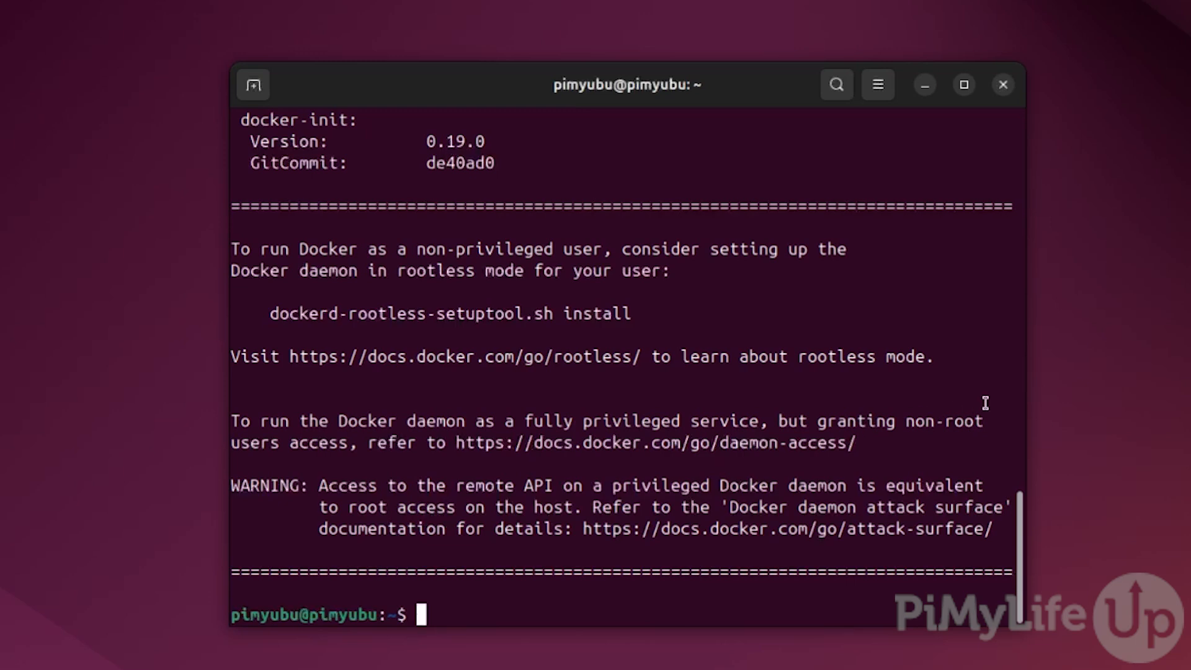
Add the current user to the docker group with sudo usermod -aG docker $USER.
text(sudo)
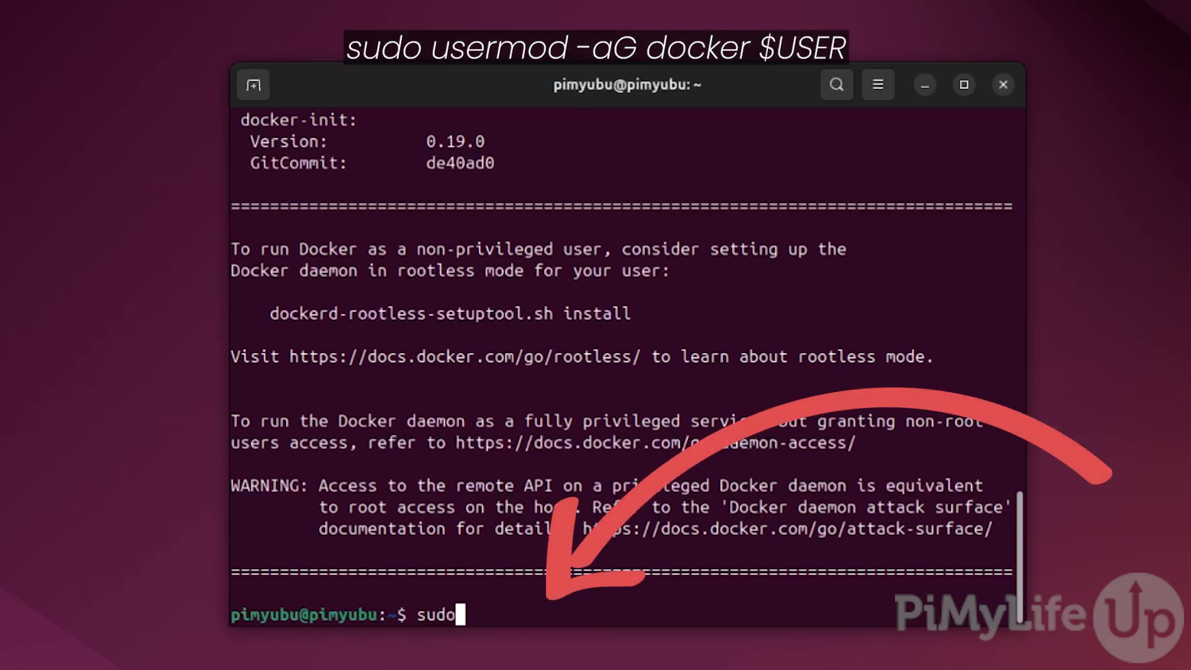
text(usermod -aG docker $)
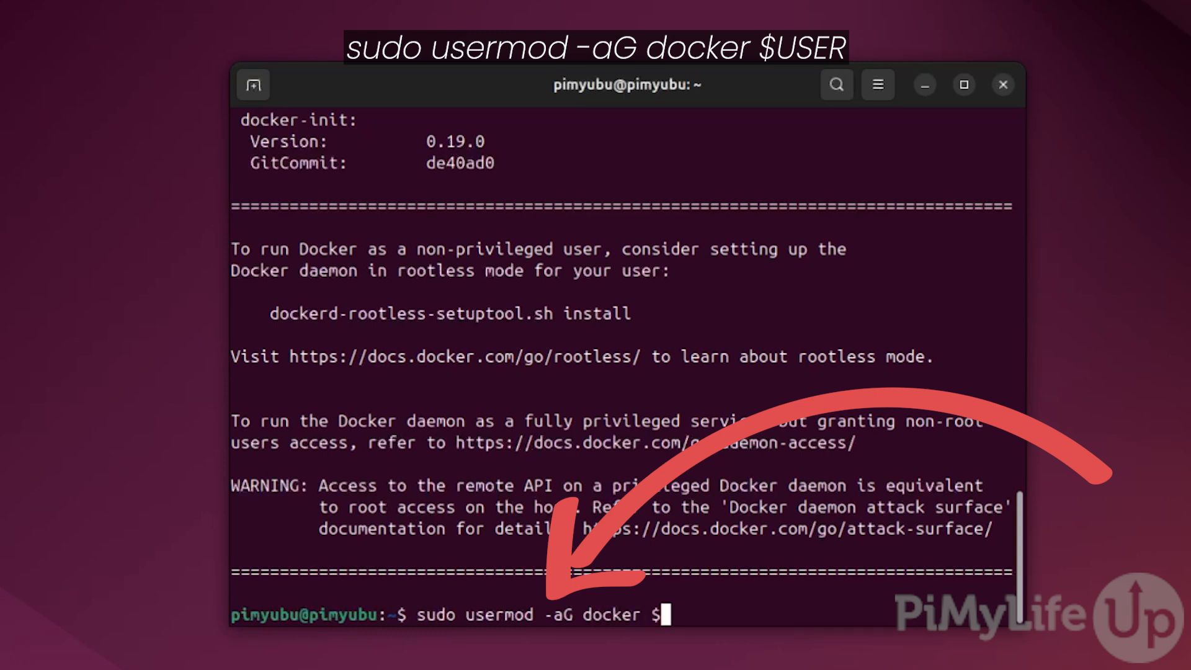
text(USER)
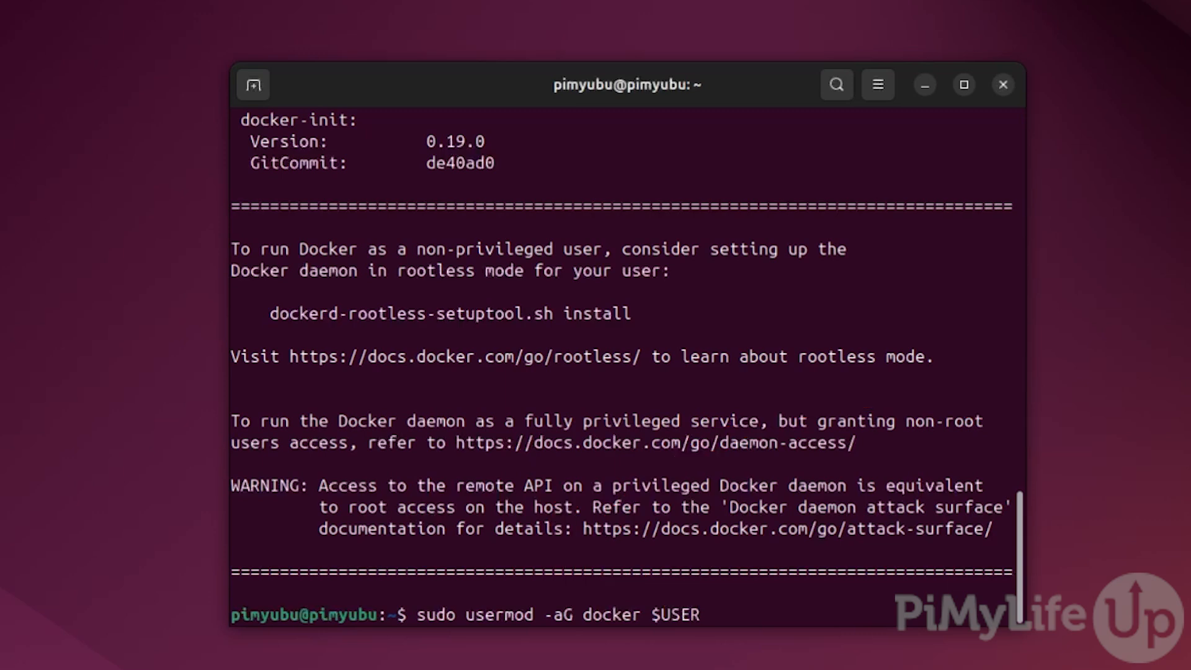
key(Return)
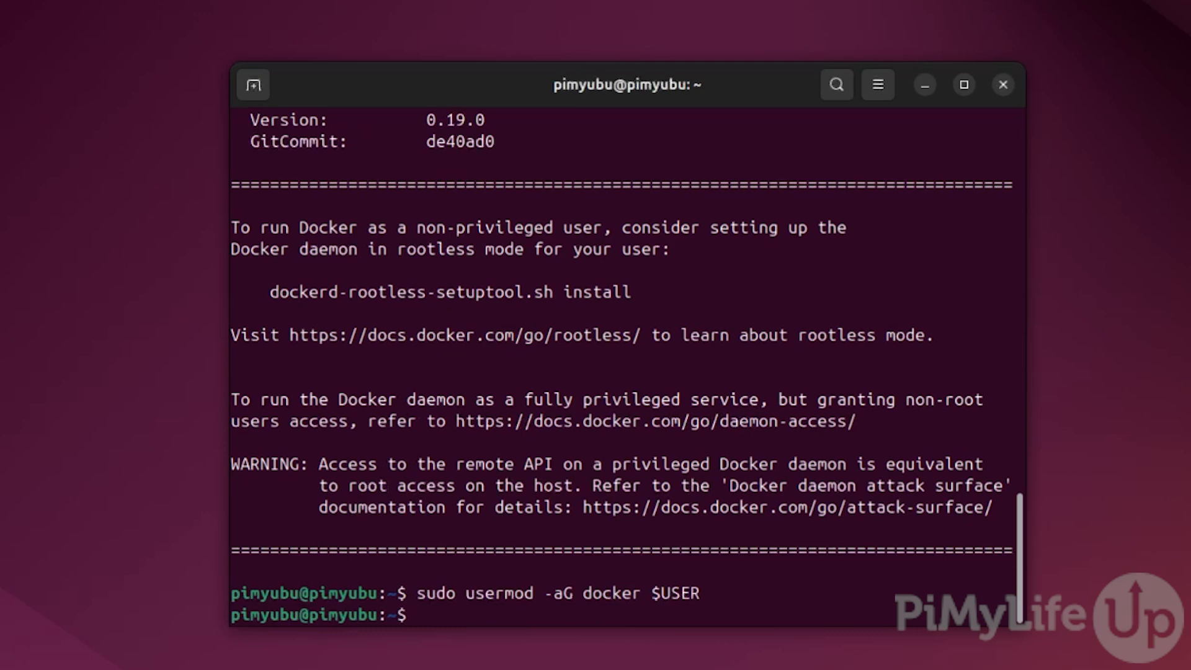
Reboot the machine with sudo reboot and return to a fresh terminal.
text(sud)
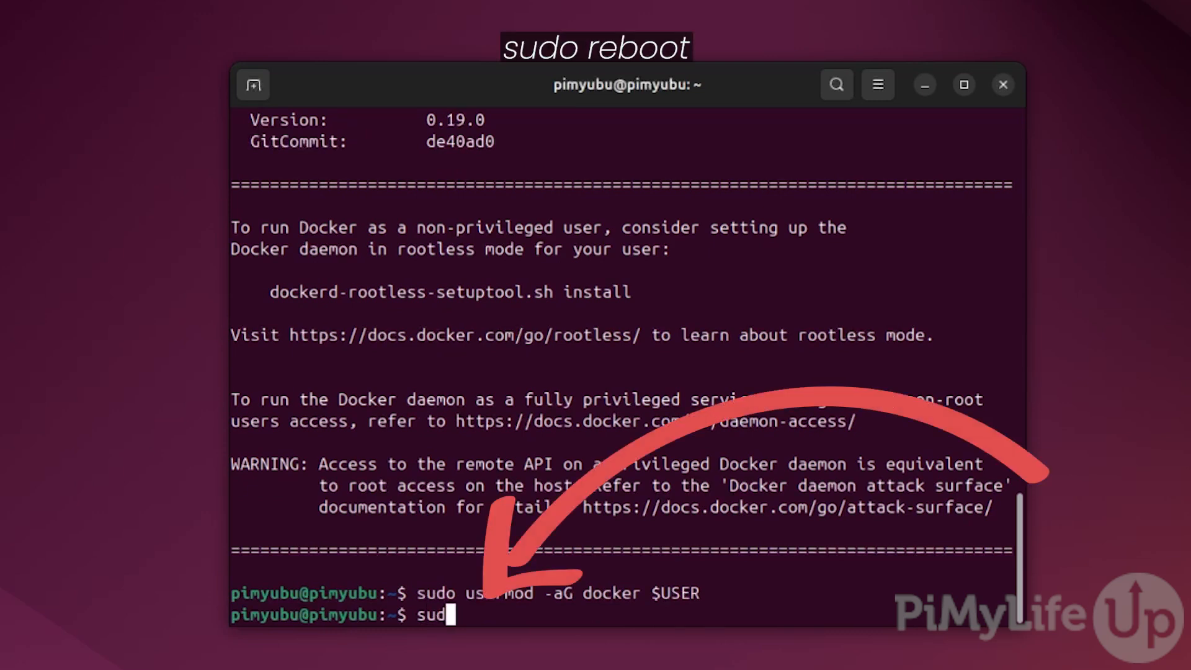
text(reboot)
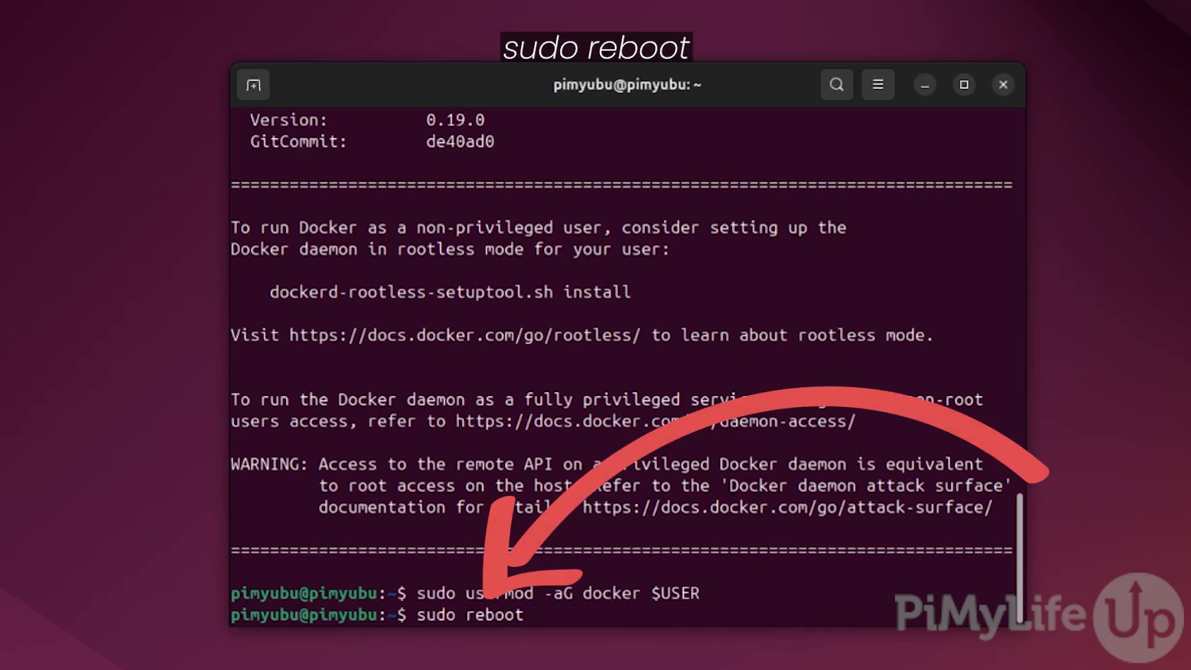
key(Return)
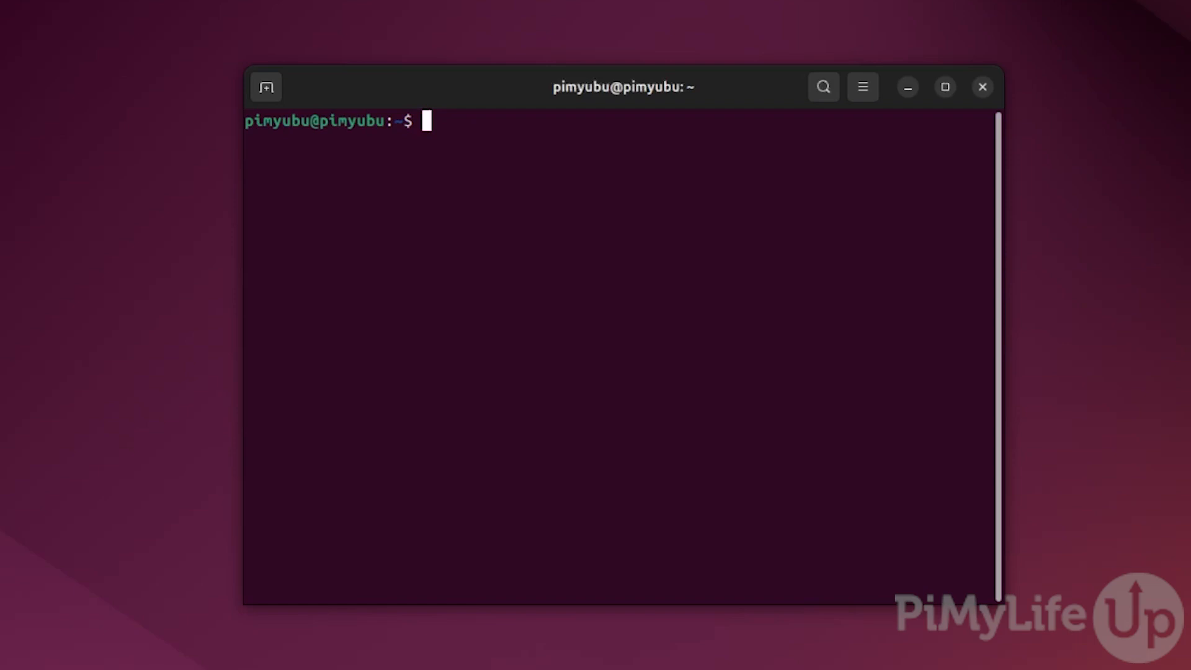
Create the /opt/stacks/watchyourlan directory with sudo mkdir -p.
text(sudo mk)
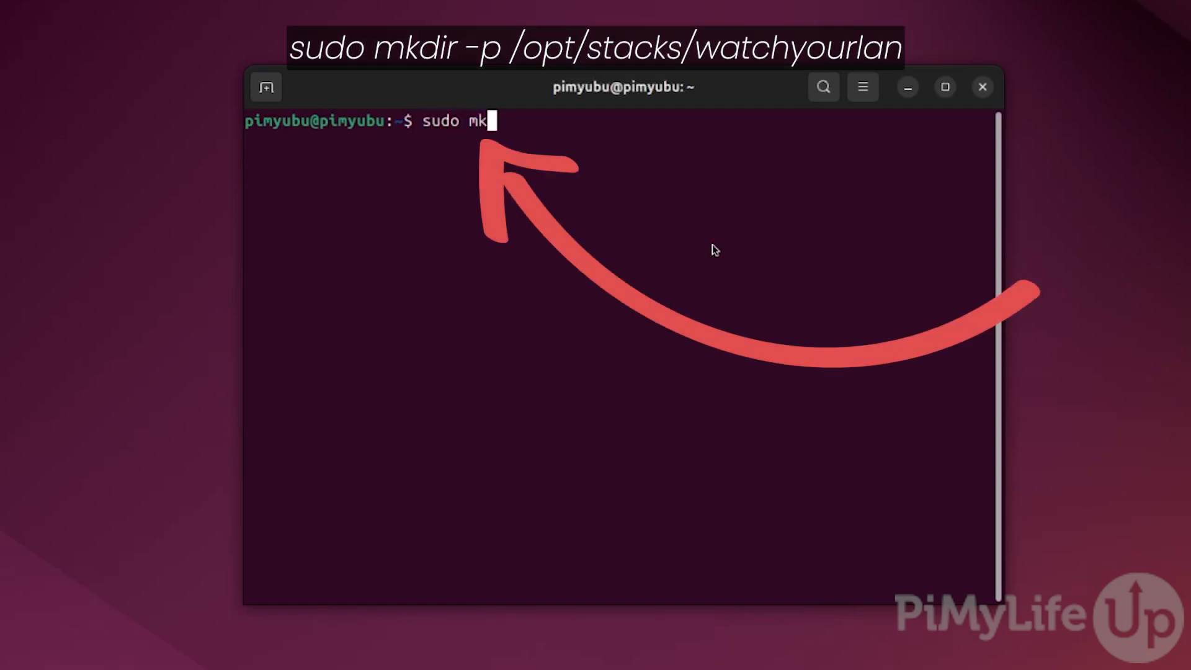
text(dir -p /o)
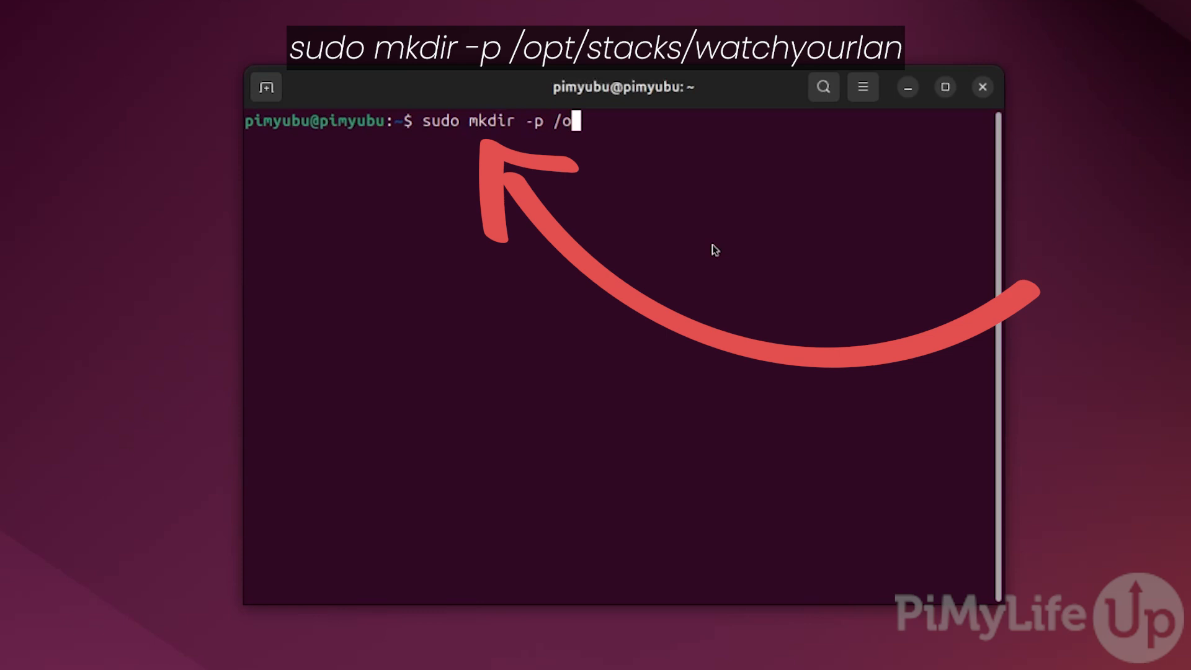
text(pt/stacks/watchyourlan)
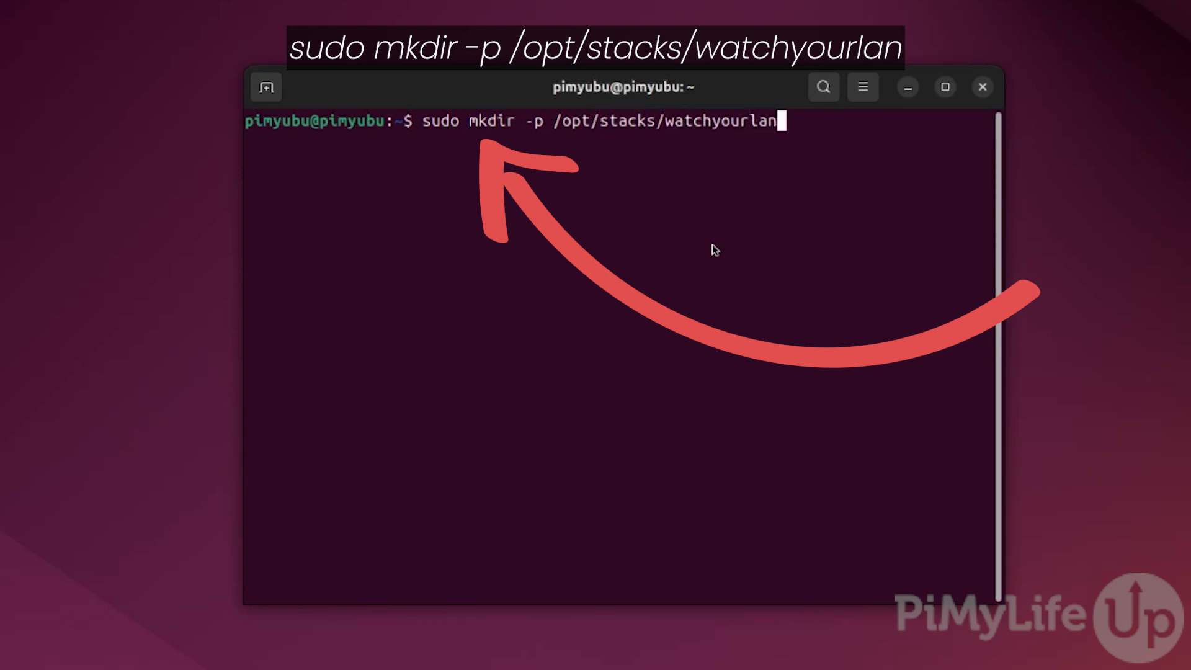
key(Return)
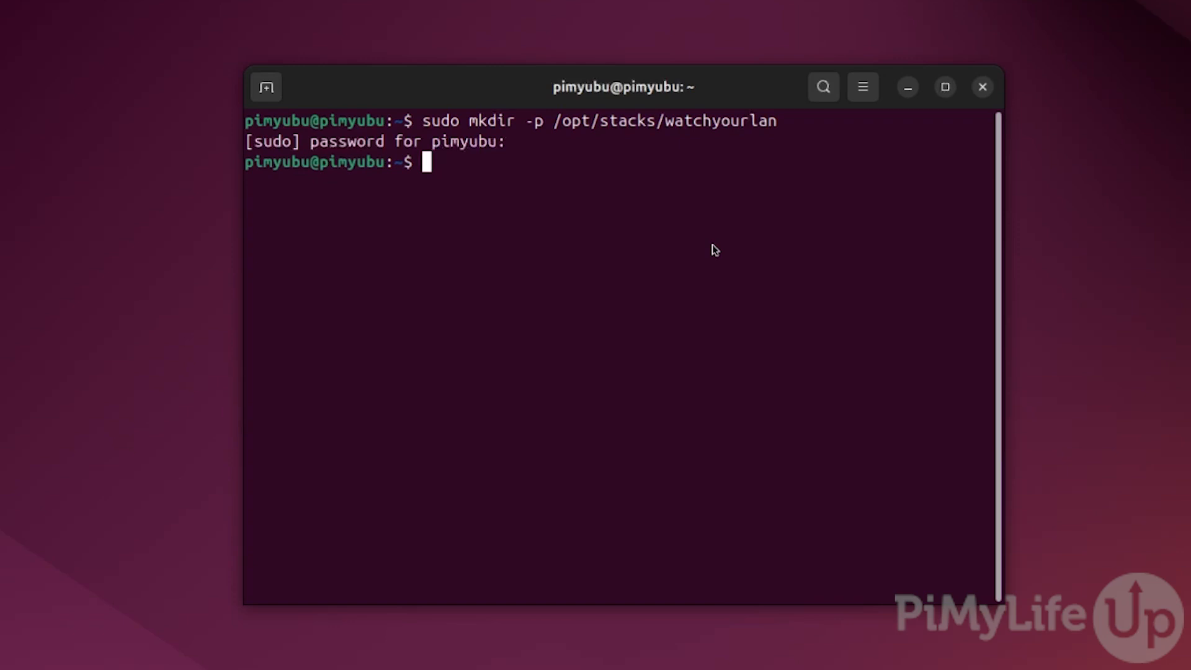
Change into the /opt/stacks/watchyourlan directory.
text(cd)
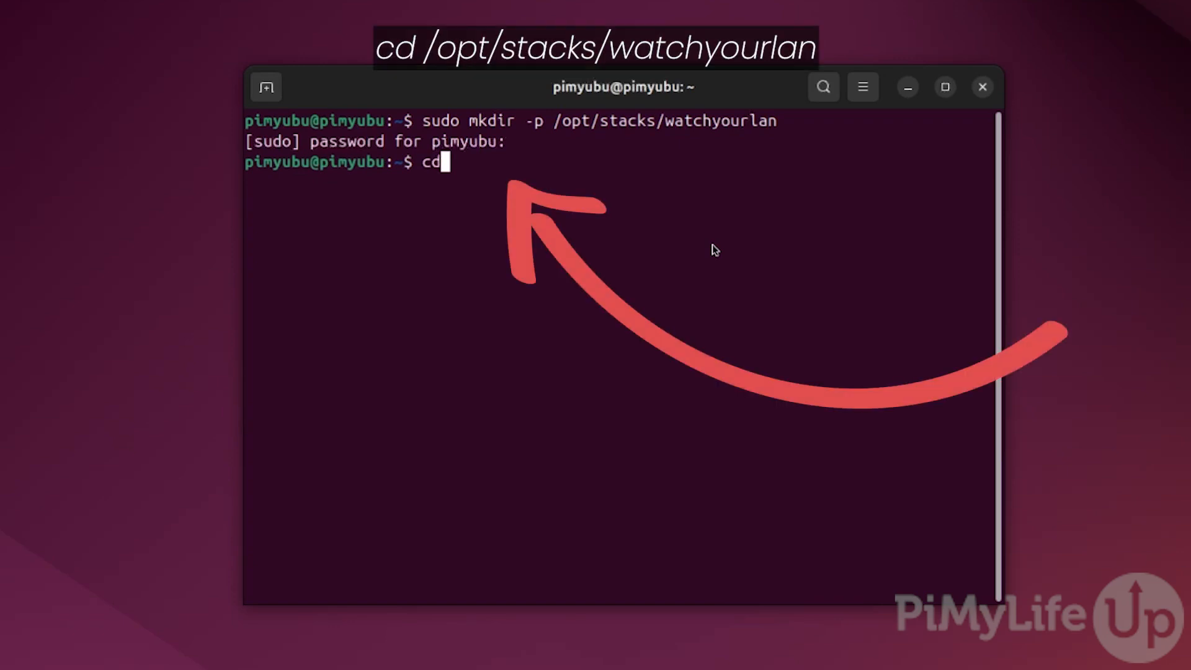
text(/opt/stacks)
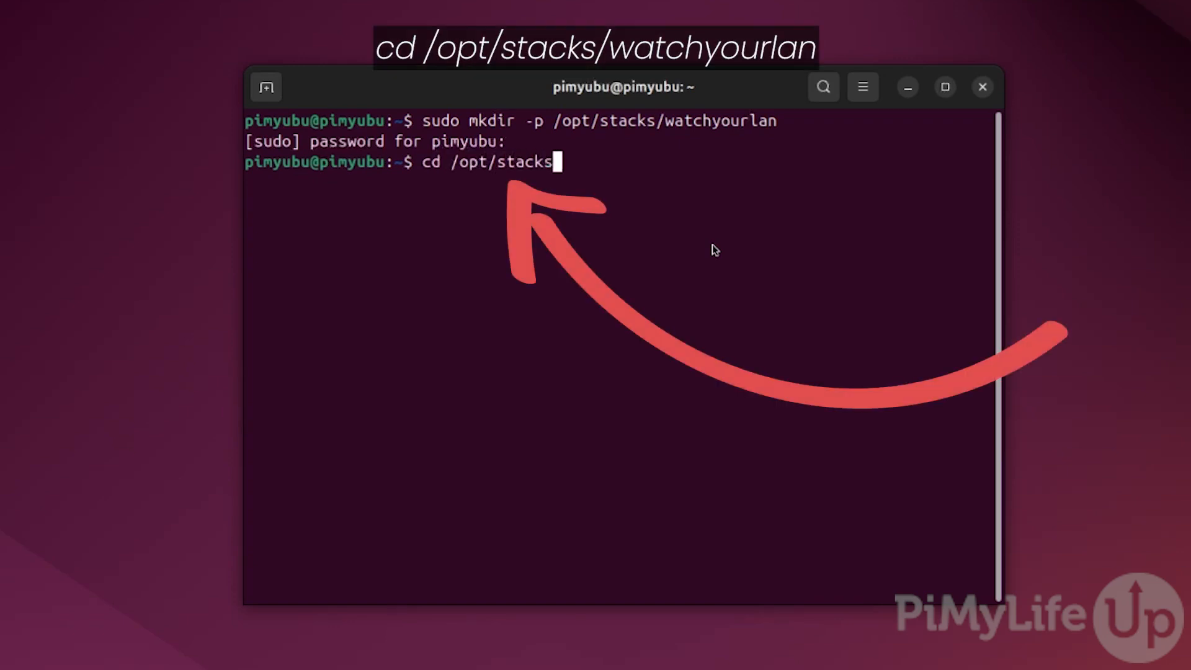
text(/watchyourl)
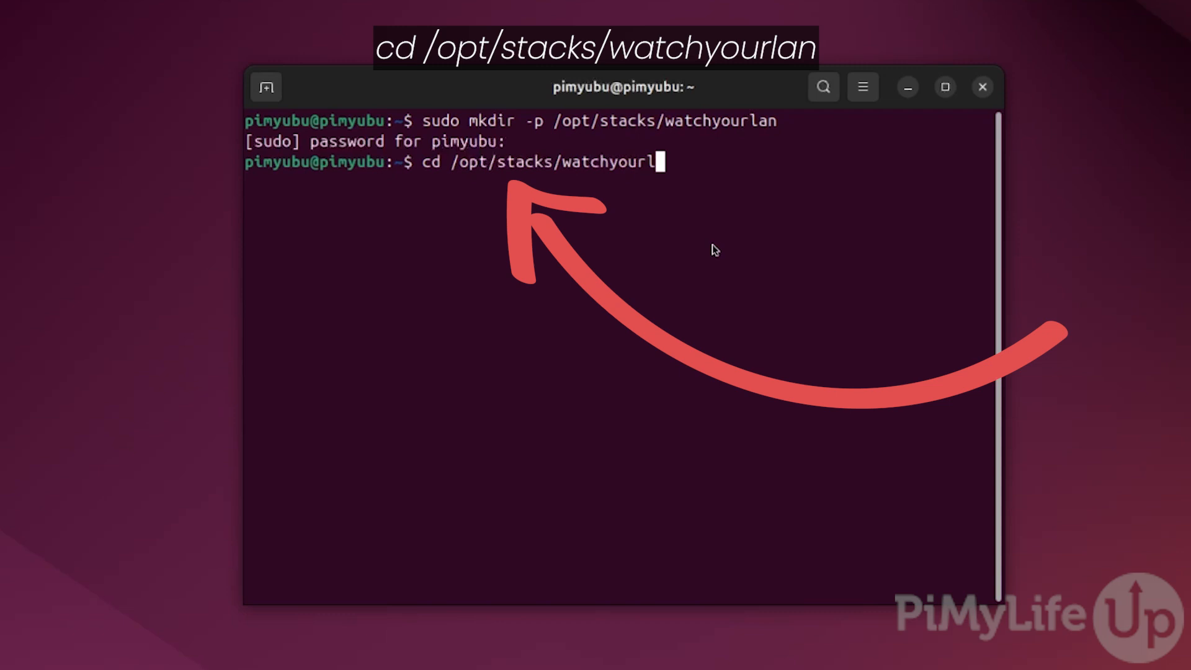
key(Return)
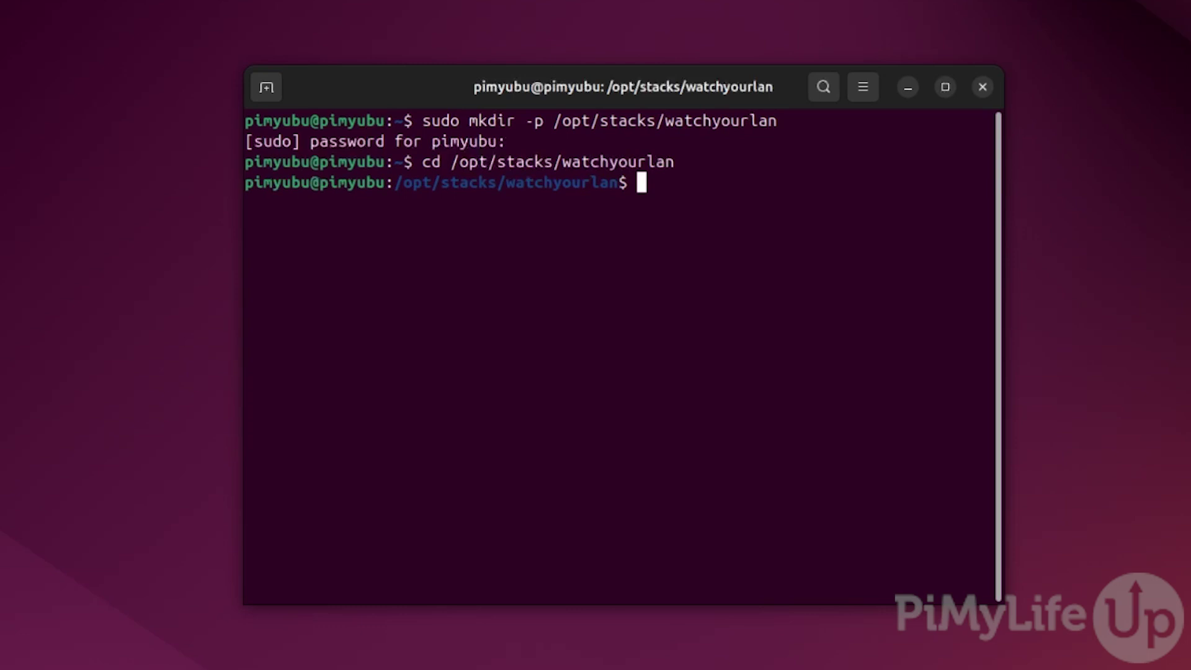
Run ip link show to list the lo, ens2 and docker0 interfaces.
text(ip)
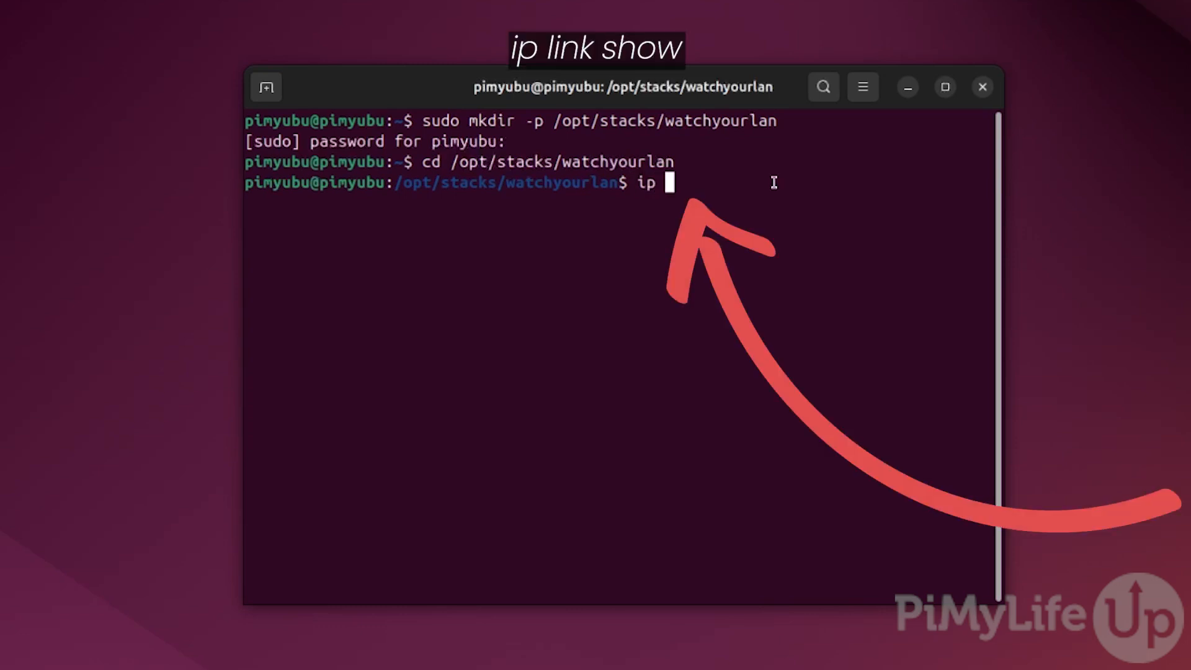
text(link show)
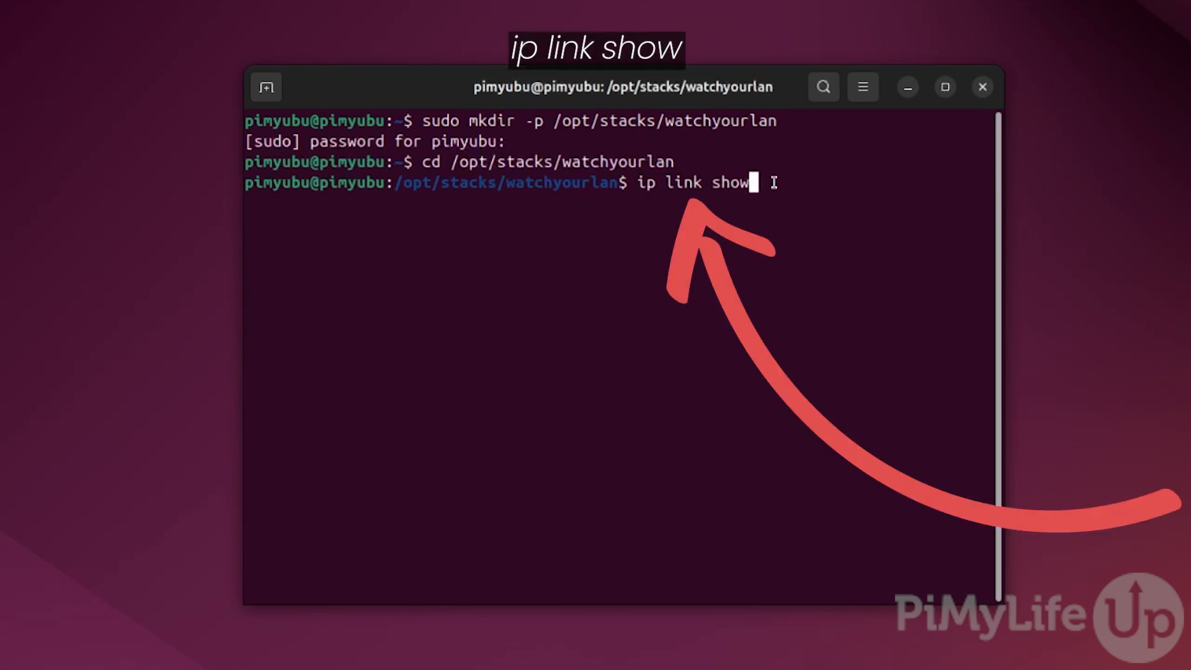
mouse_move(853, 165)
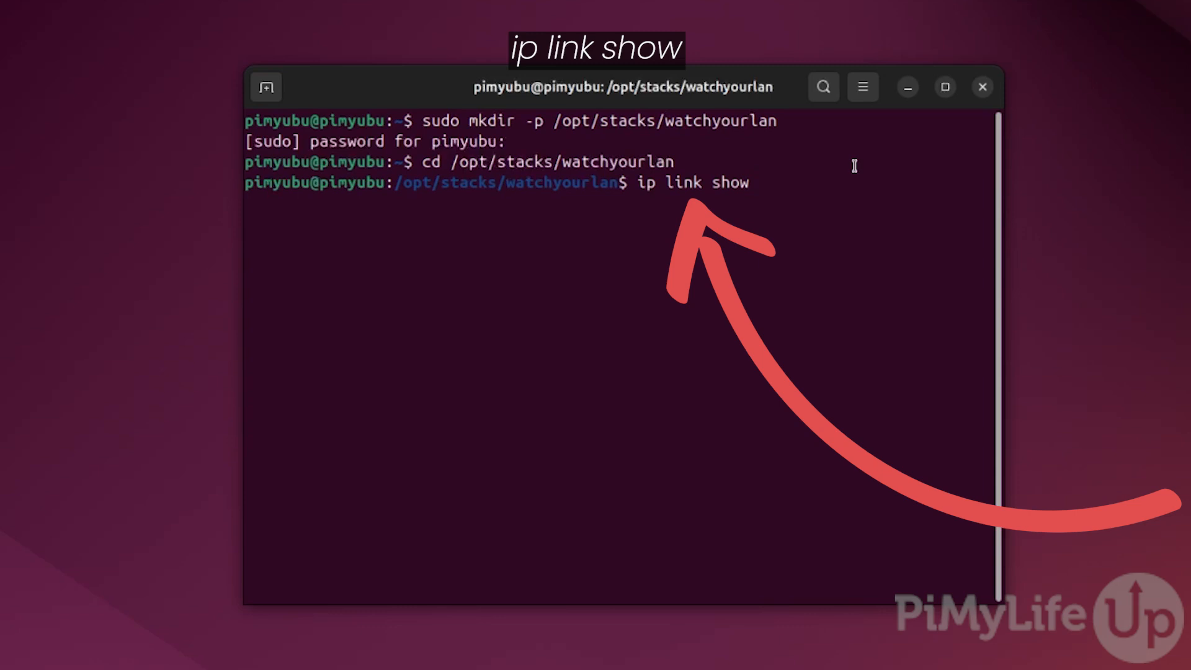
key(Return)
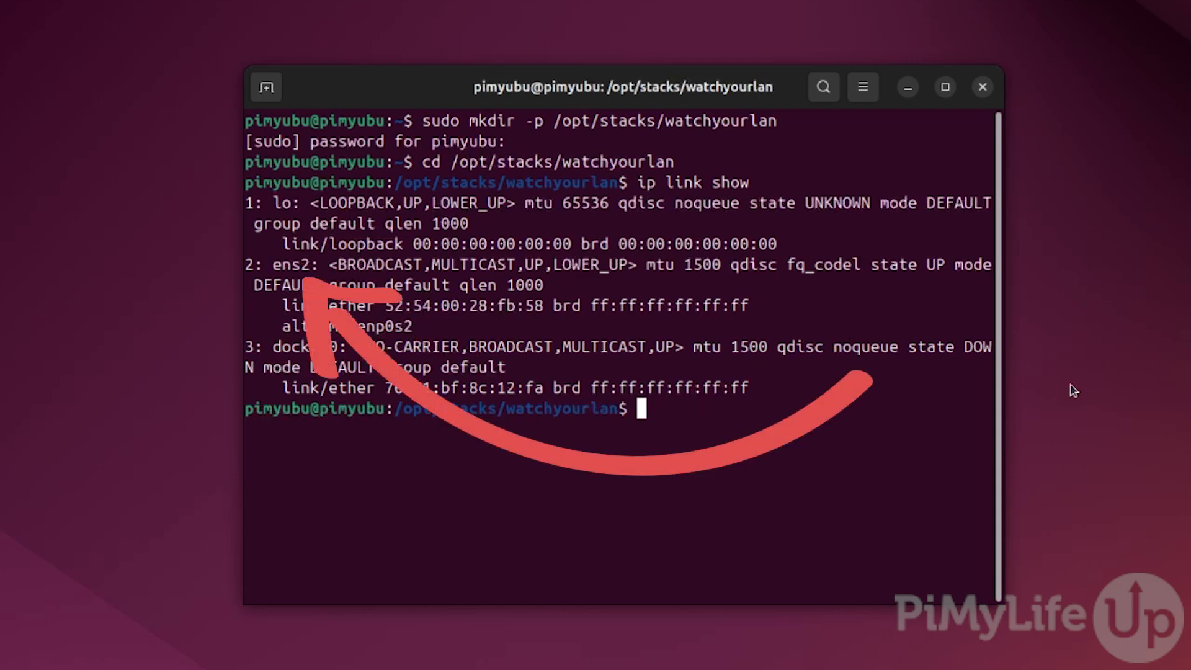
mouse_move(872, 446)
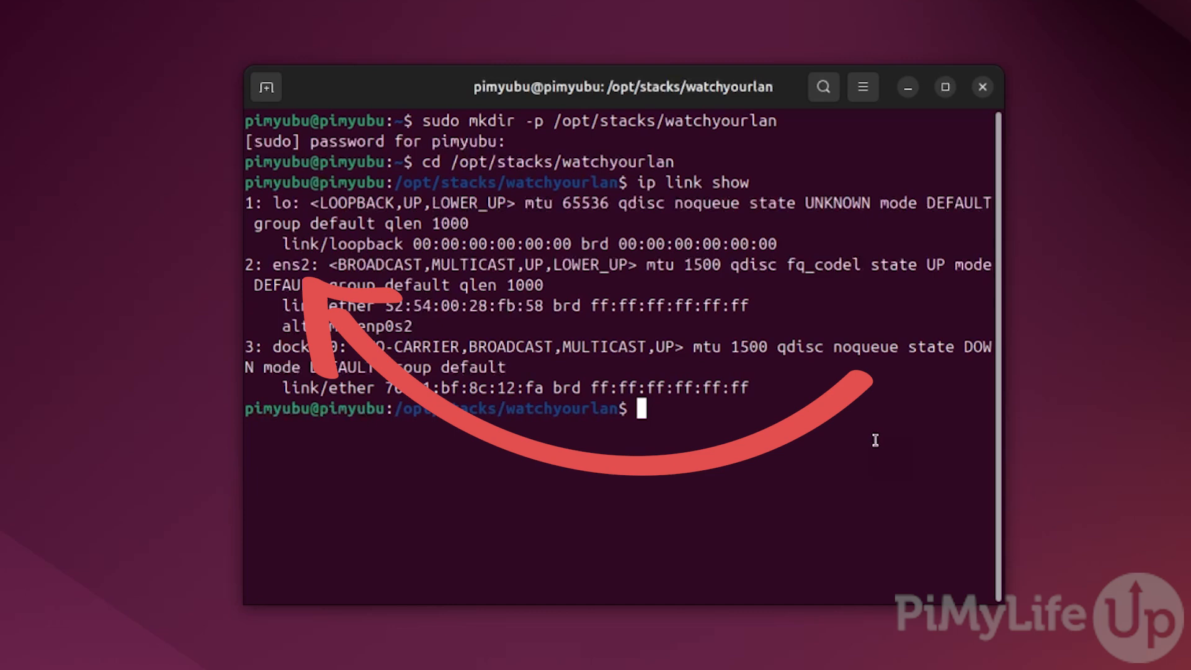
mouse_move(1186, 333)
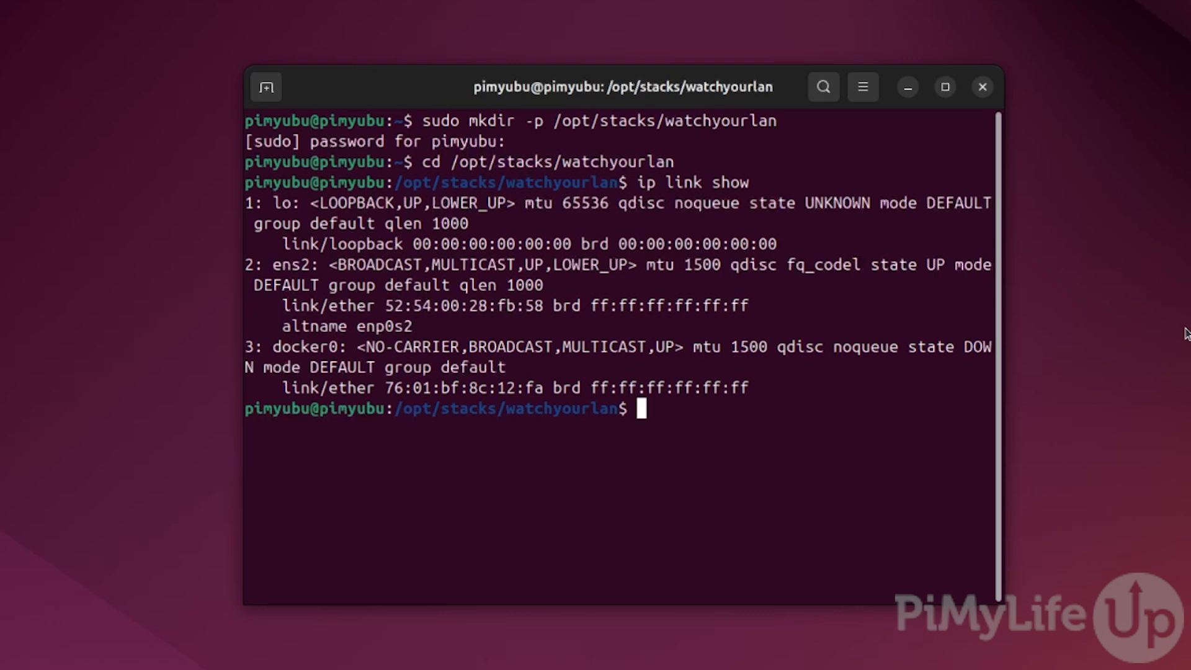
Download compose.yaml from git.pimylifeup.com/compose/watchyourlan with sudo wget.
text(sudo wget htt)
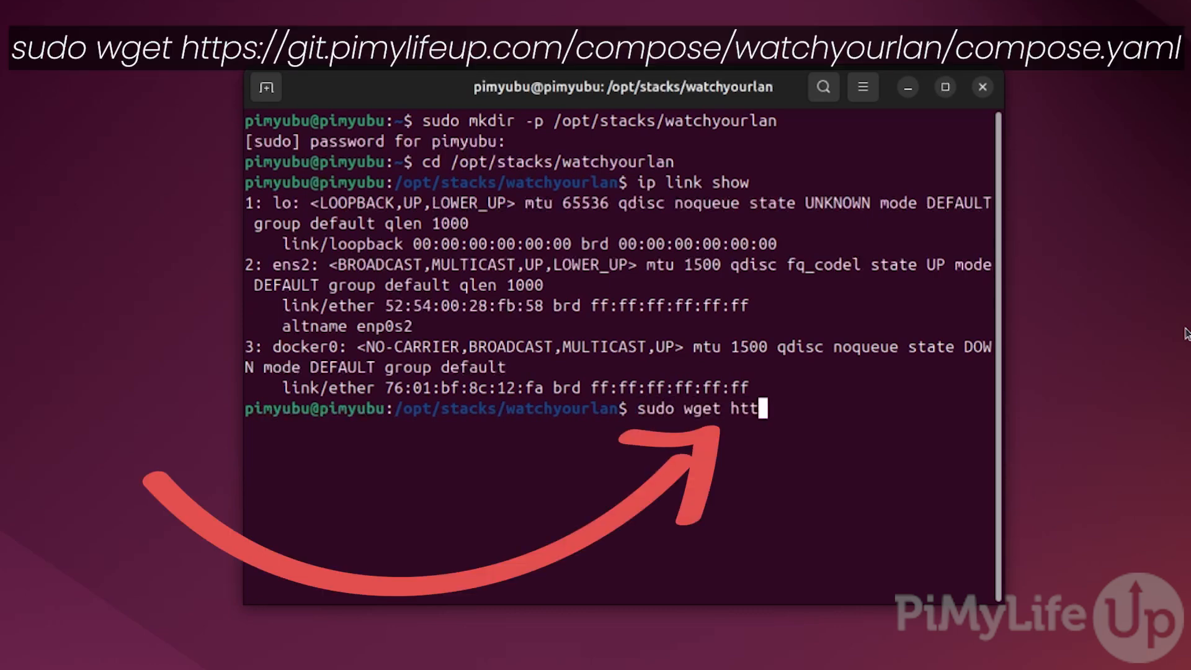
text(ps://git.pi)
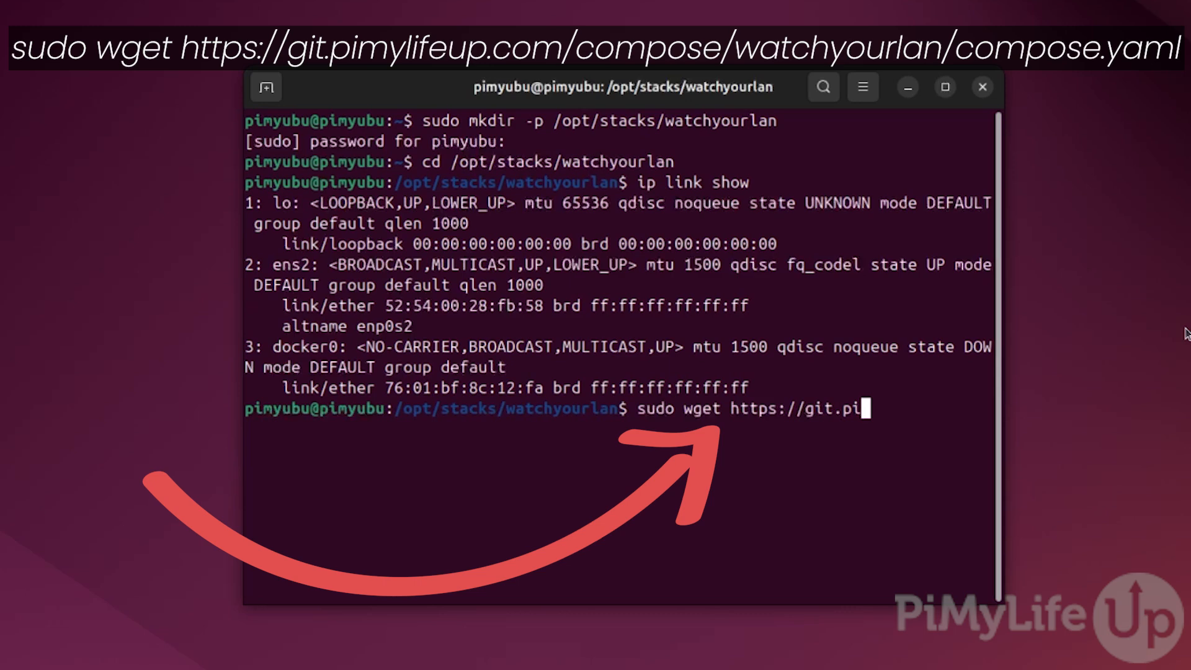
text(mylifeup.com)
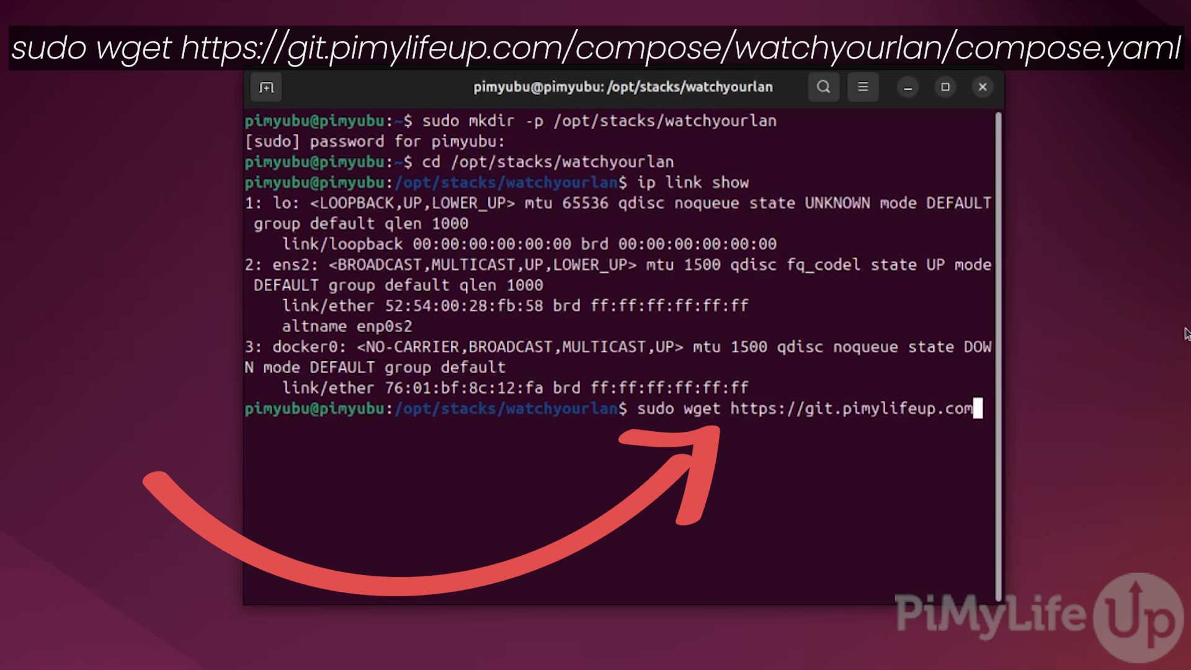
text(/compose)
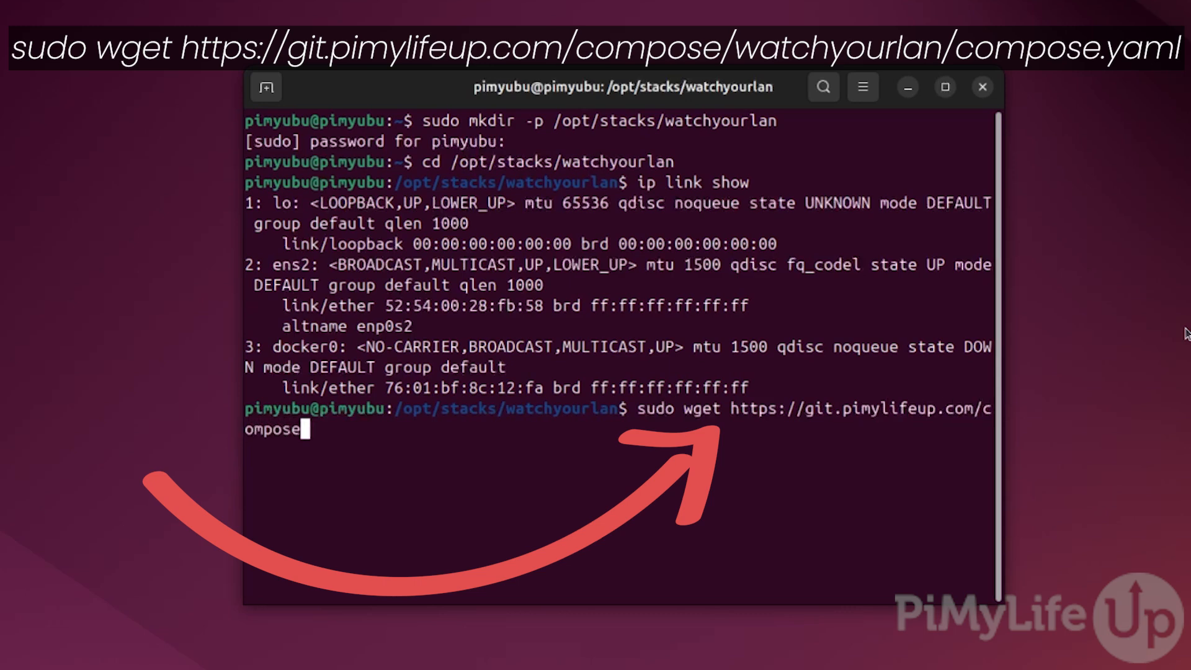
text(/)
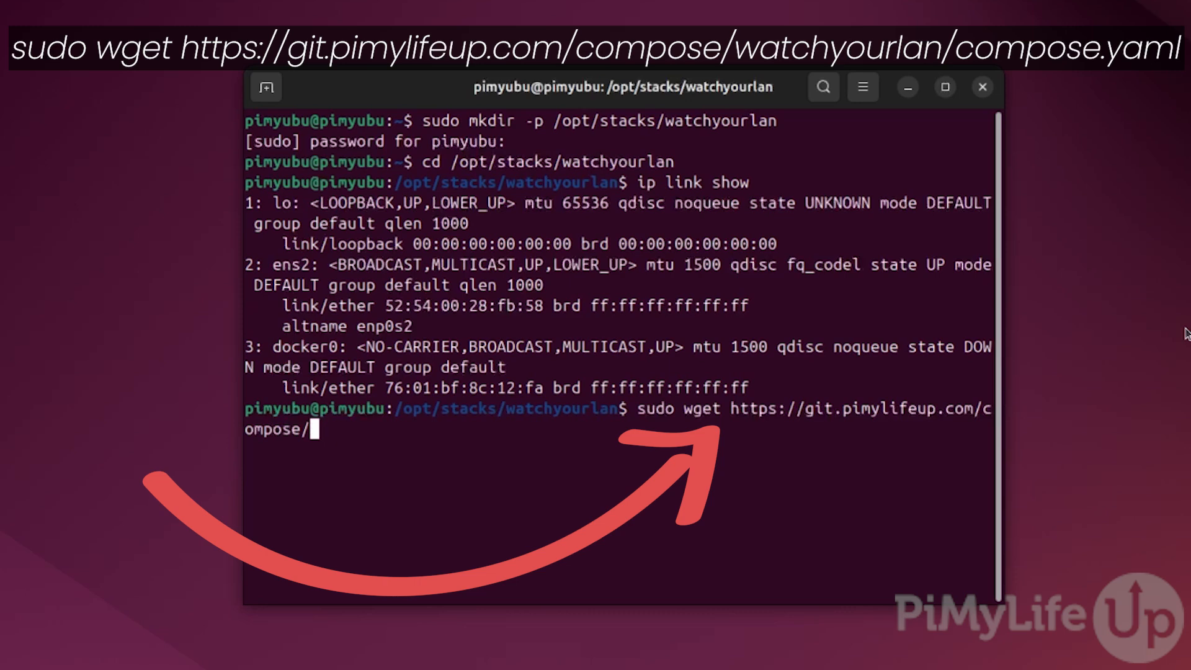
text(watchyo)
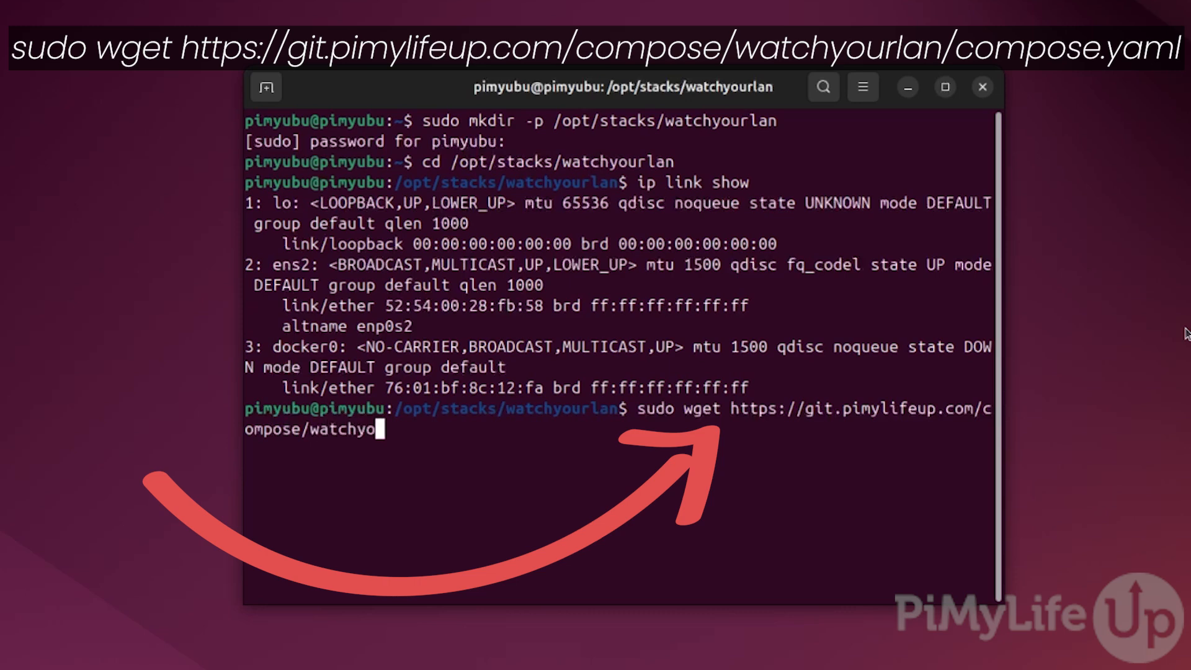
text(urlan/co)
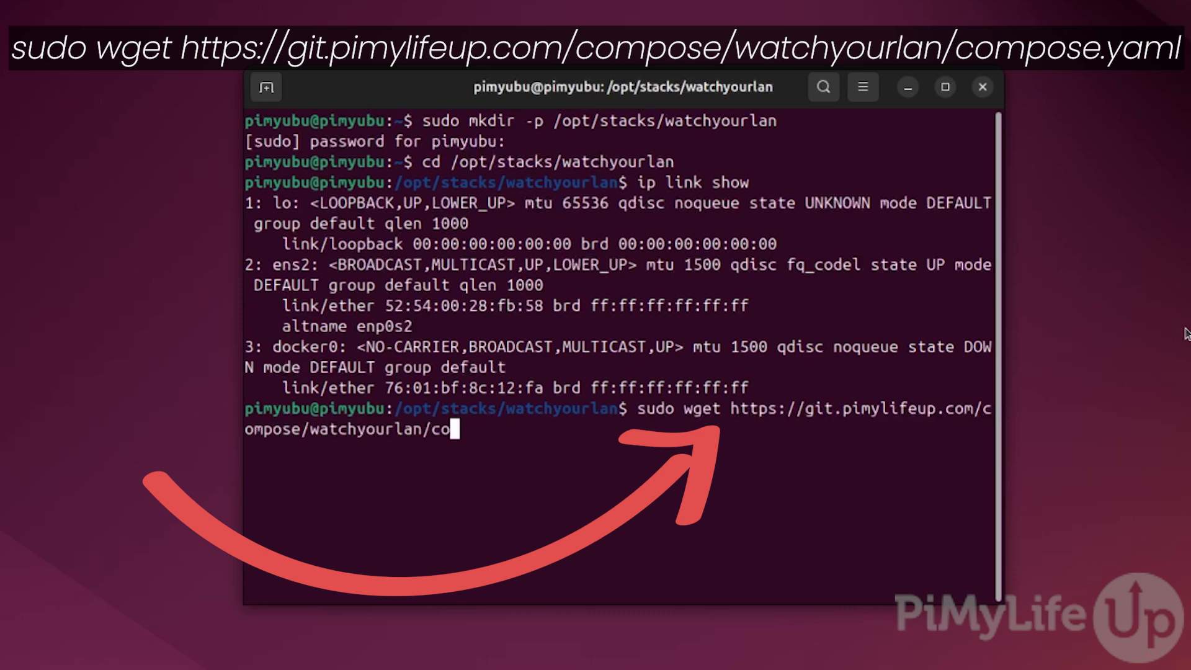
text(mpose.yaml)
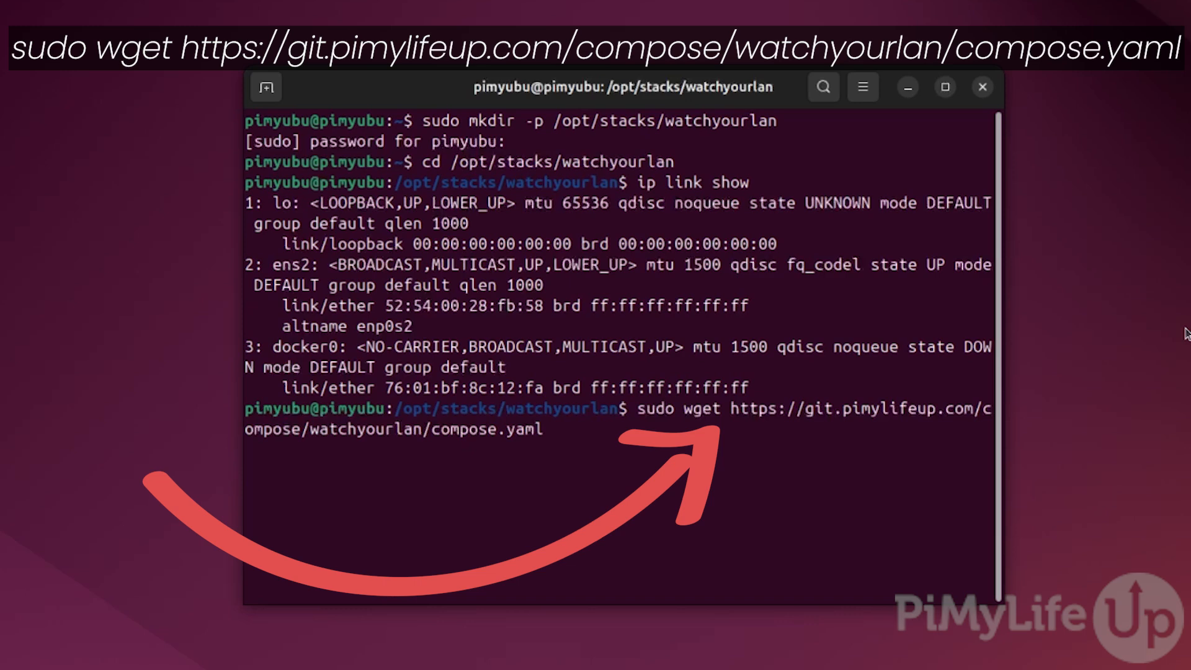
key(Return)
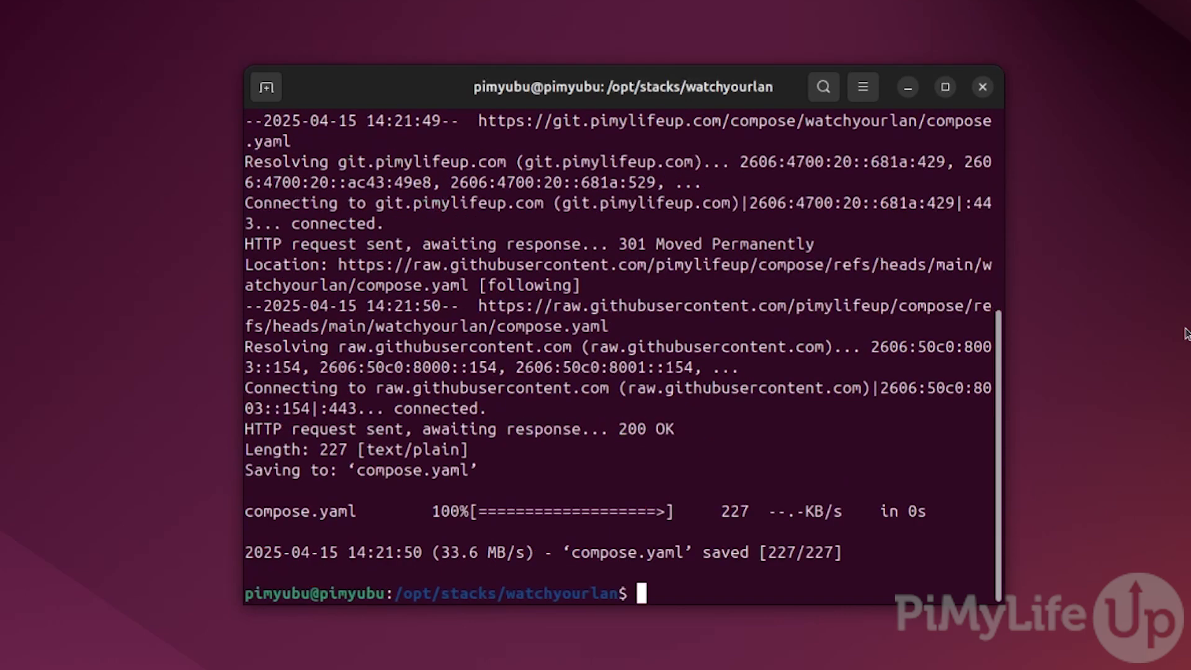
Prepare the sudo nano compose.yaml command to edit the file.
text(sudo nano com)
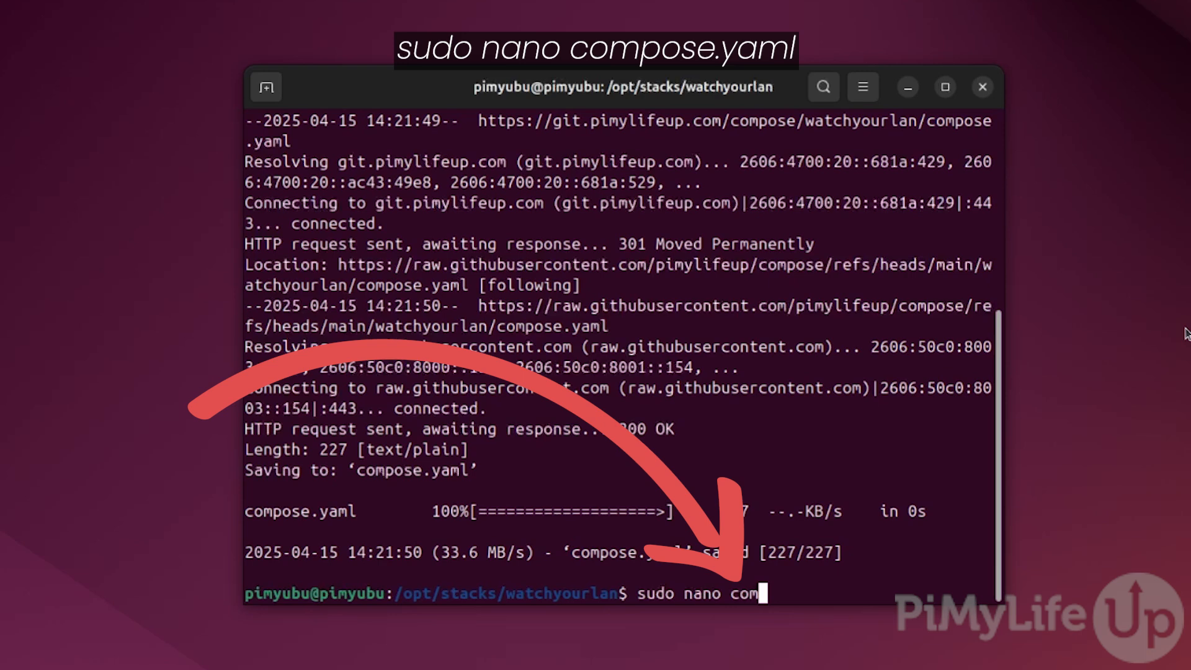
text(pose.yaml)
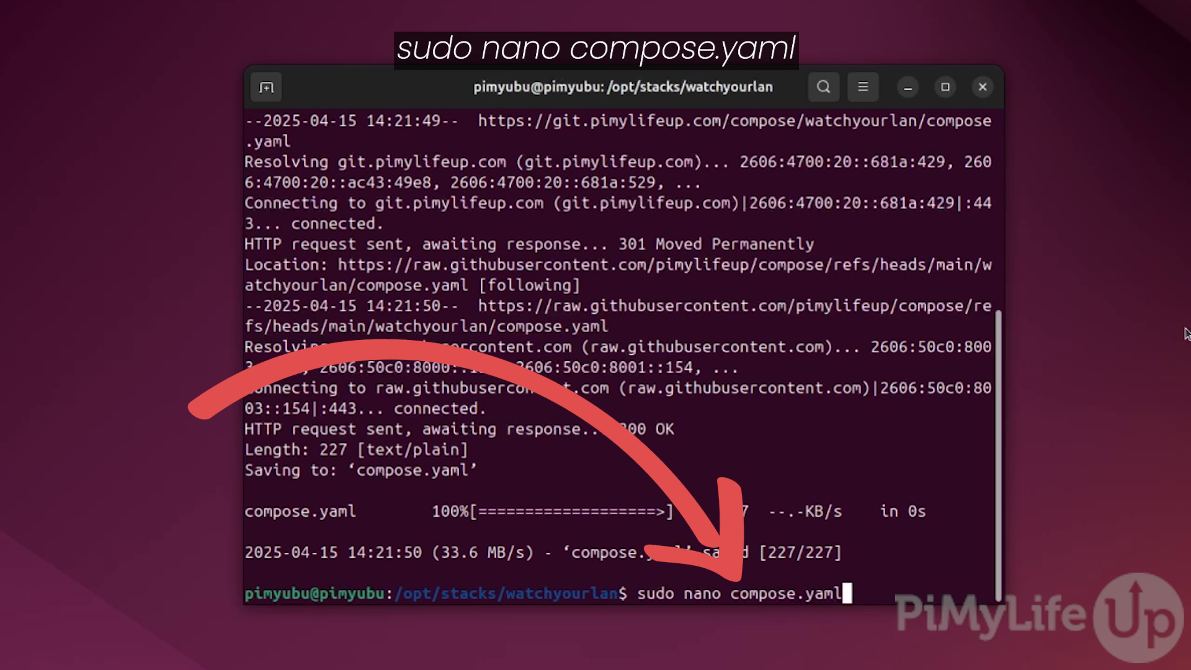
Edit compose.yaml in nano and set the TZ value to Australia/Hobart.
key(Return)
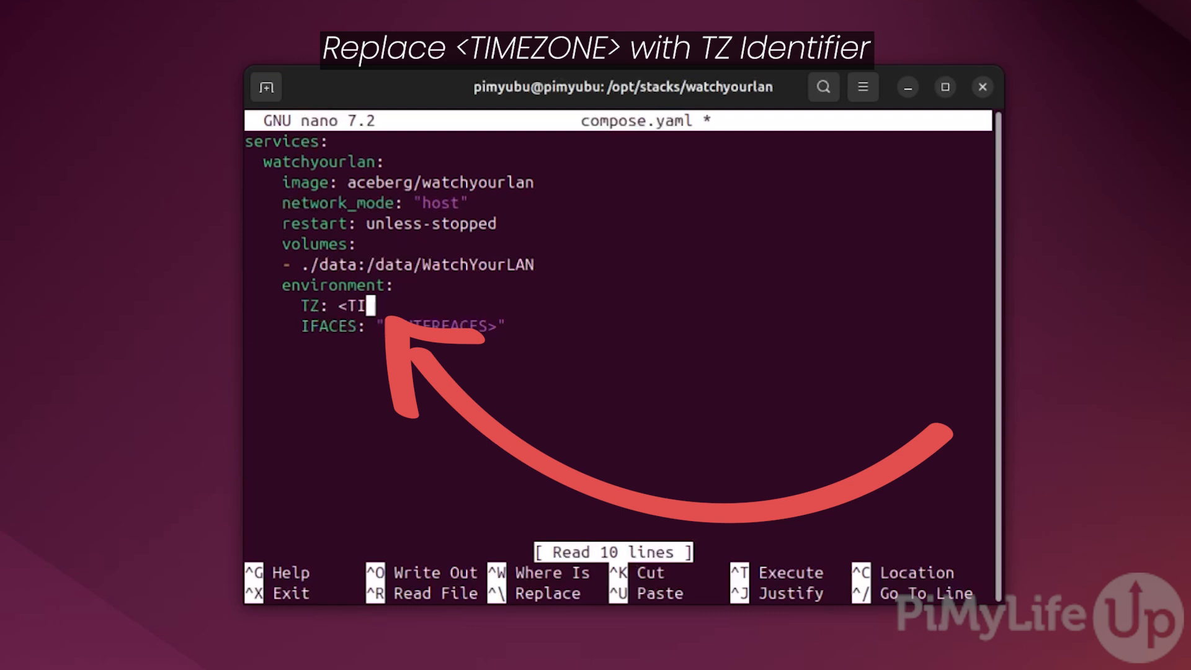
text(Australi)
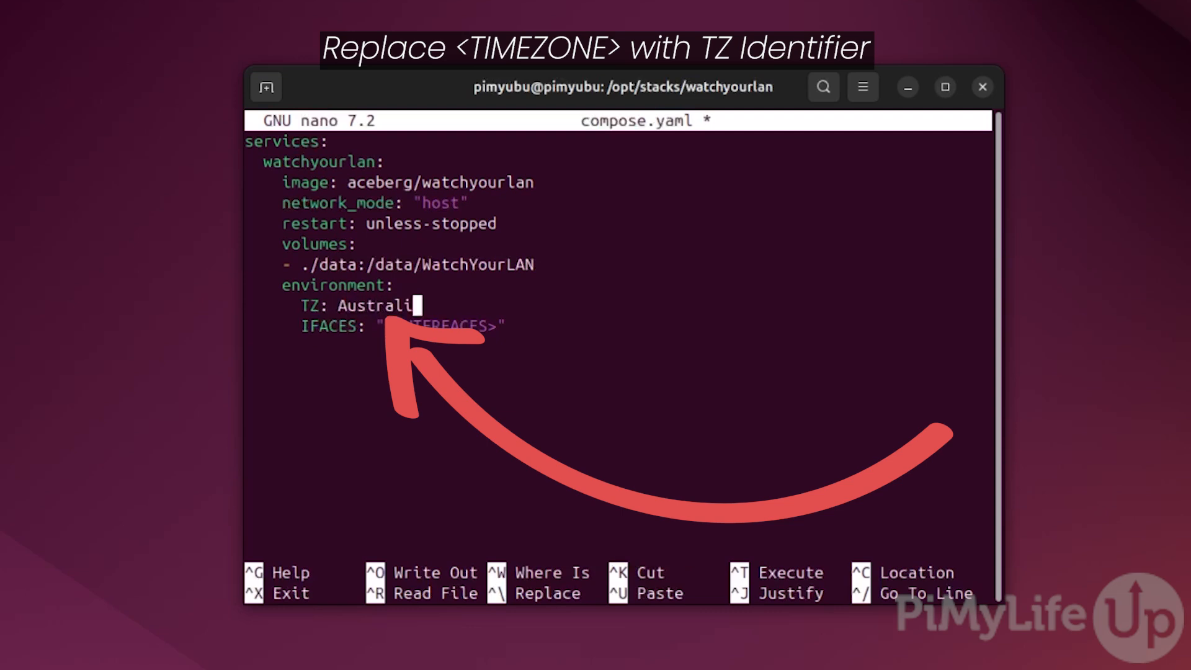
text(a/Hobart)
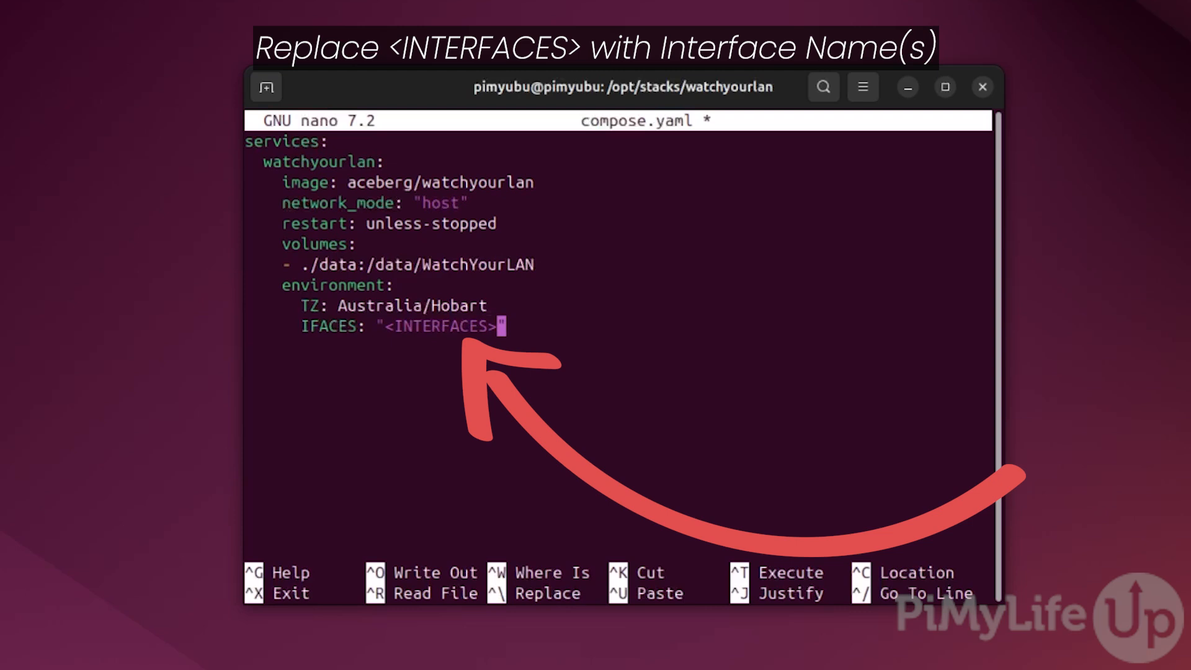
Replace the <INTERFACES> placeholder with ens2, discarding a stray eth0 entry.
key(BackSpace)
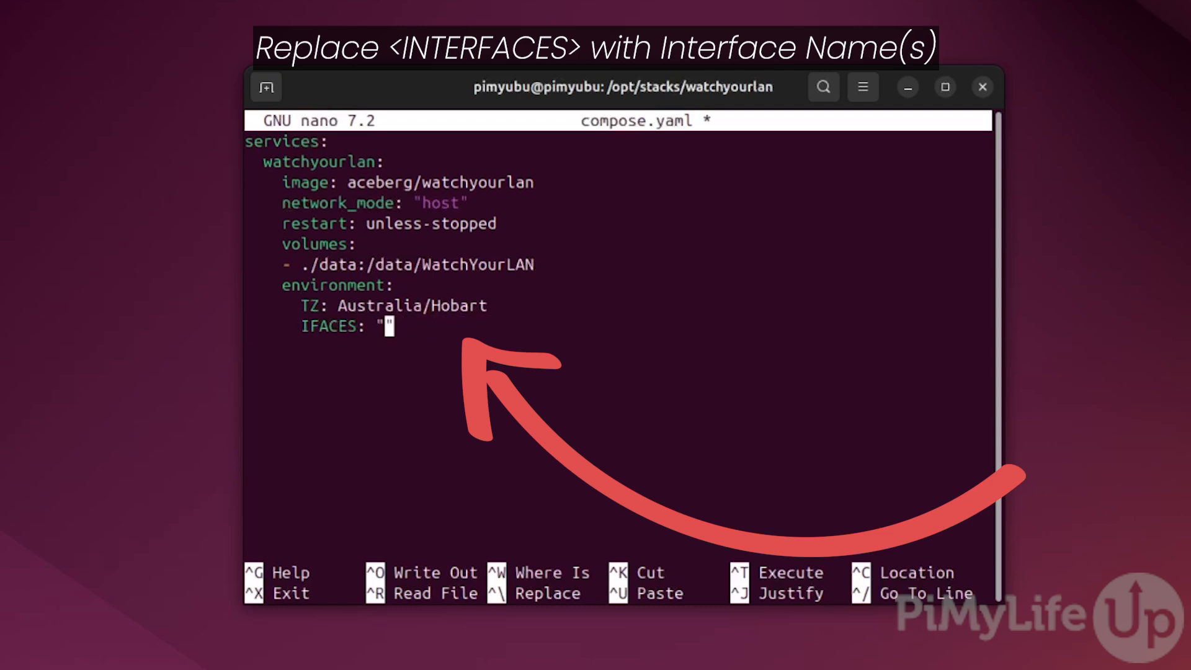
text(ens2)
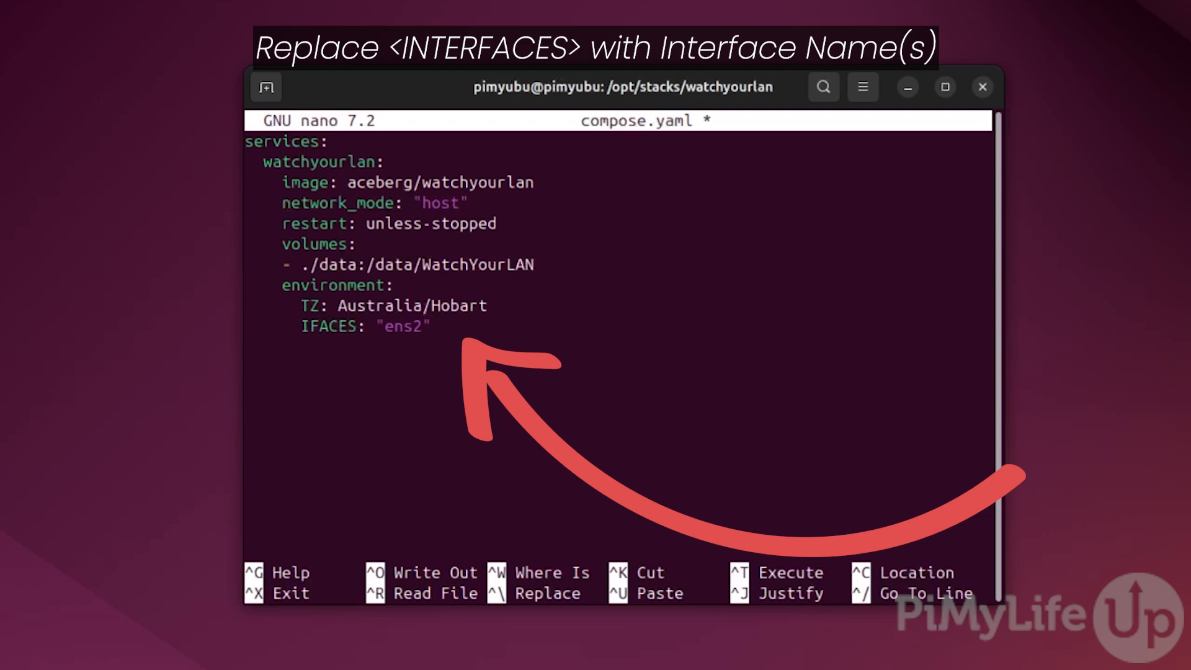
text(eth)
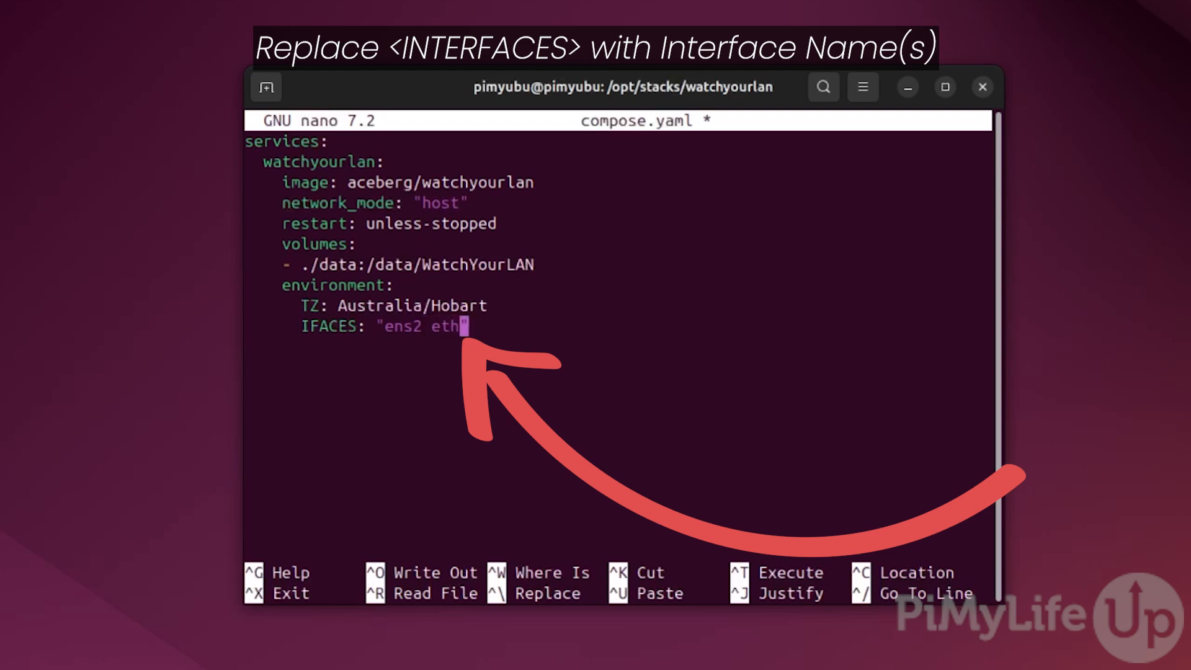
text(0)
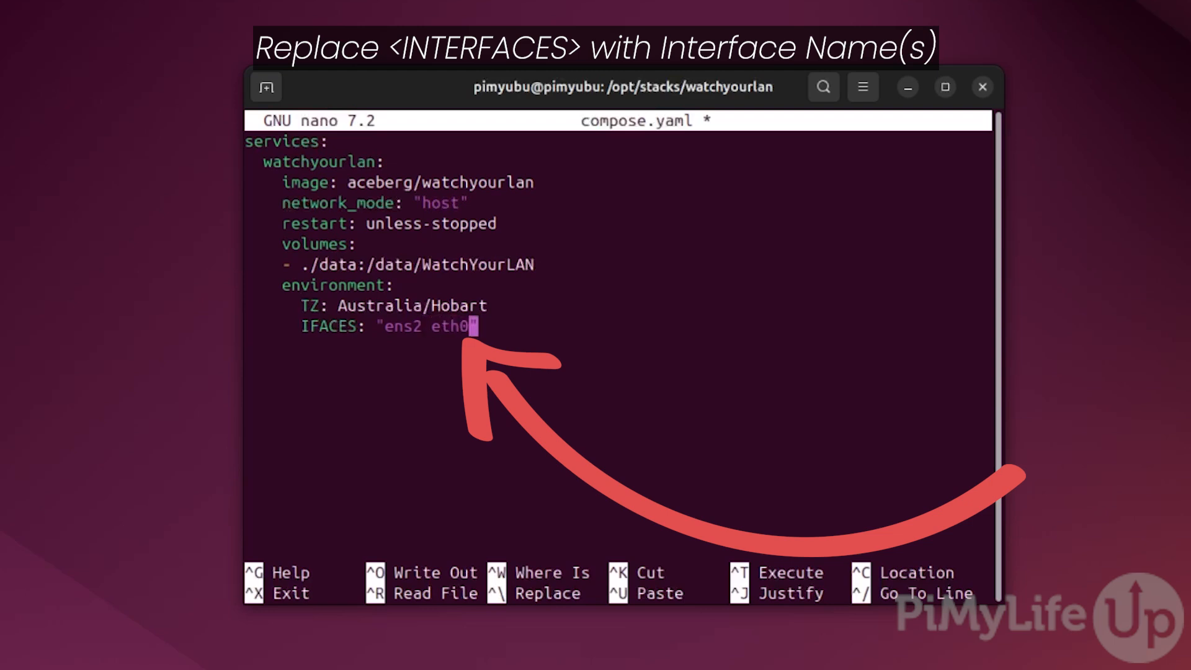
key(BackSpace)
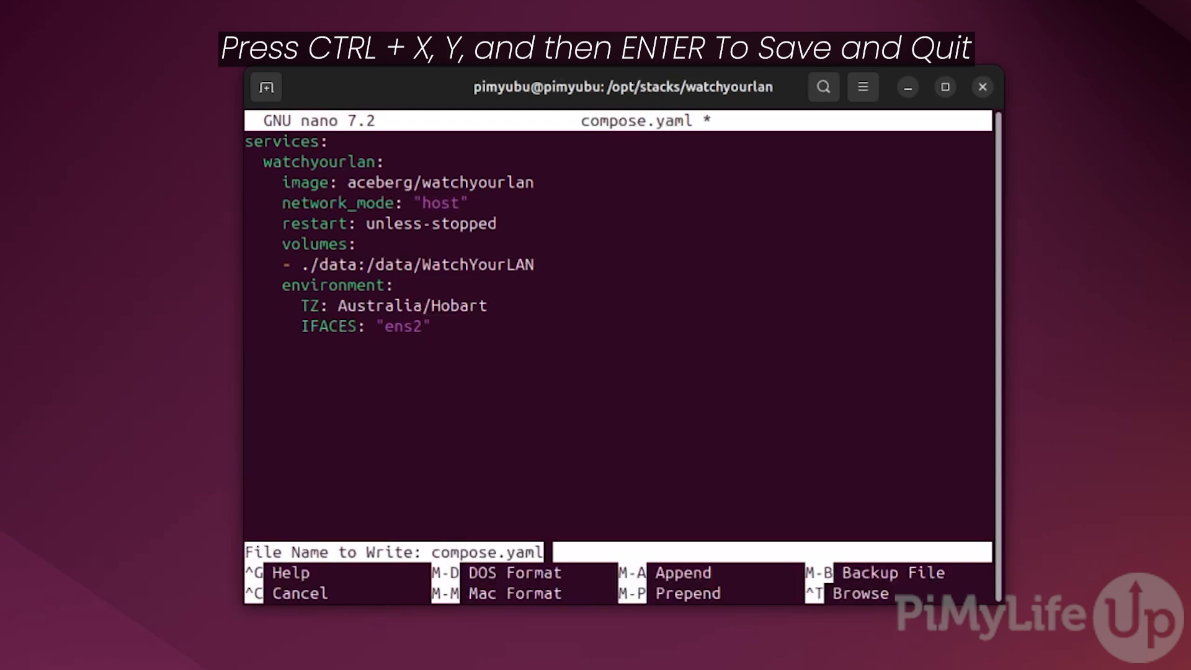
Confirm writing compose.yaml and exit nano back to the shell.
key(Return)
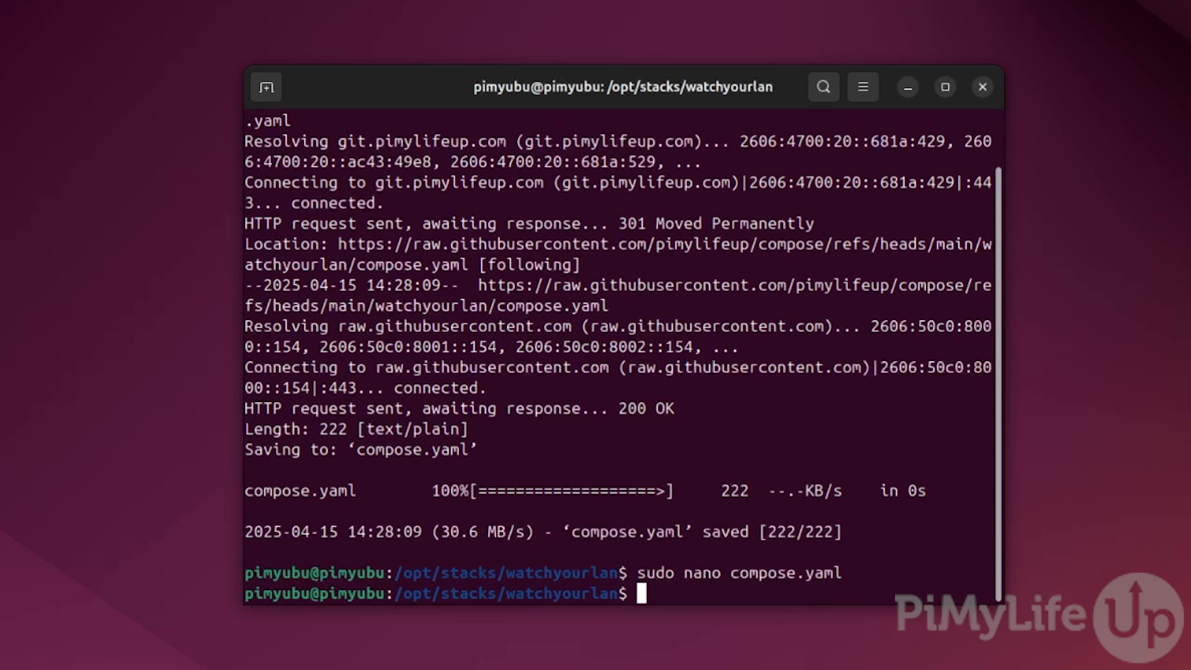
Run docker compose up -d to pull and start the WatchYourLAN container.
text(docker co)
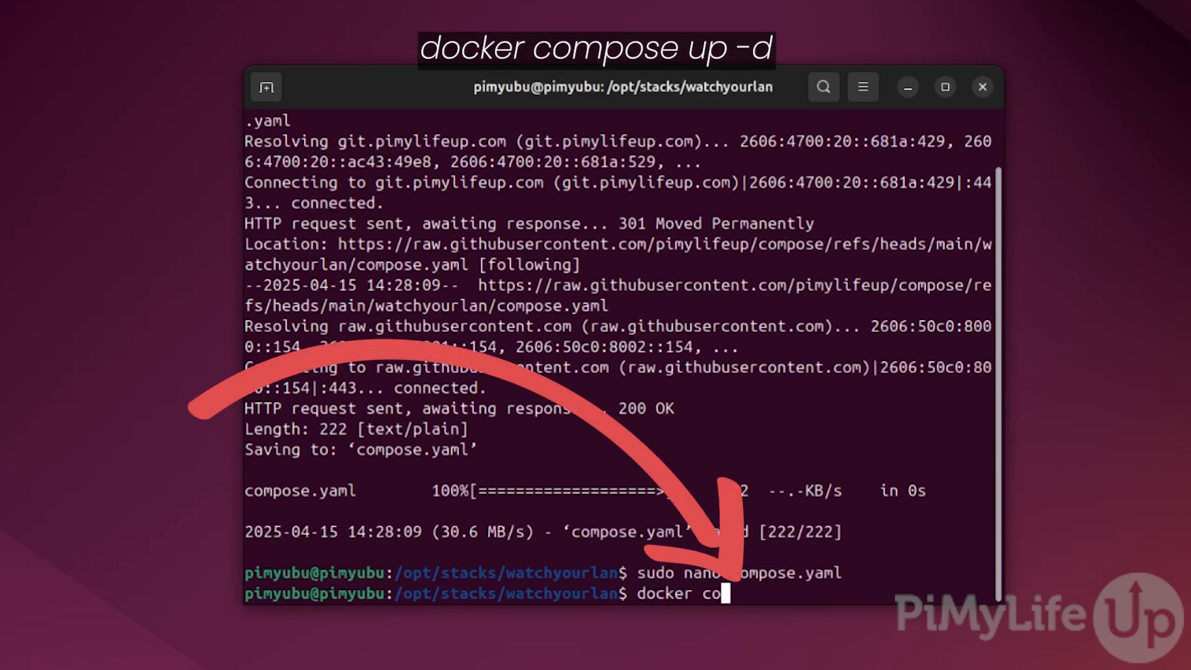
text(mpose up -d)
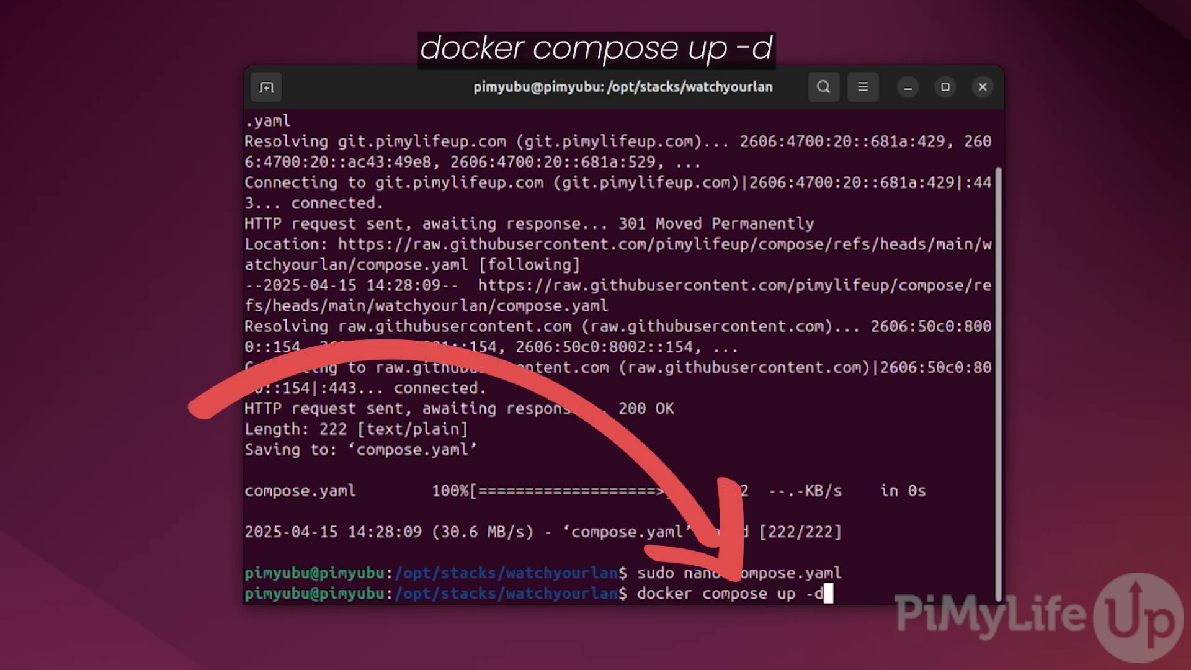
key(Return)
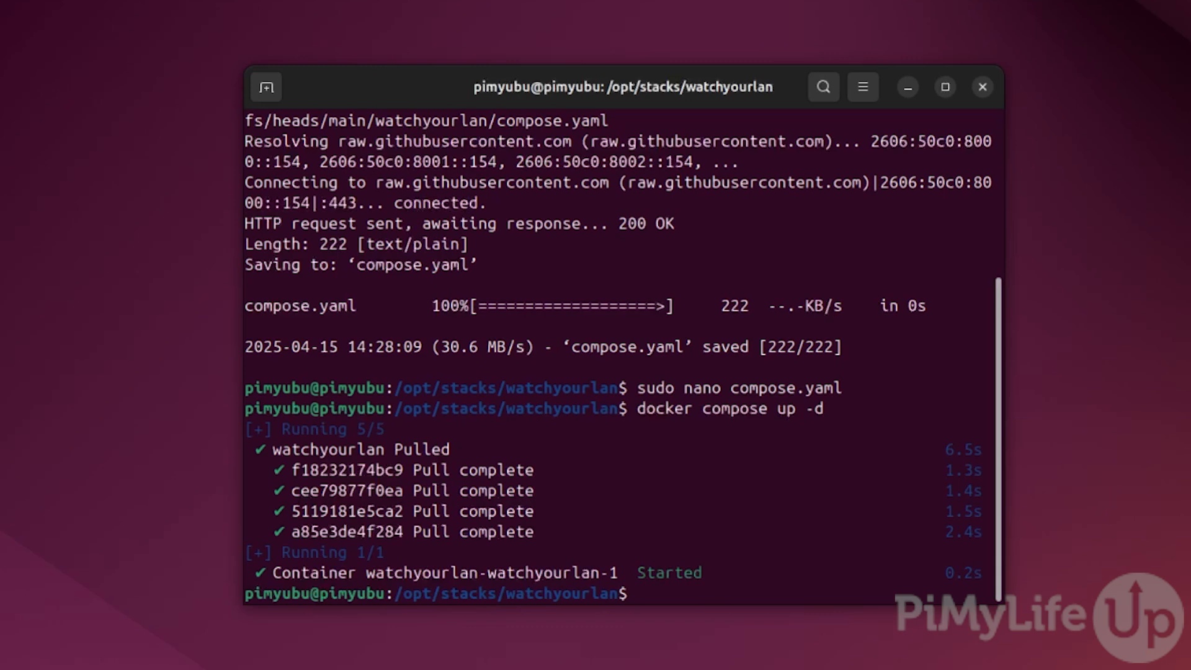
Show the machine's IP addresses with hostname -I.
text(hostname -I)
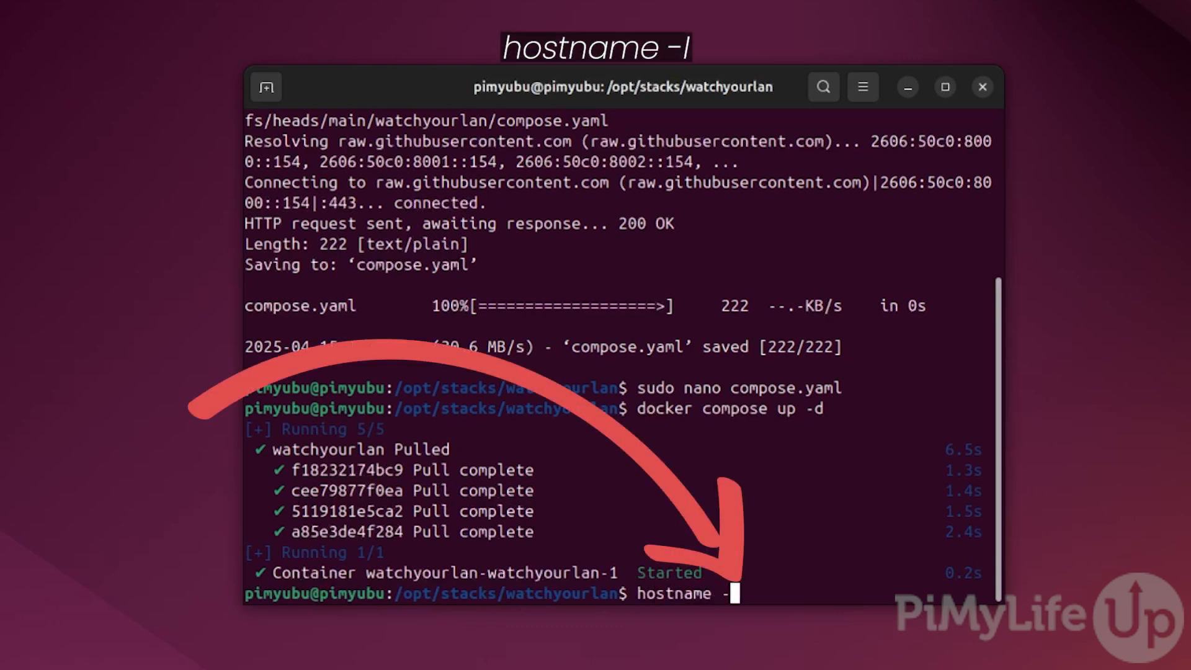
key(Return)
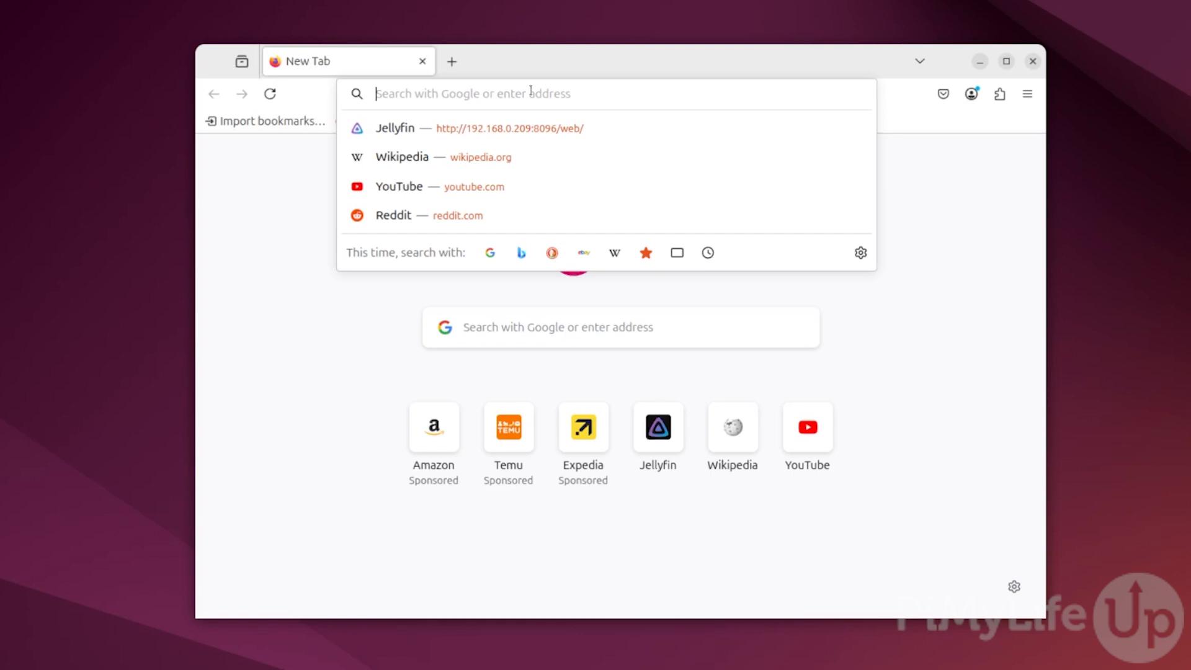
Enter the WatchYourLAN dashboard address at 192.168.0.212 on port 8840 in Firefox.
text(http)
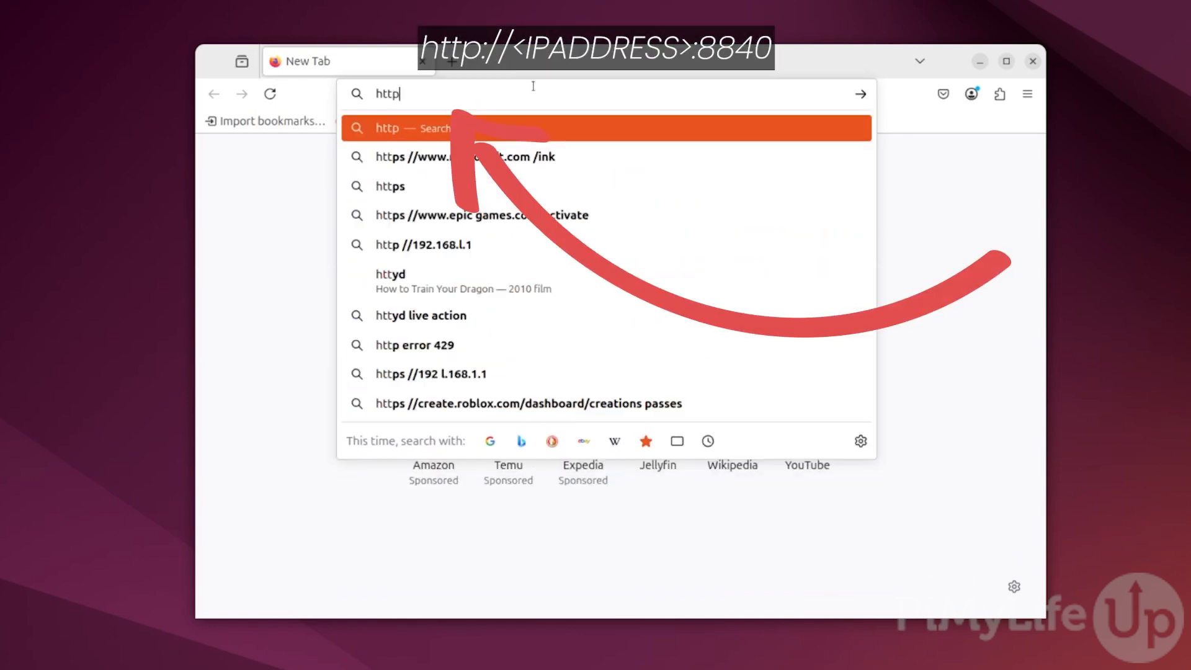
text(://)
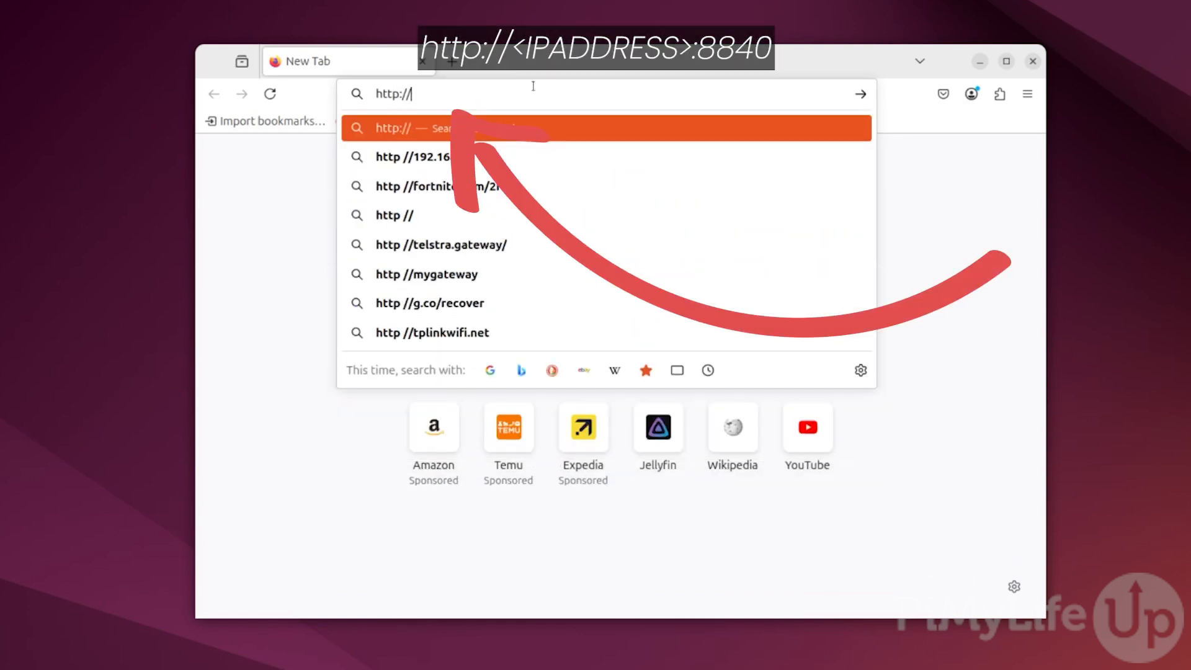
text(192.168.0.209:8096)
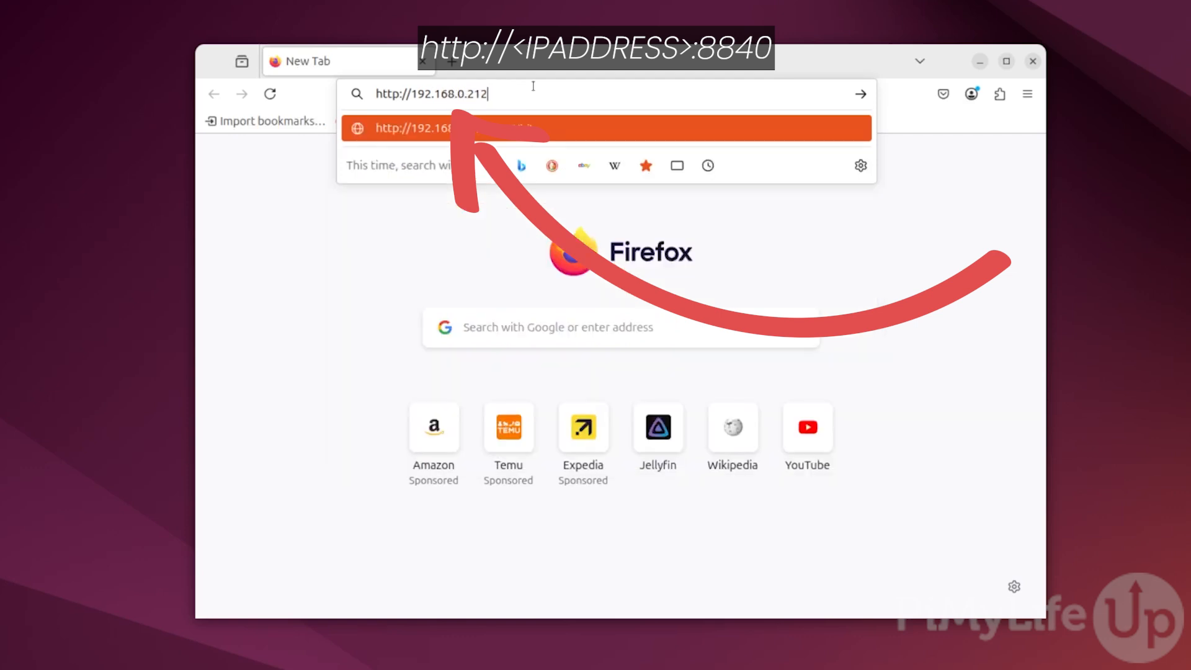
text(:)
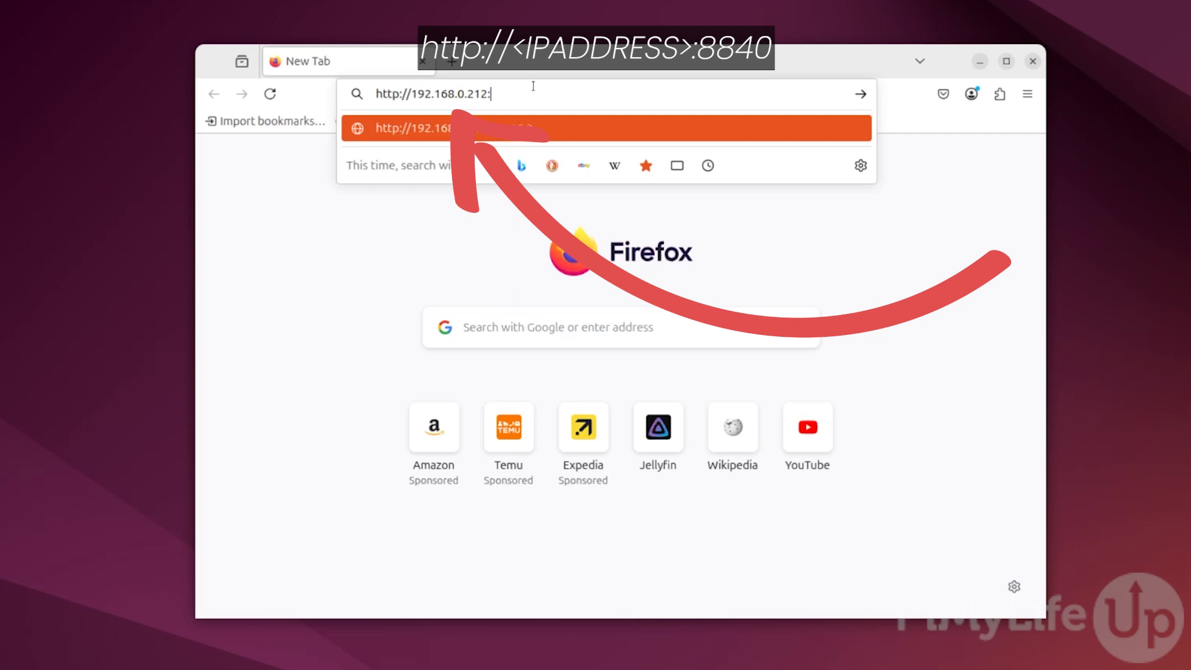
text(8840)
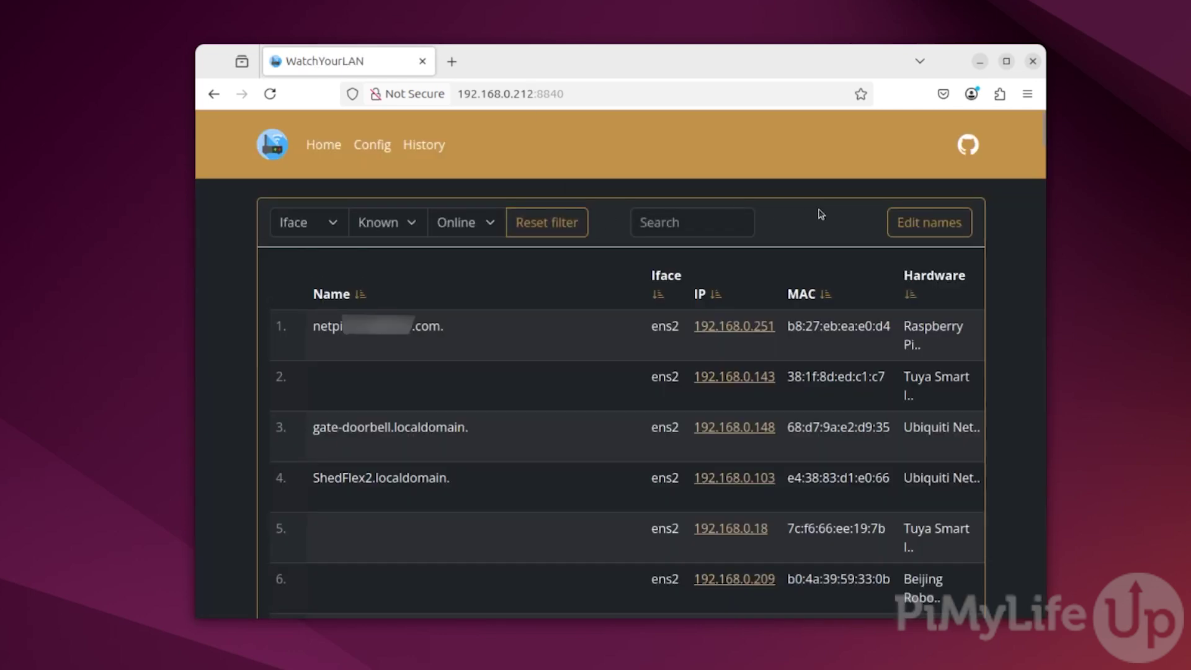
scroll(down, 3)
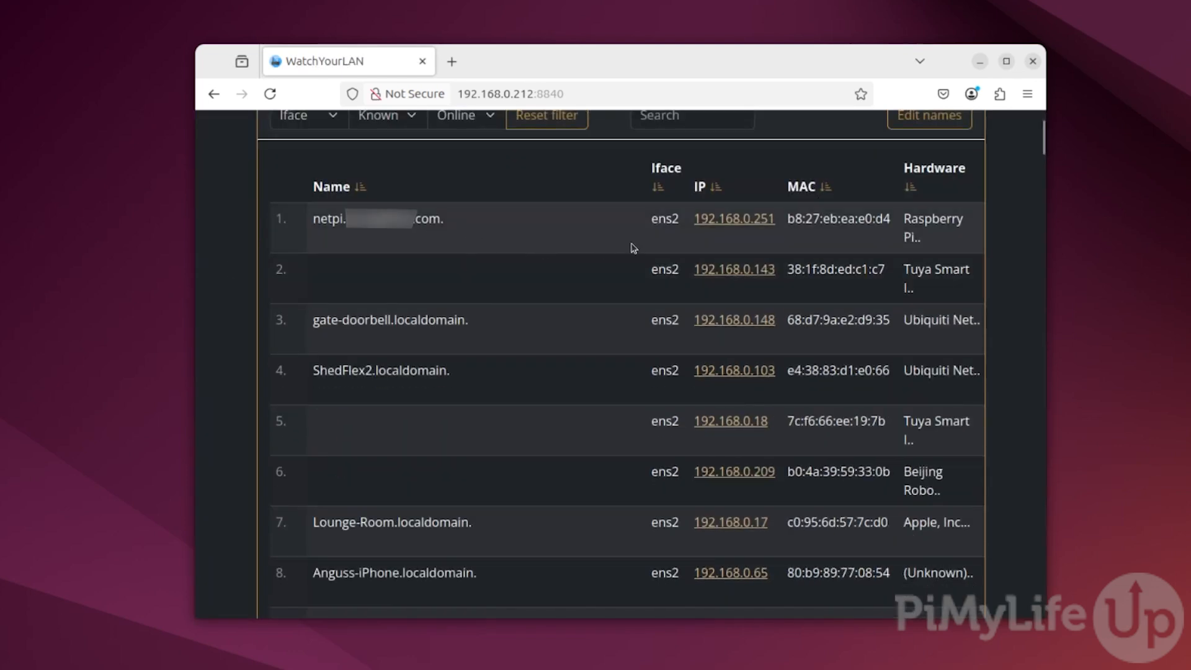
scroll(down, 3)
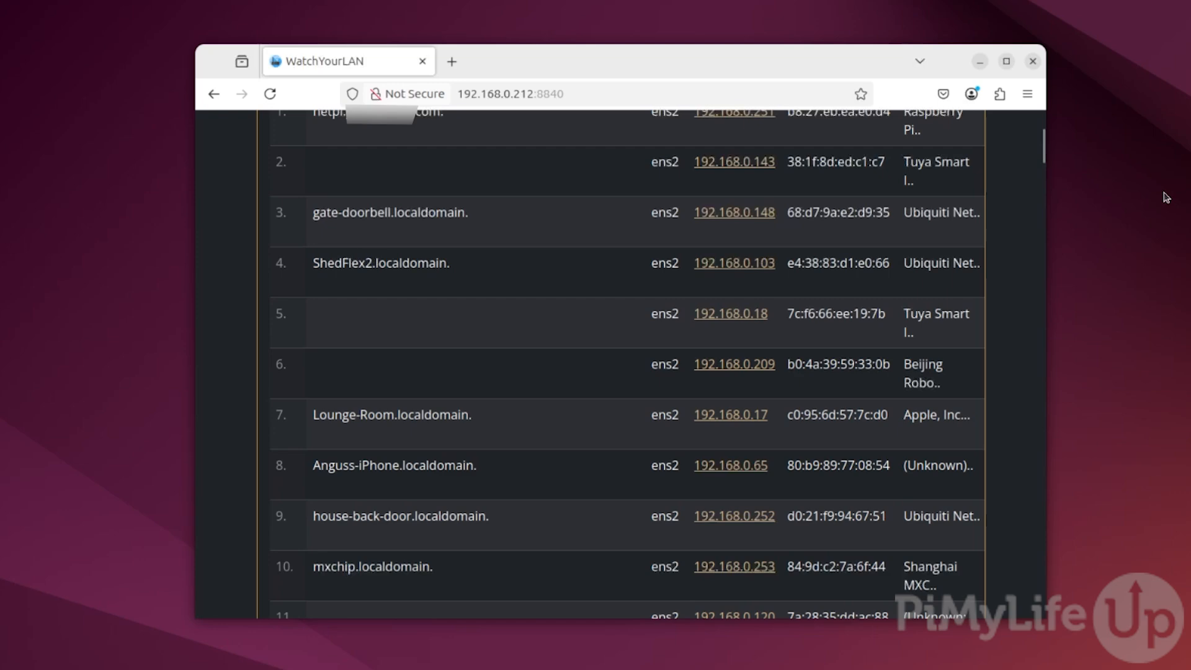
scroll(down, 3)
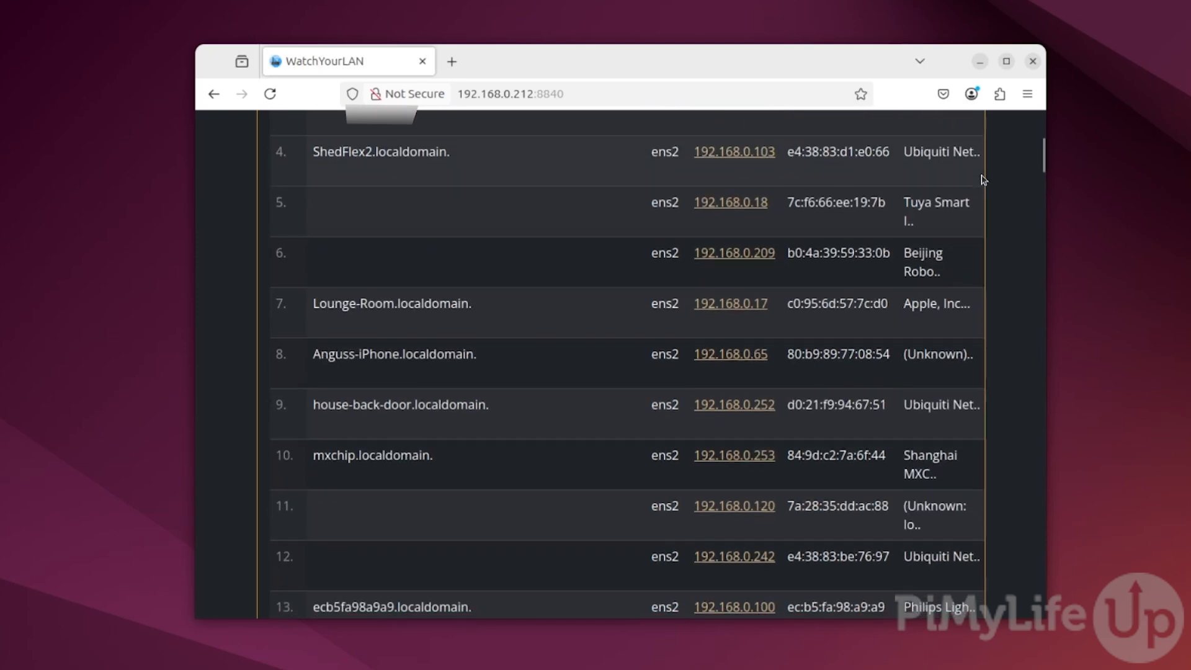
scroll(down, 3)
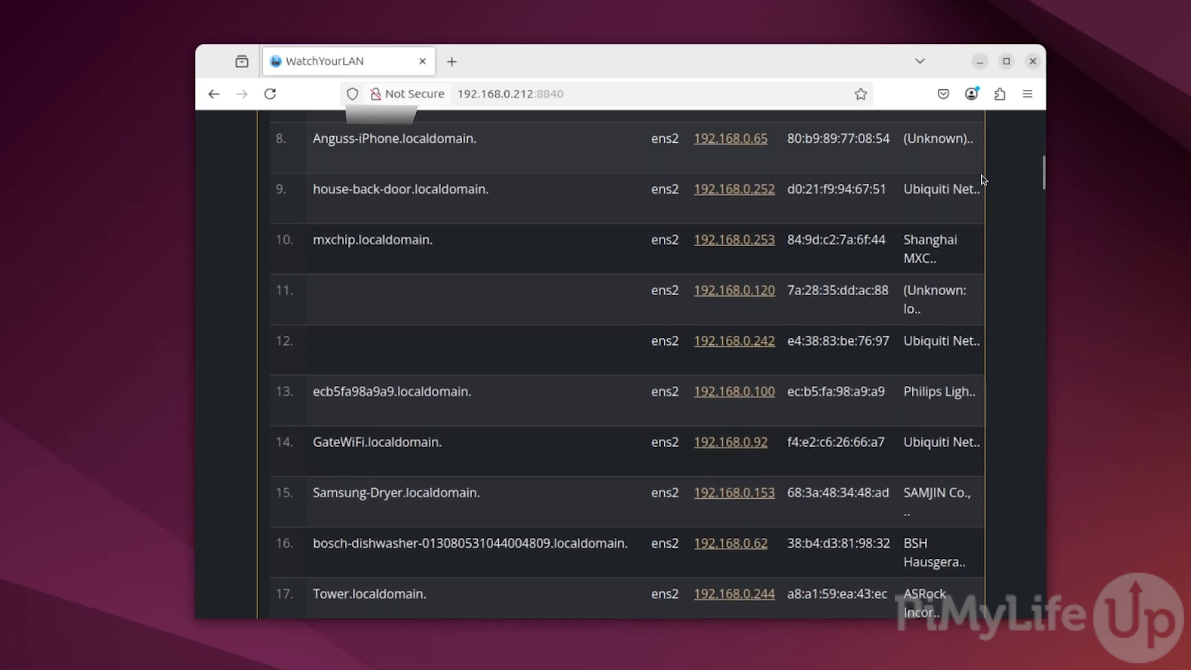
scroll(down, 3)
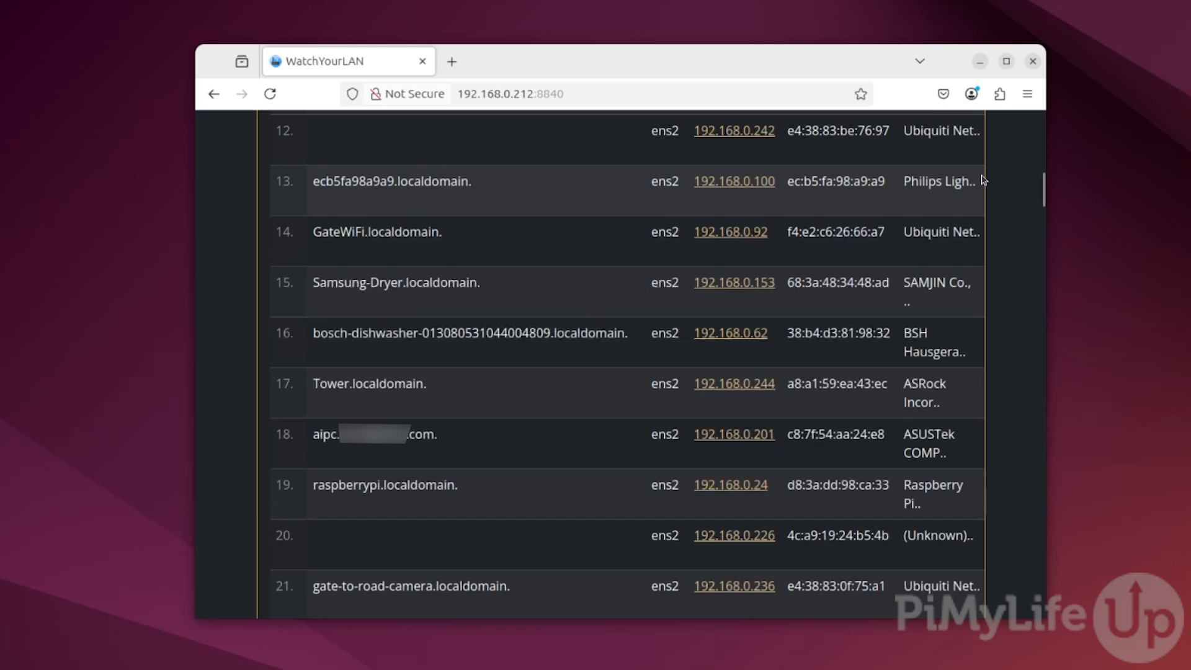
scroll(down, 3)
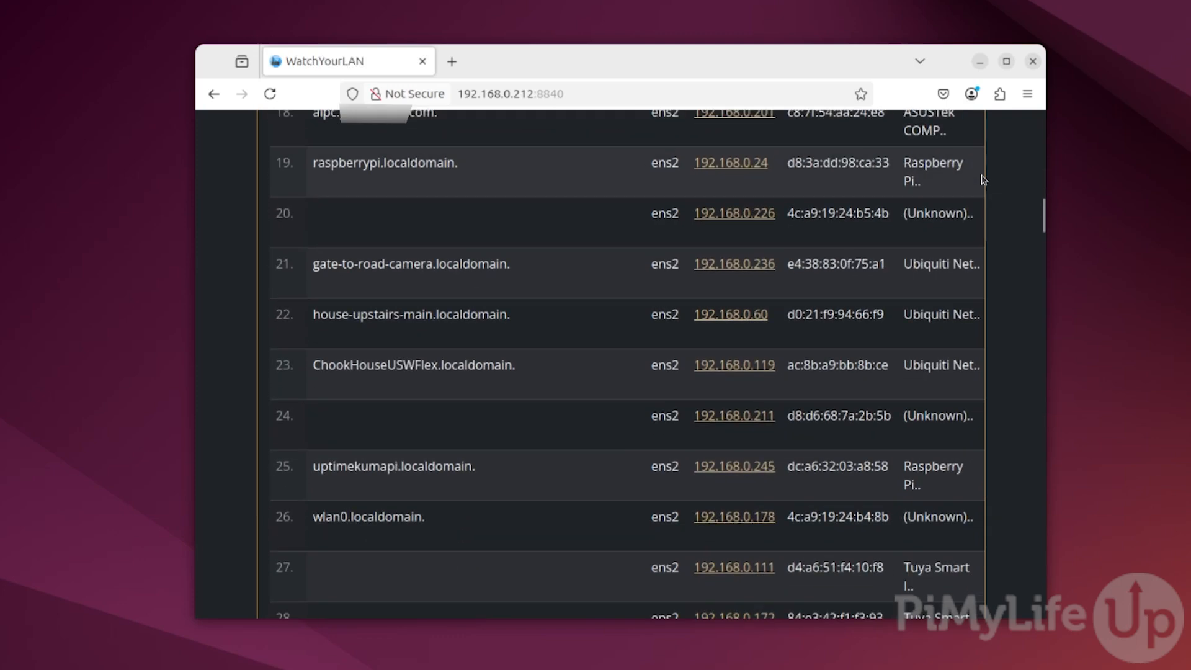
scroll(down, 3)
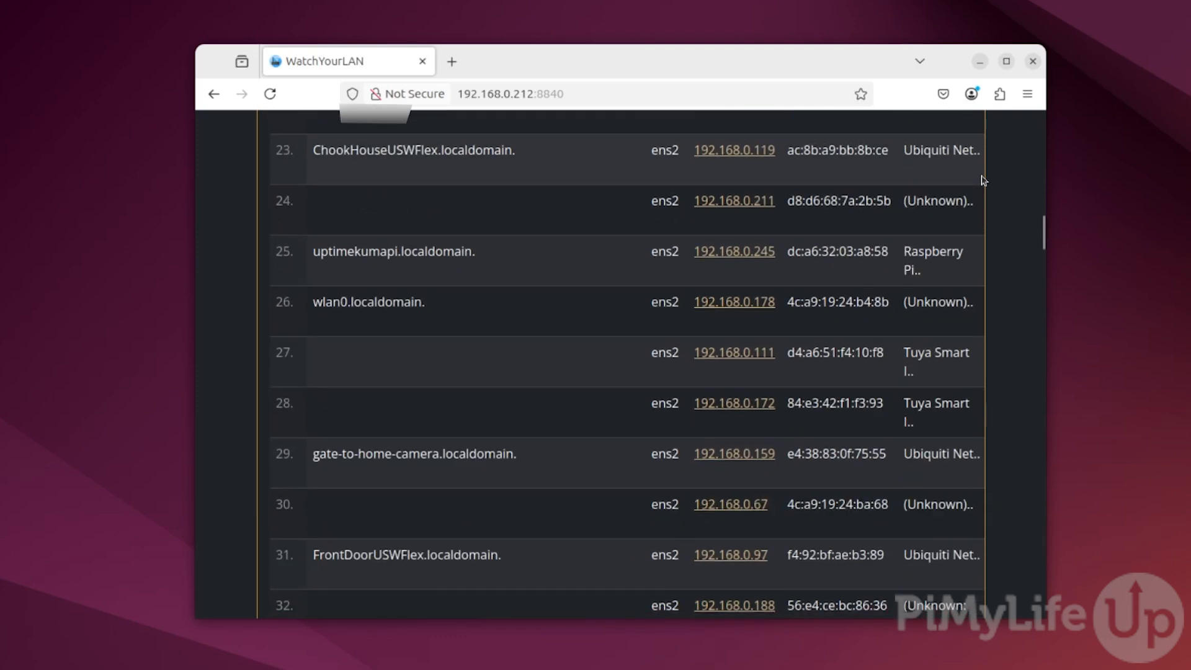
scroll(up, 3)
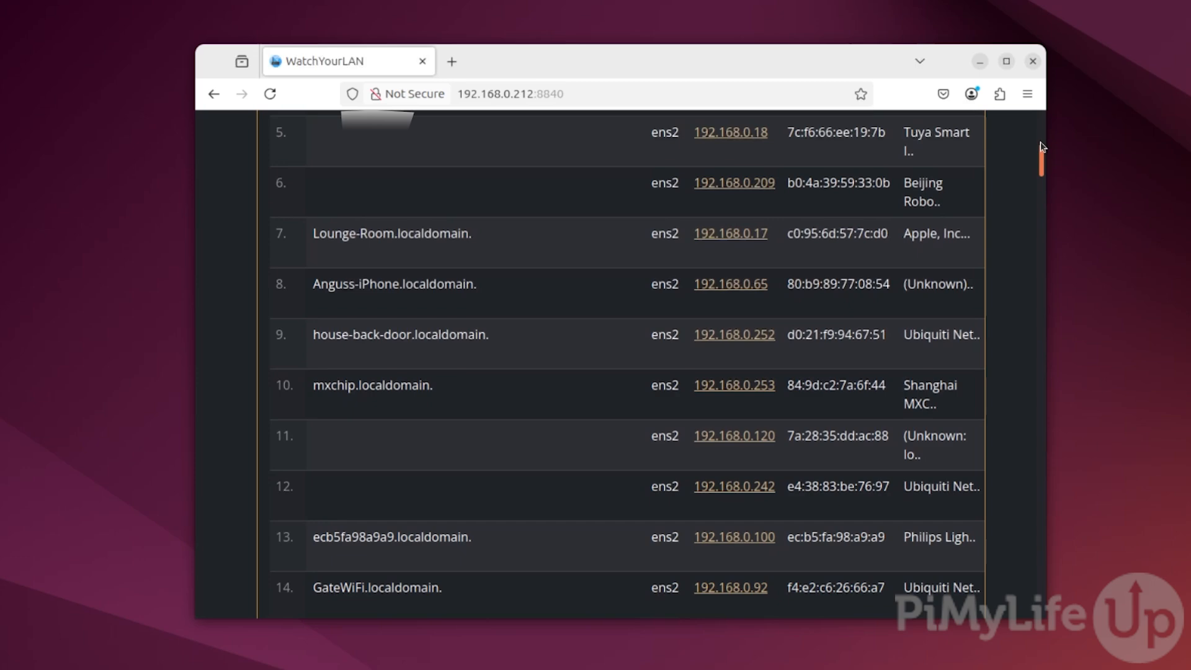
scroll(up, 3)
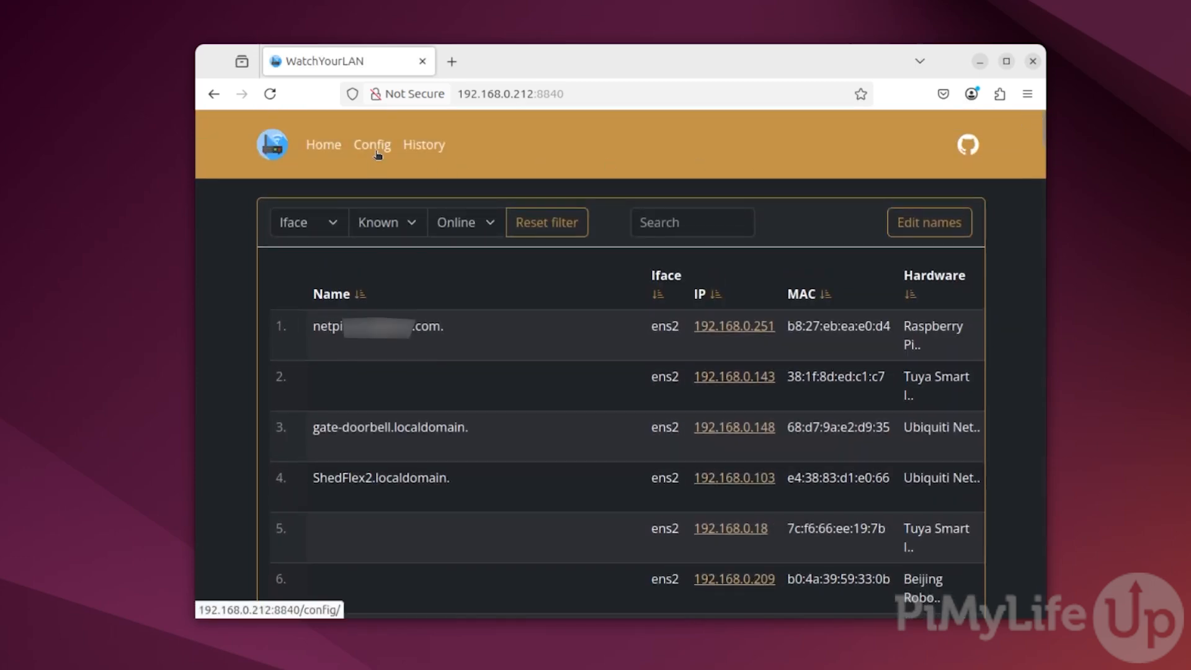
click(371, 144)
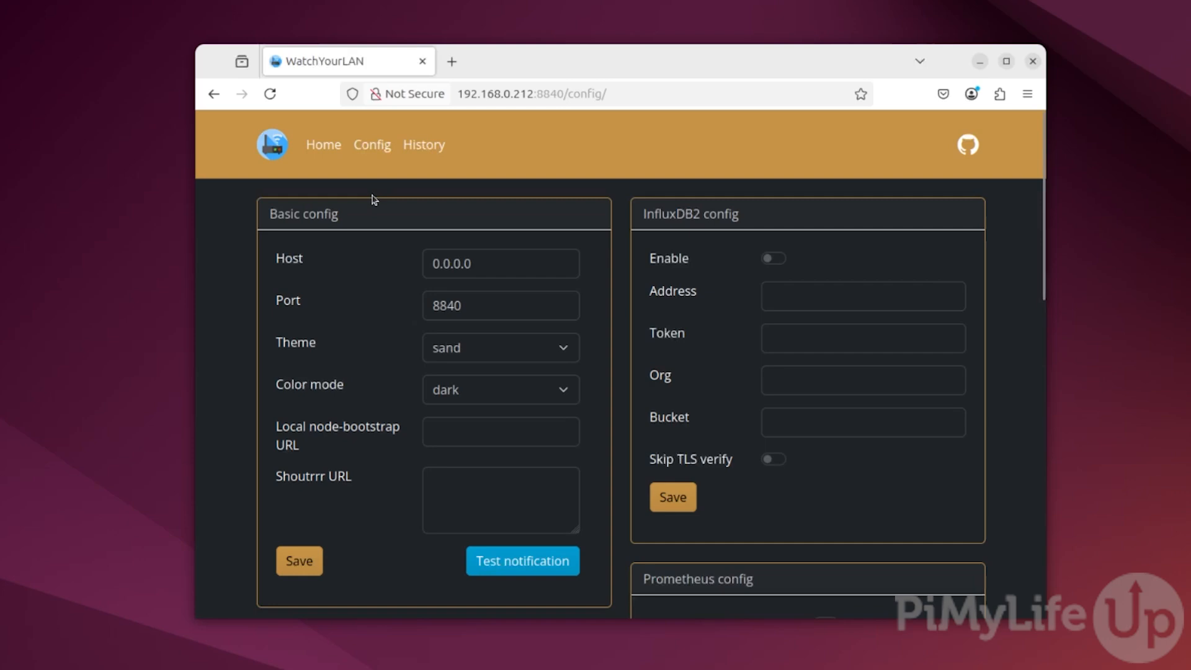
scroll(down, 3)
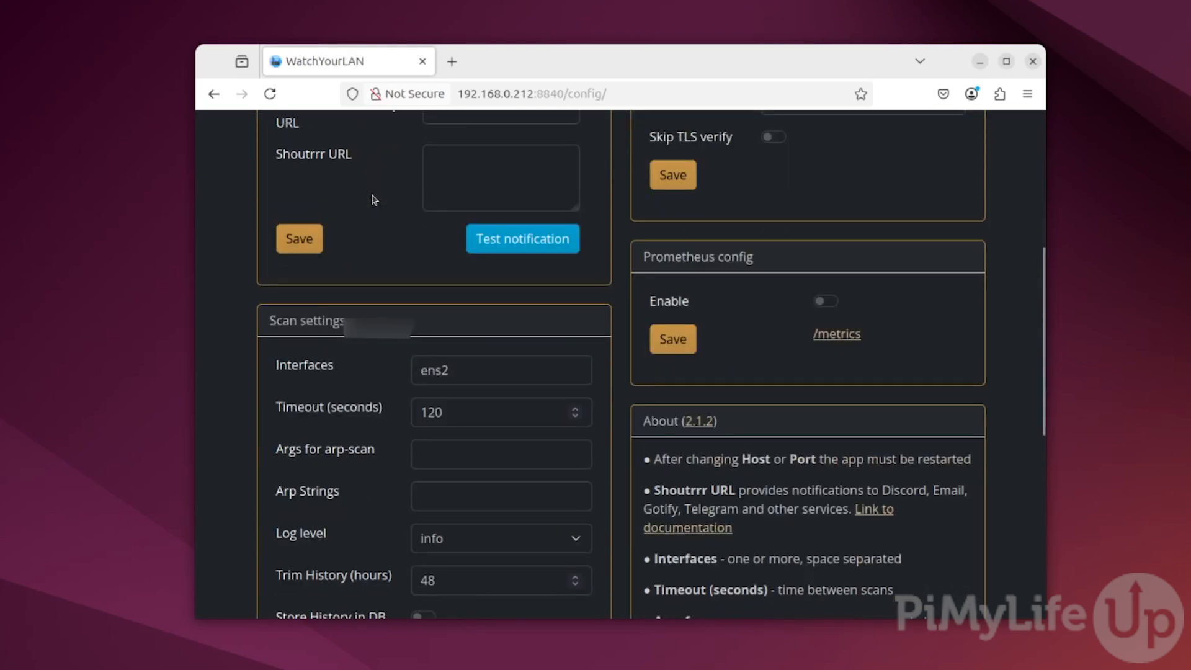
scroll(down, 3)
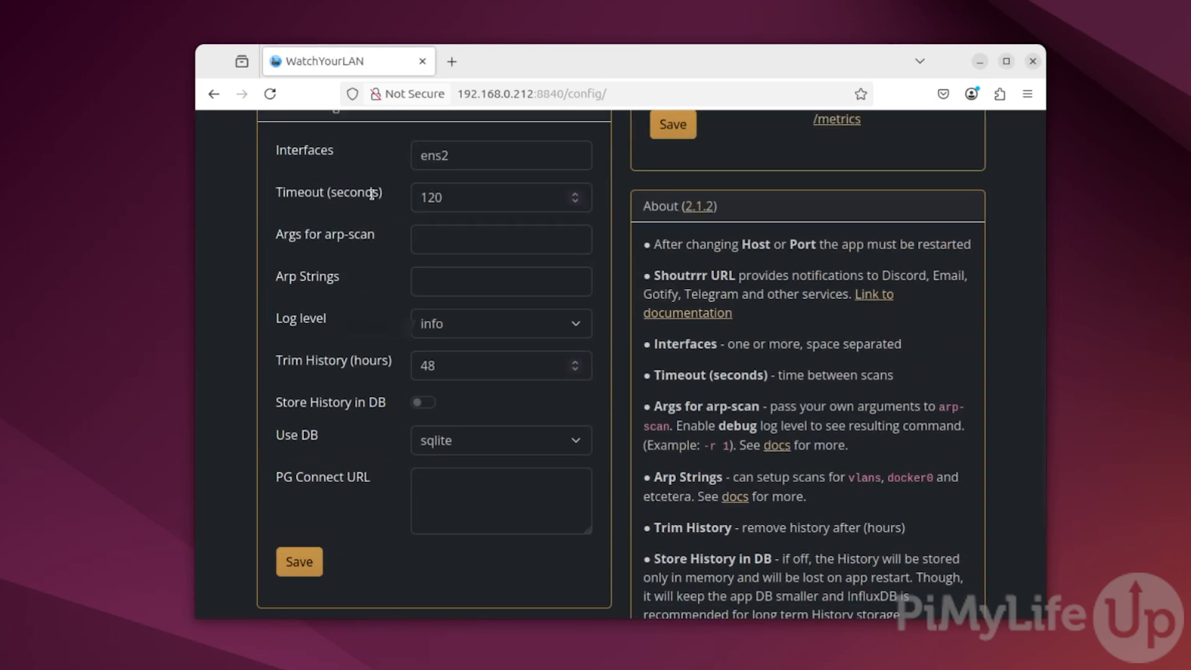
scroll(down, 3)
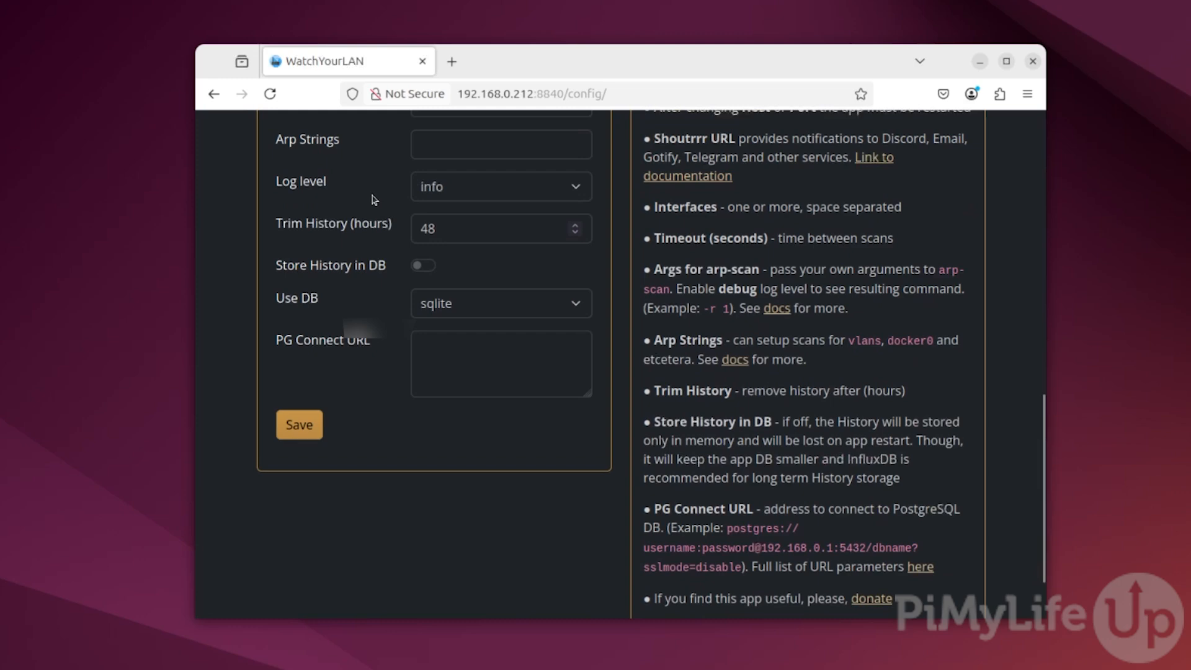
scroll(up, 3)
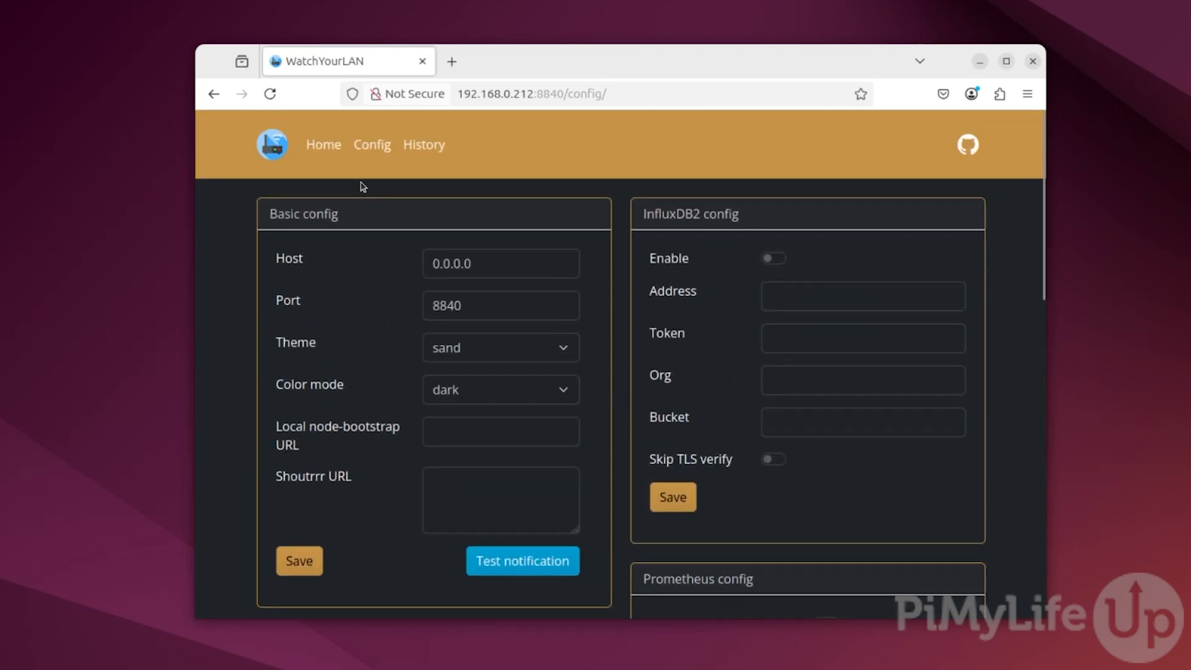
click(323, 144)
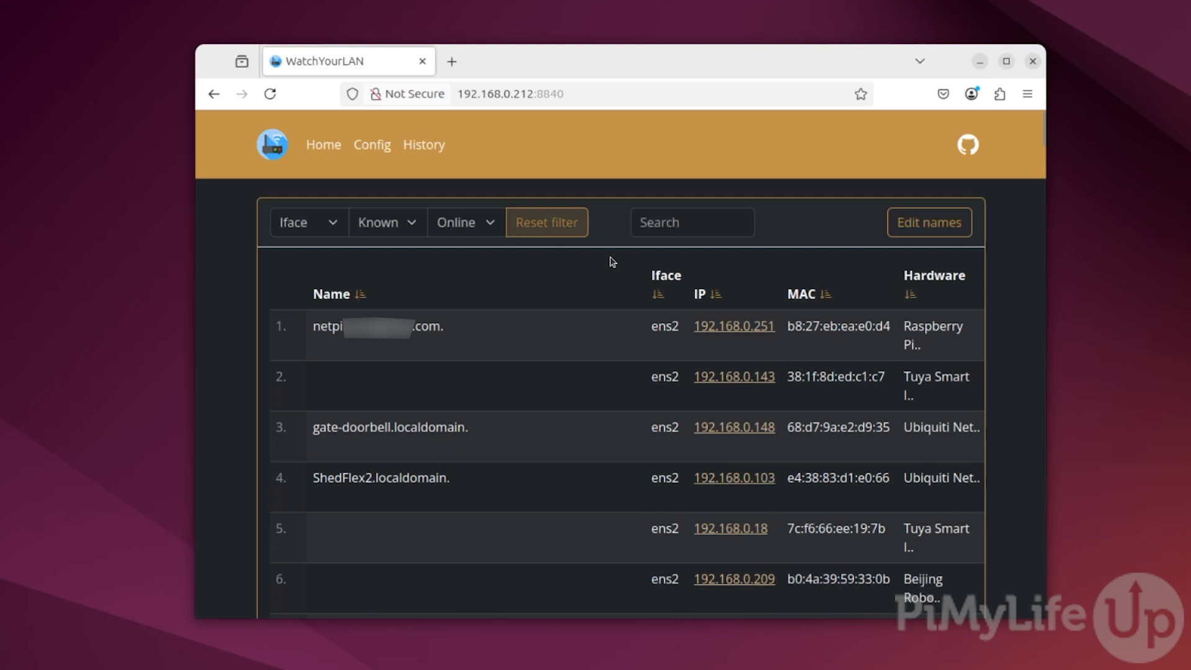
mouse_move(617, 263)
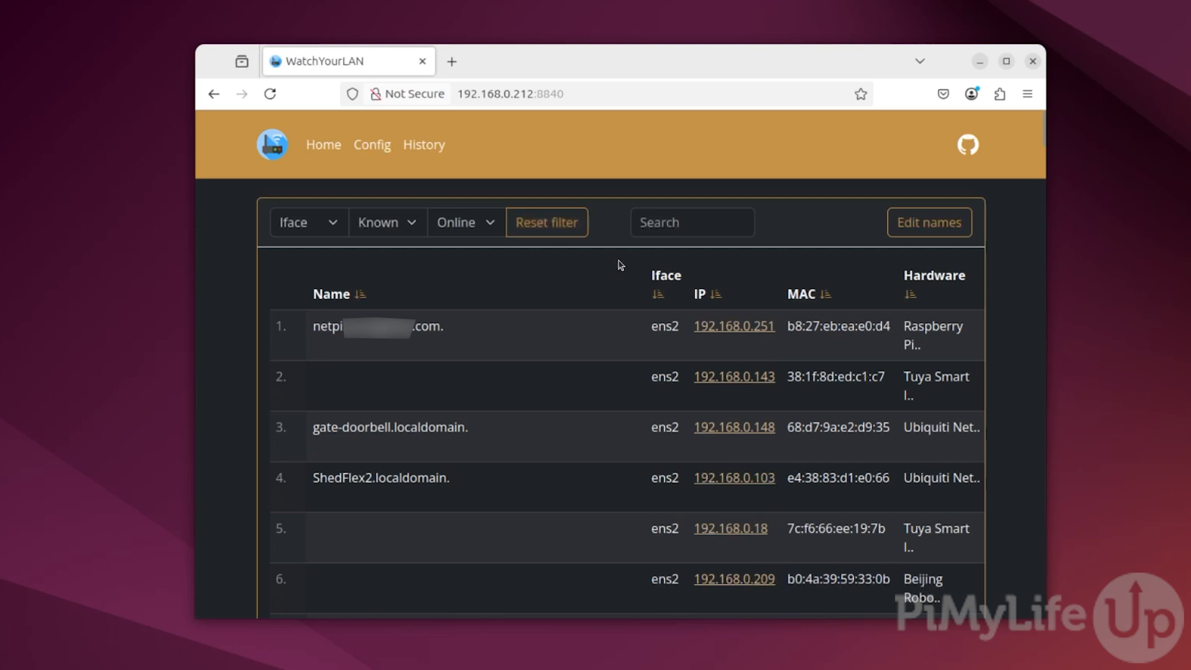
mouse_move(623, 267)
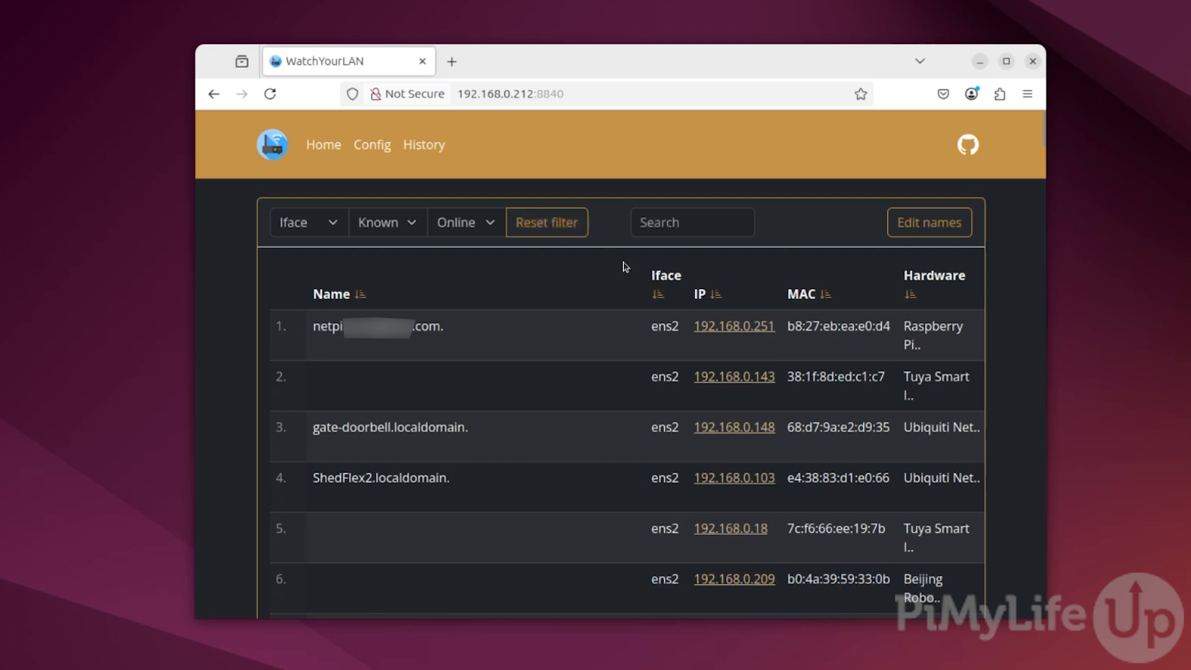
mouse_move(644, 272)
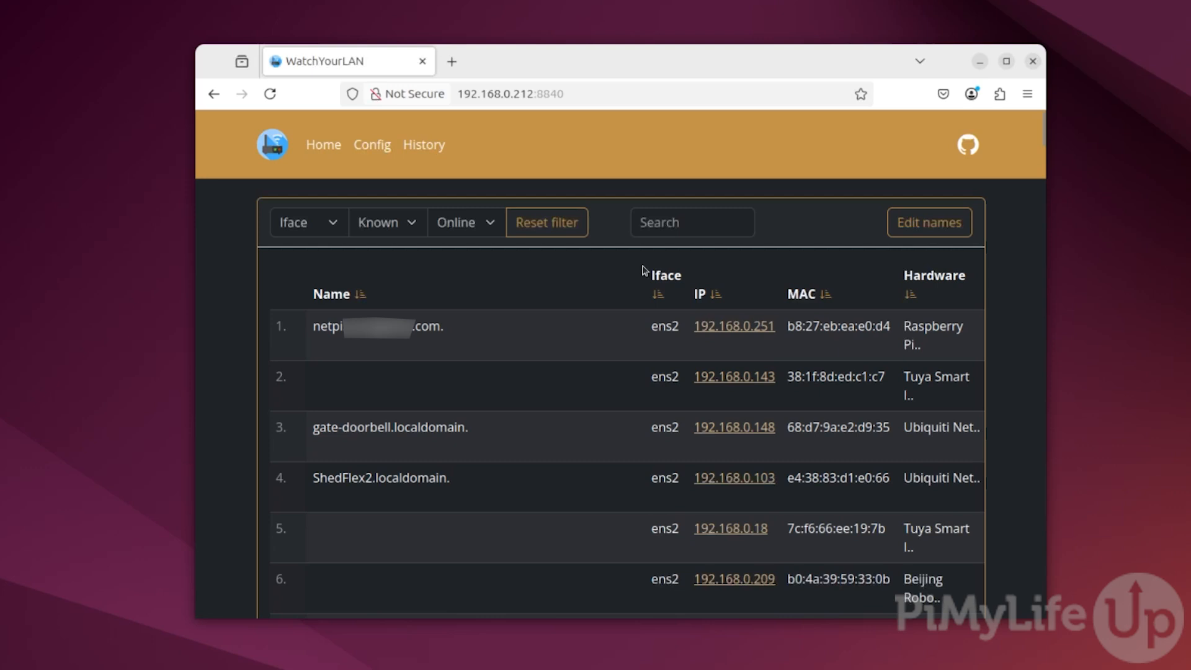
mouse_move(662, 273)
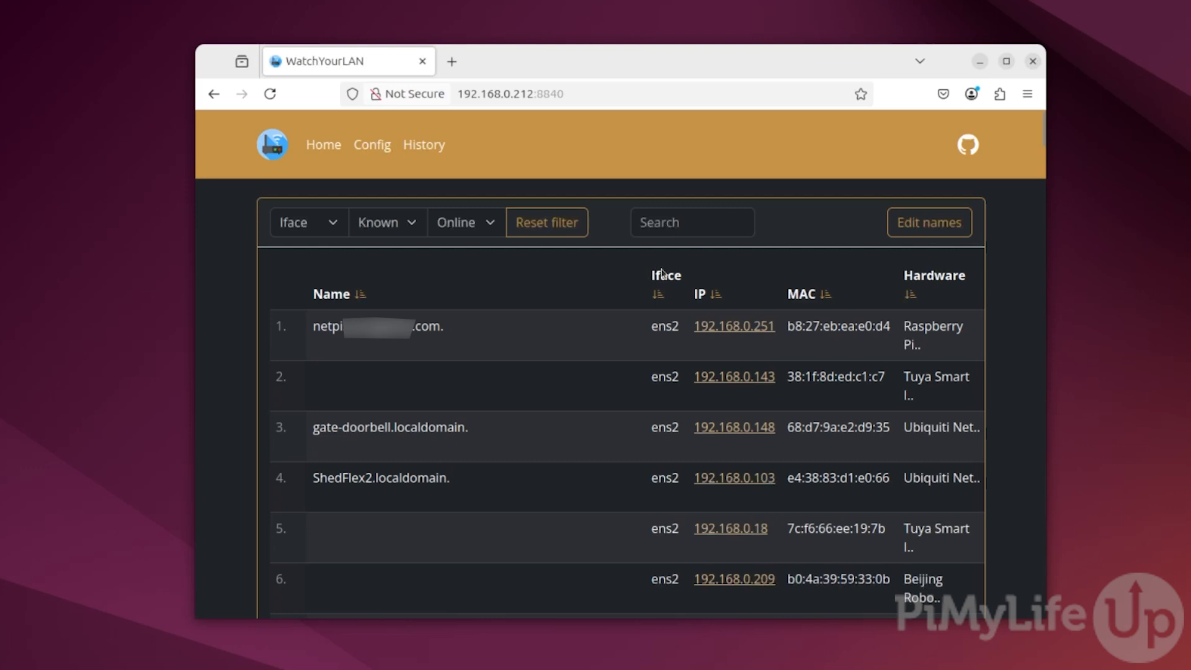
mouse_move(690, 272)
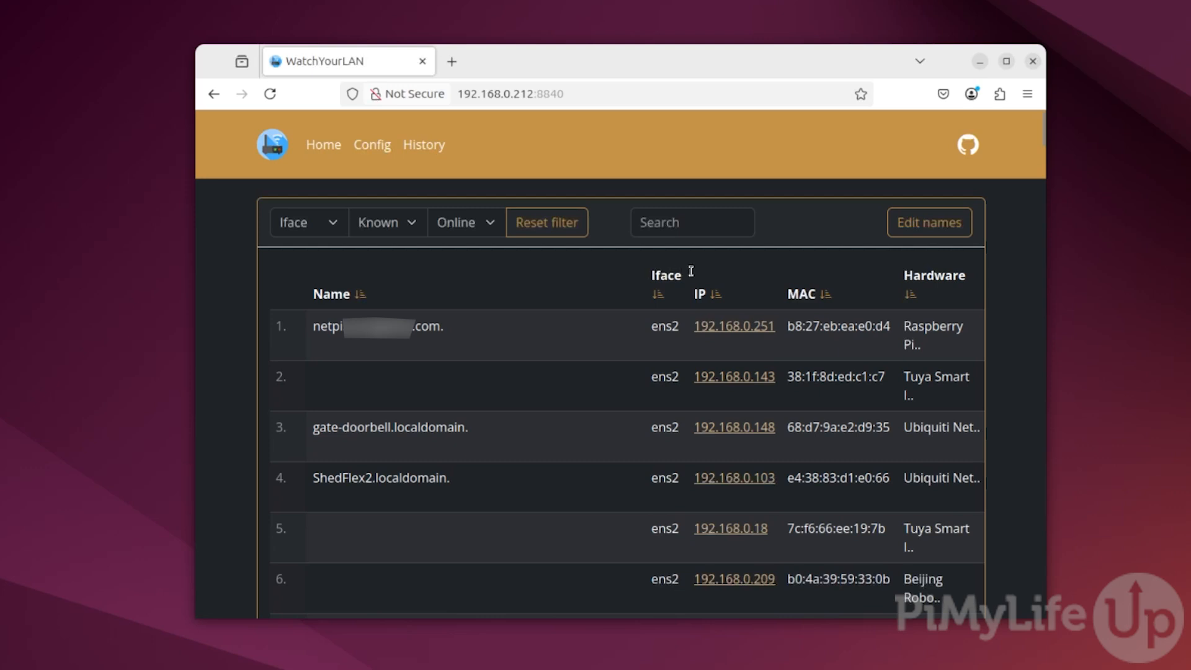
mouse_move(705, 276)
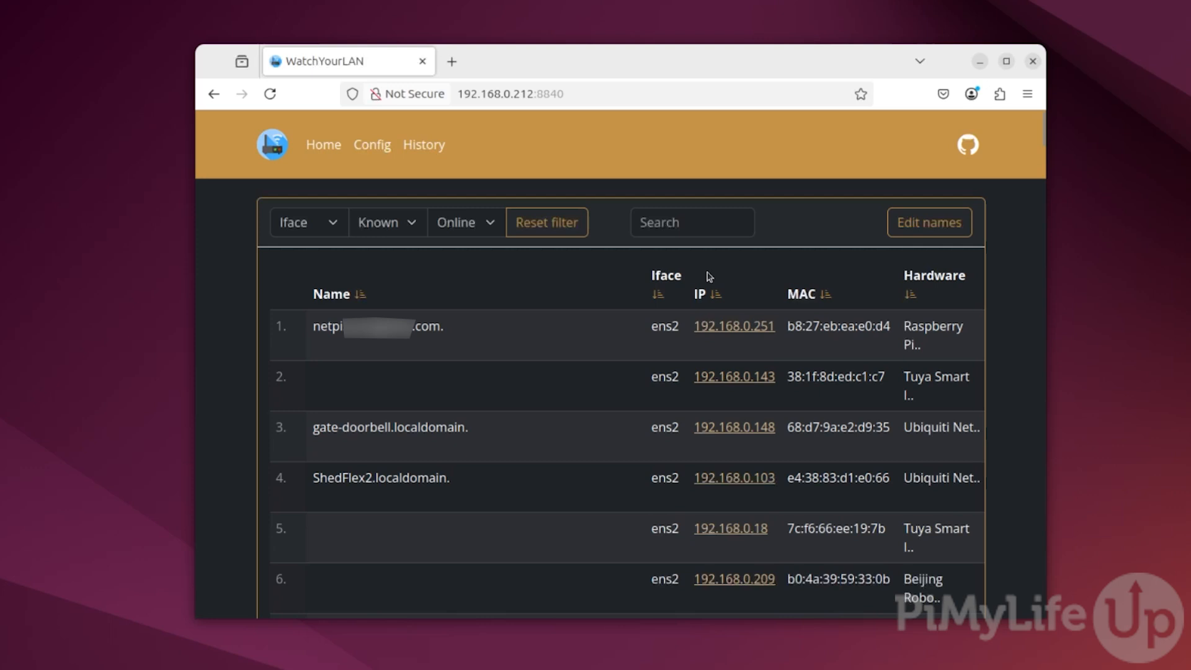
mouse_move(723, 276)
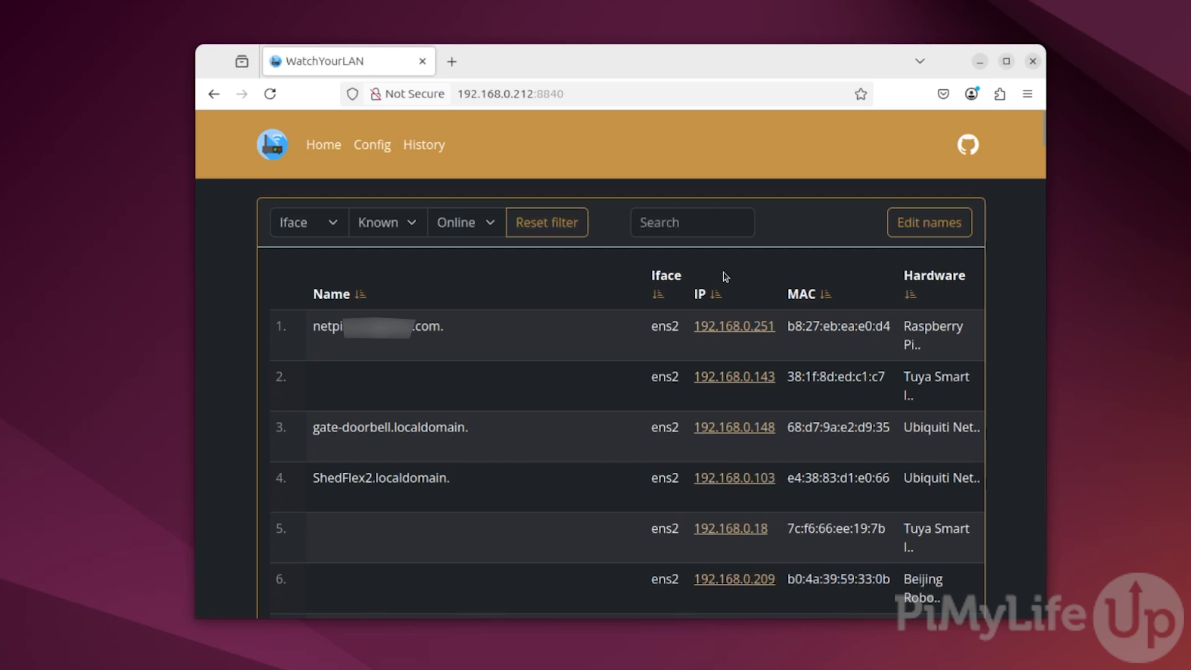
mouse_move(749, 275)
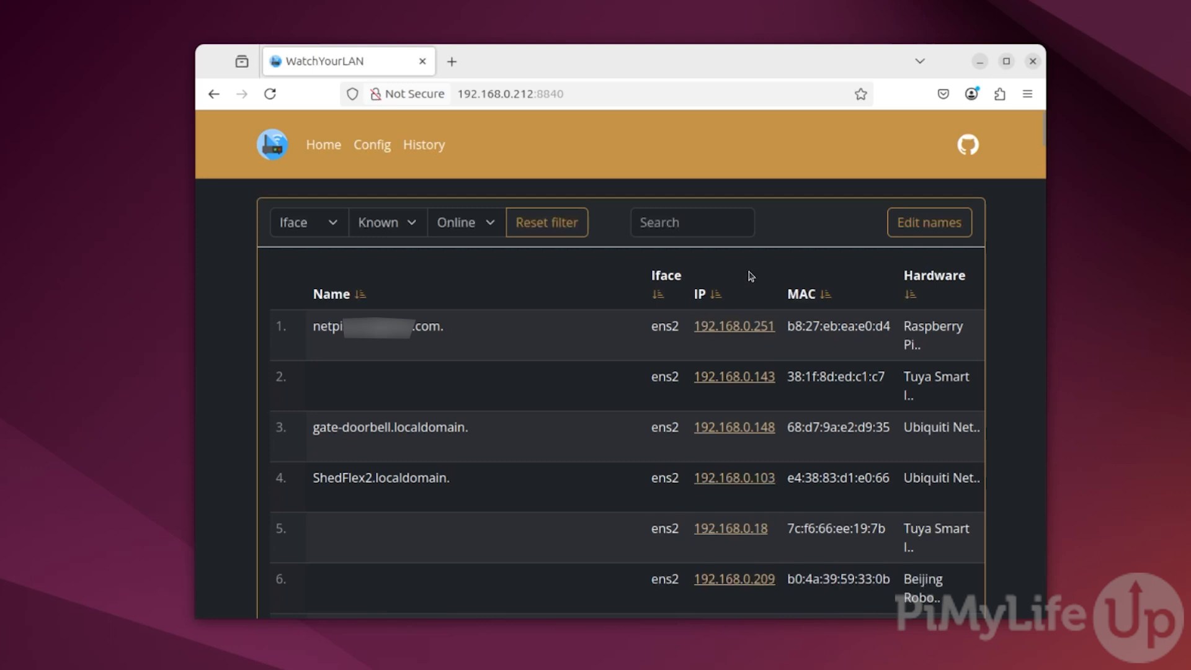
mouse_move(765, 275)
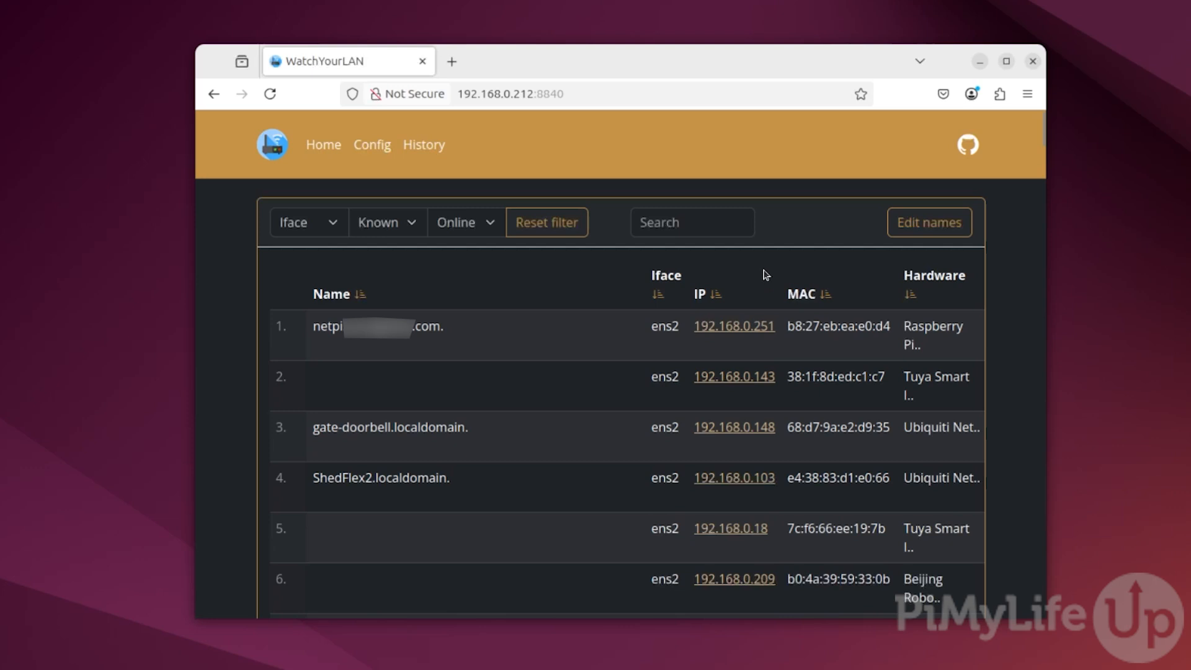
mouse_move(792, 270)
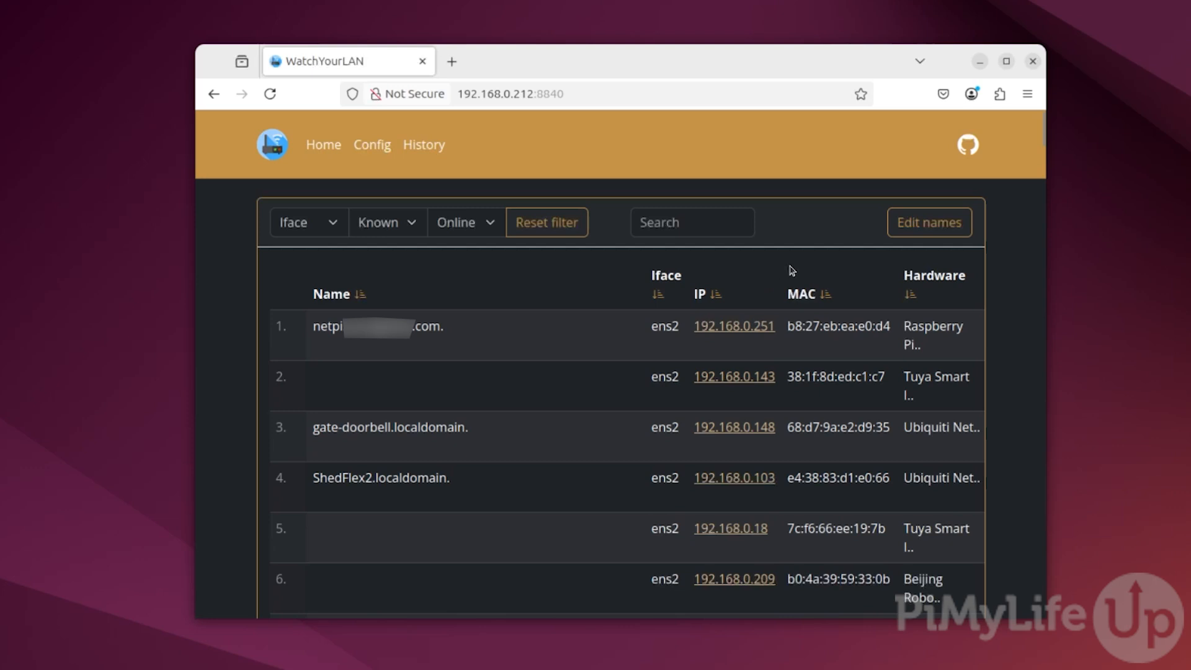
mouse_move(796, 268)
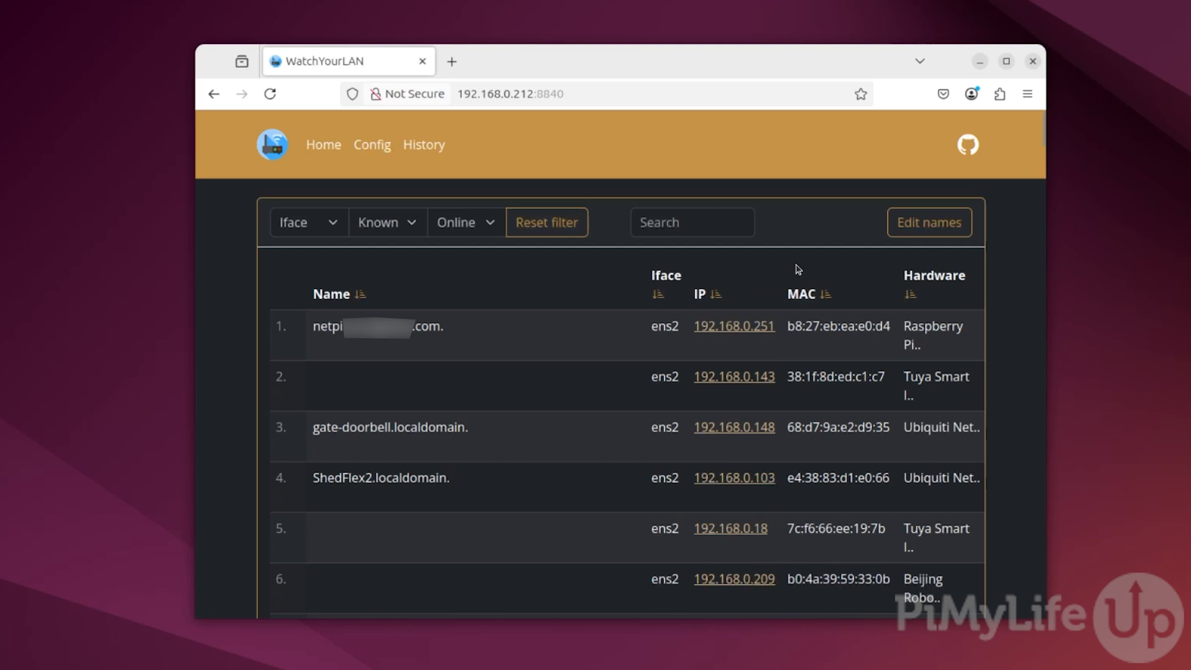
mouse_move(809, 265)
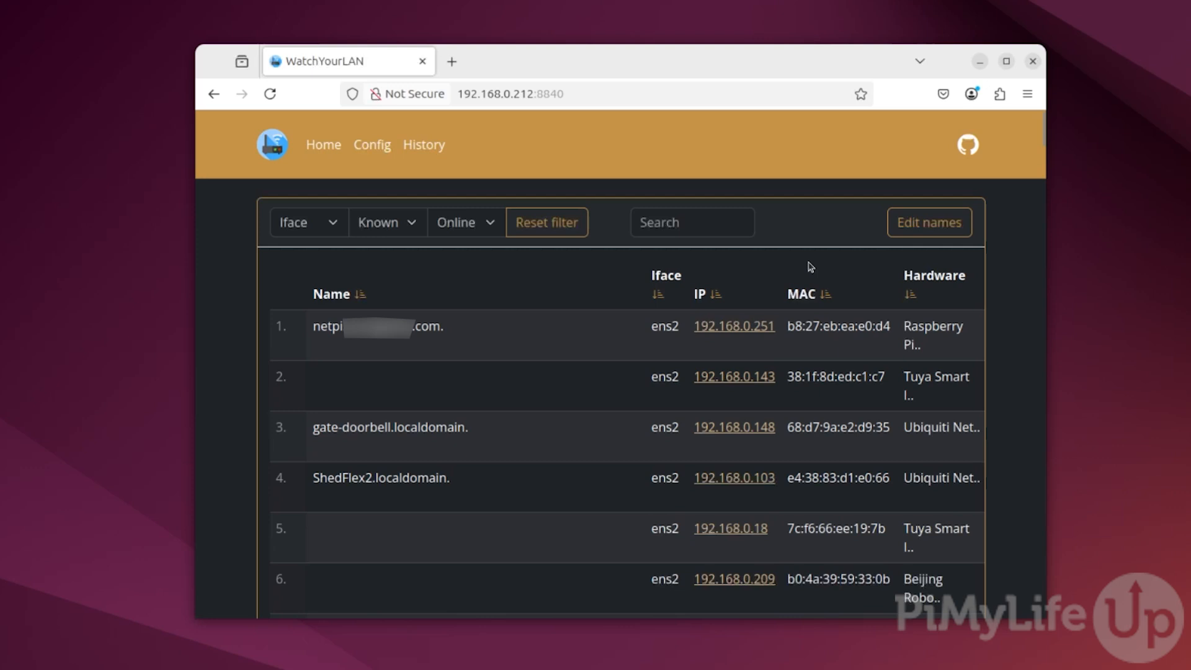